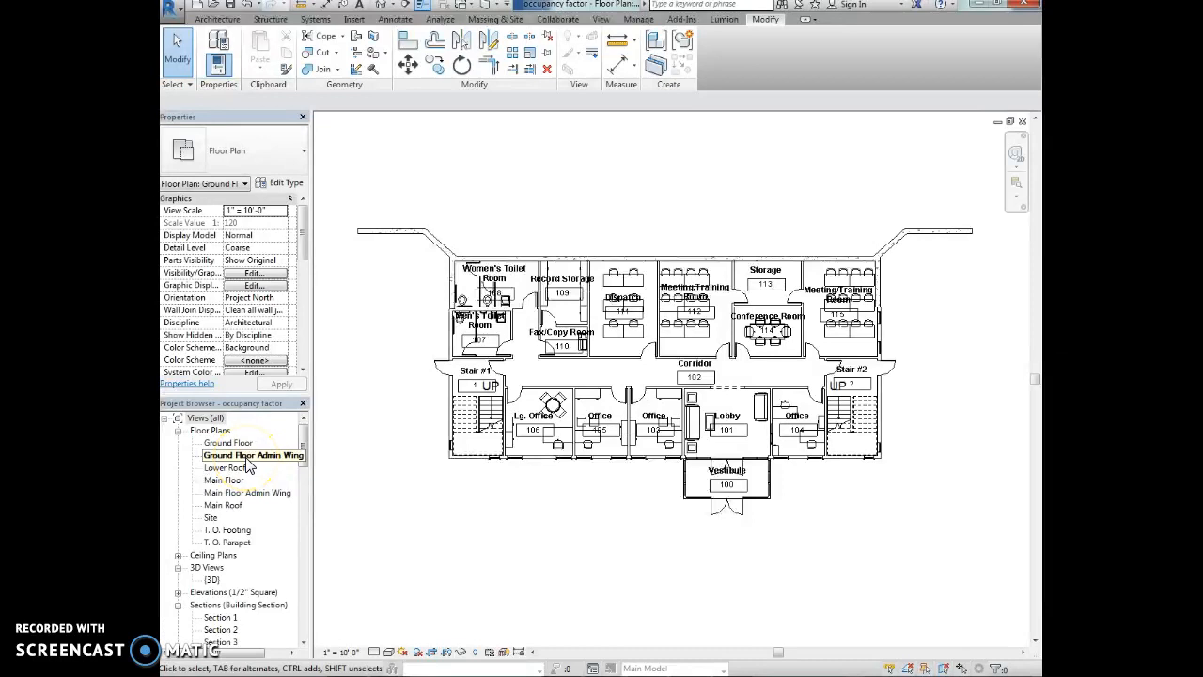
- Select the Lg. Office room tag and bring up its context menu to edit the family
left_click(534, 422)
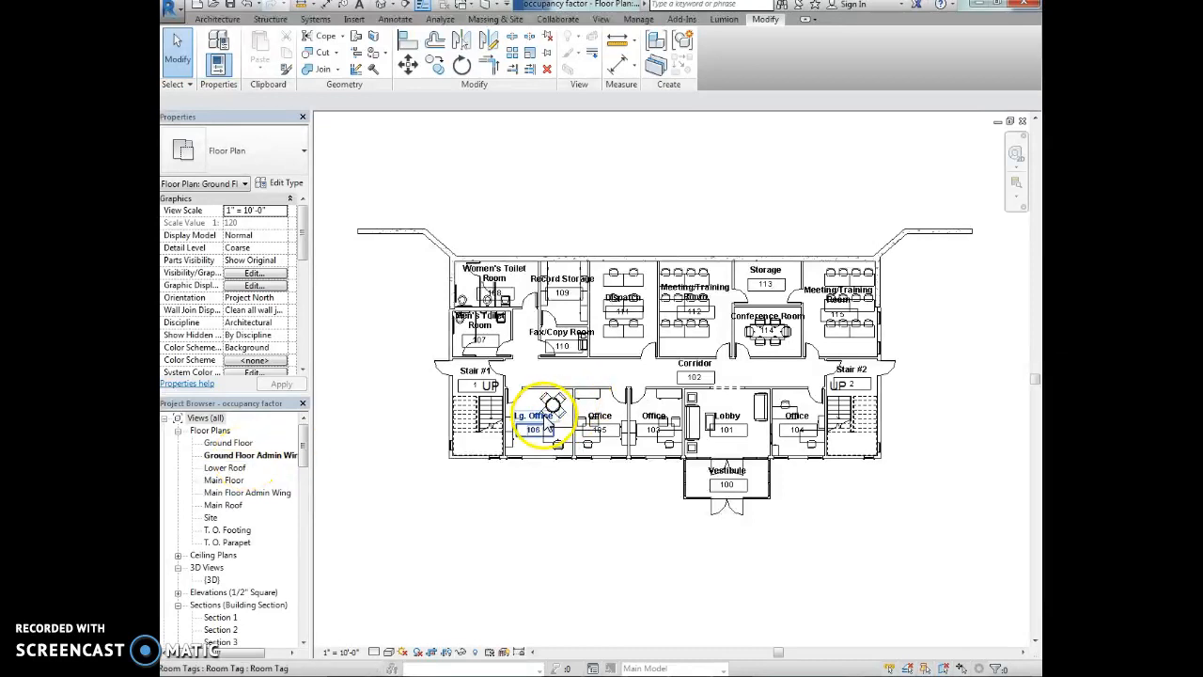
right_click(541, 415)
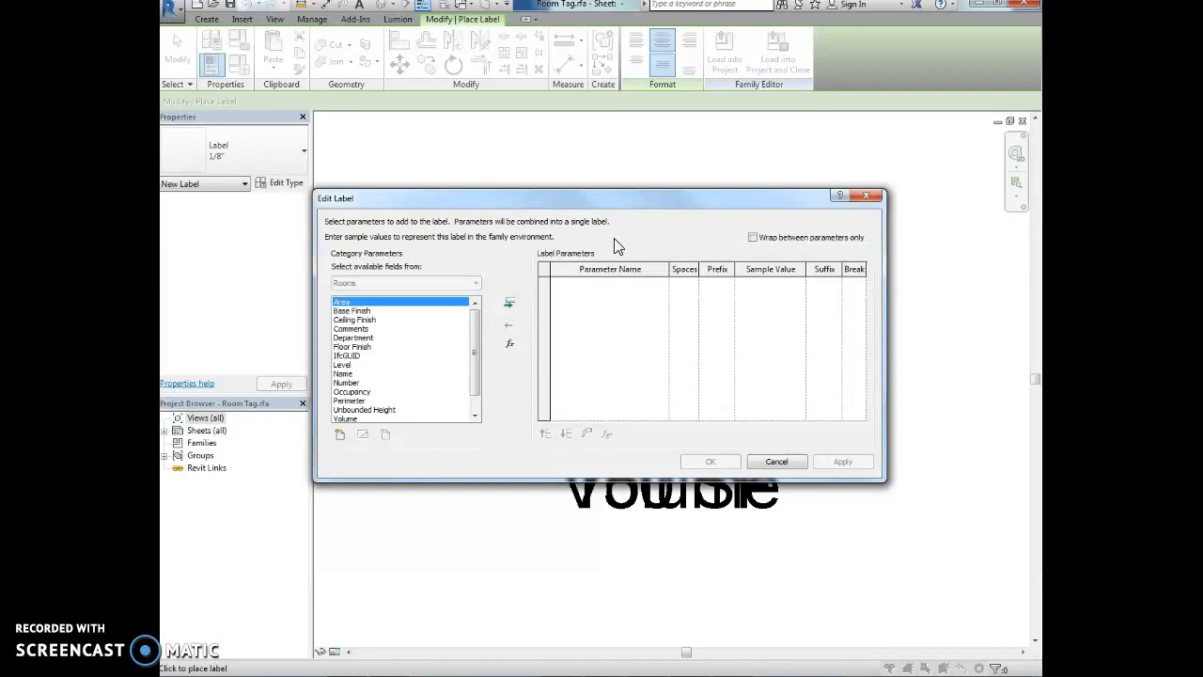
mouse_move(521, 351)
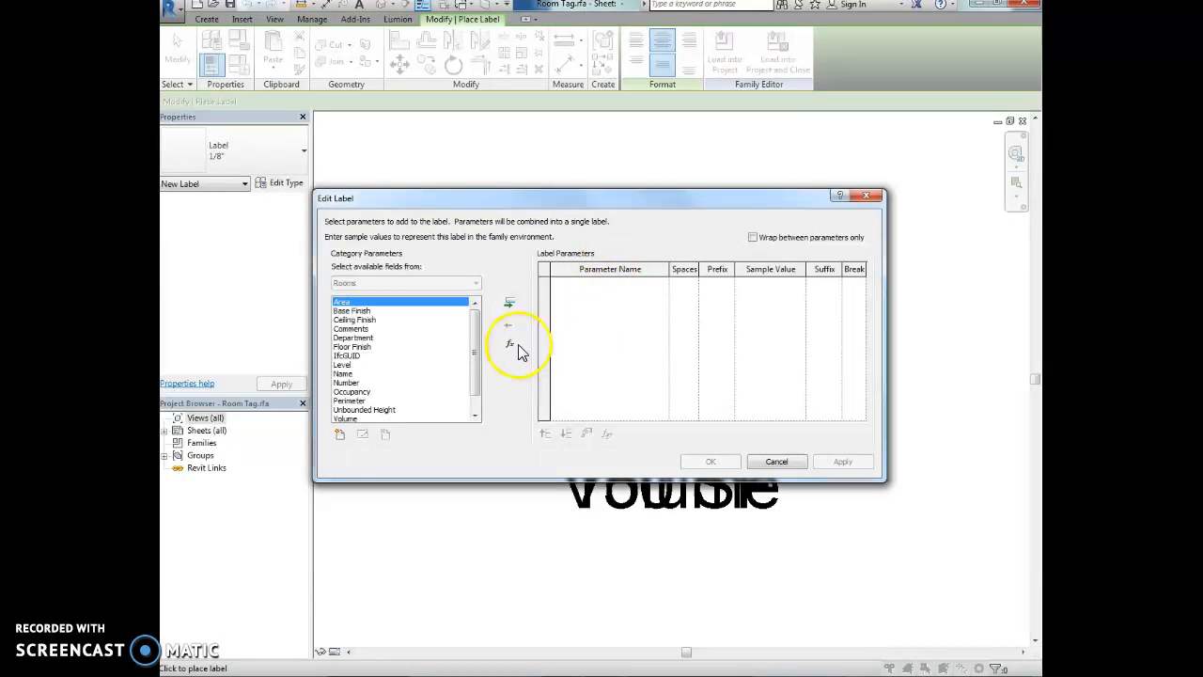
mouse_move(509, 344)
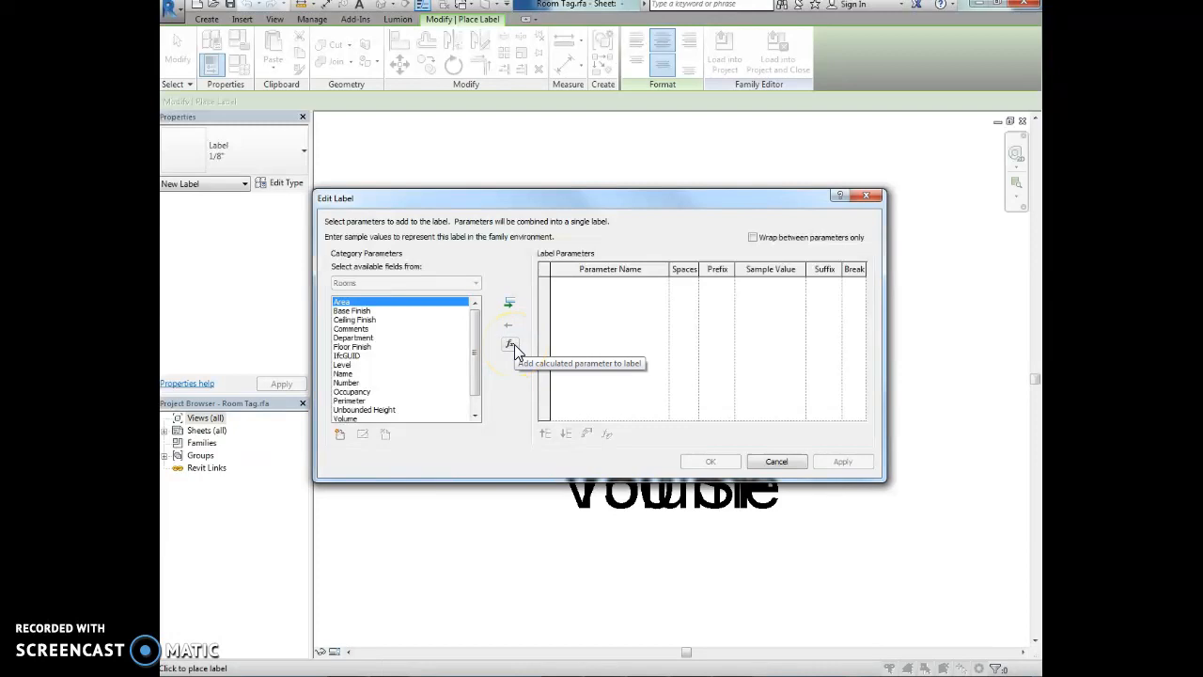
- Add a calculated label parameter named Max Occupancy
left_click(510, 344)
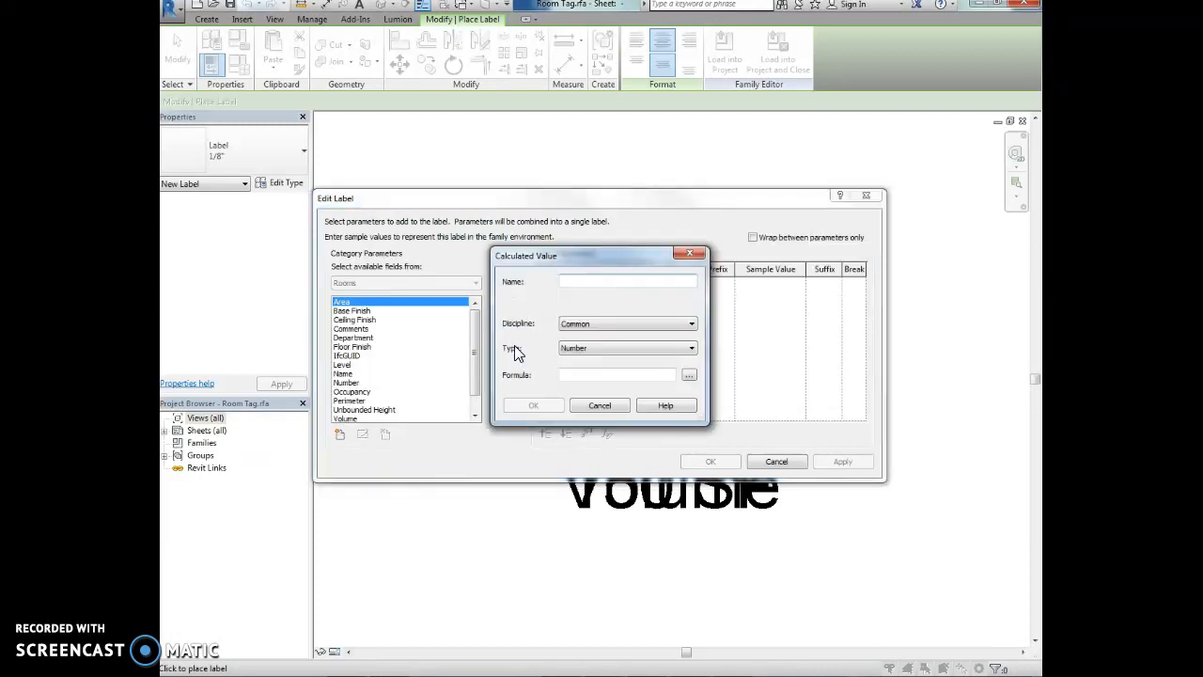
type("Max")
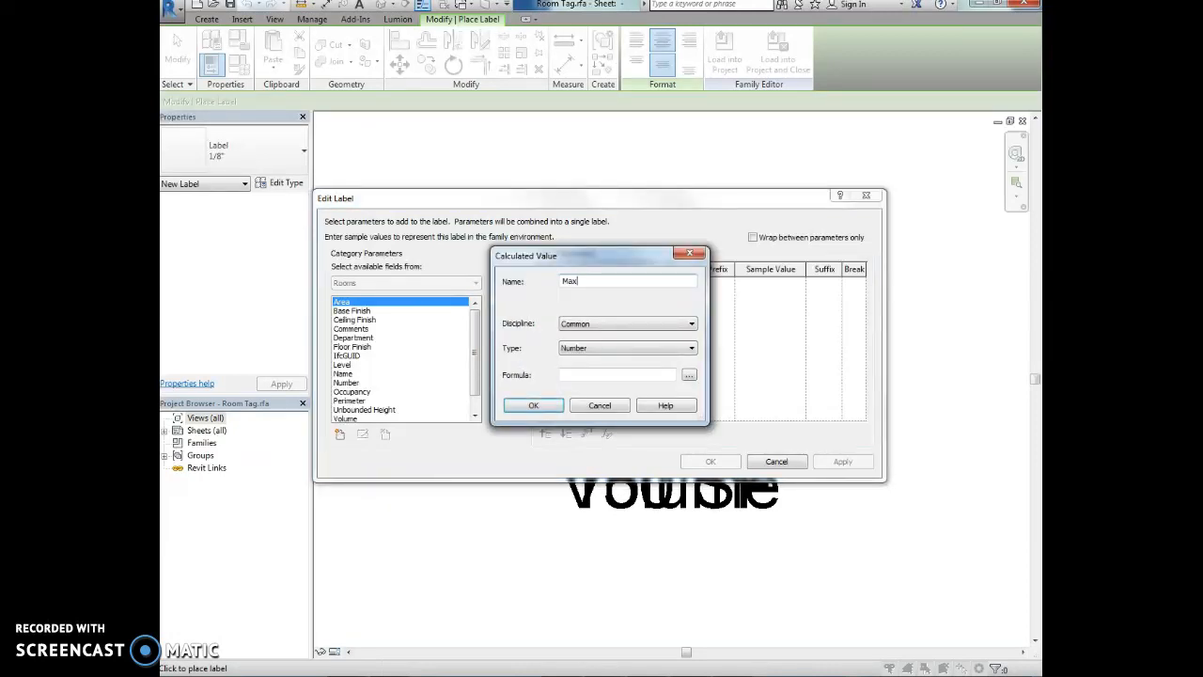
type("Occ")
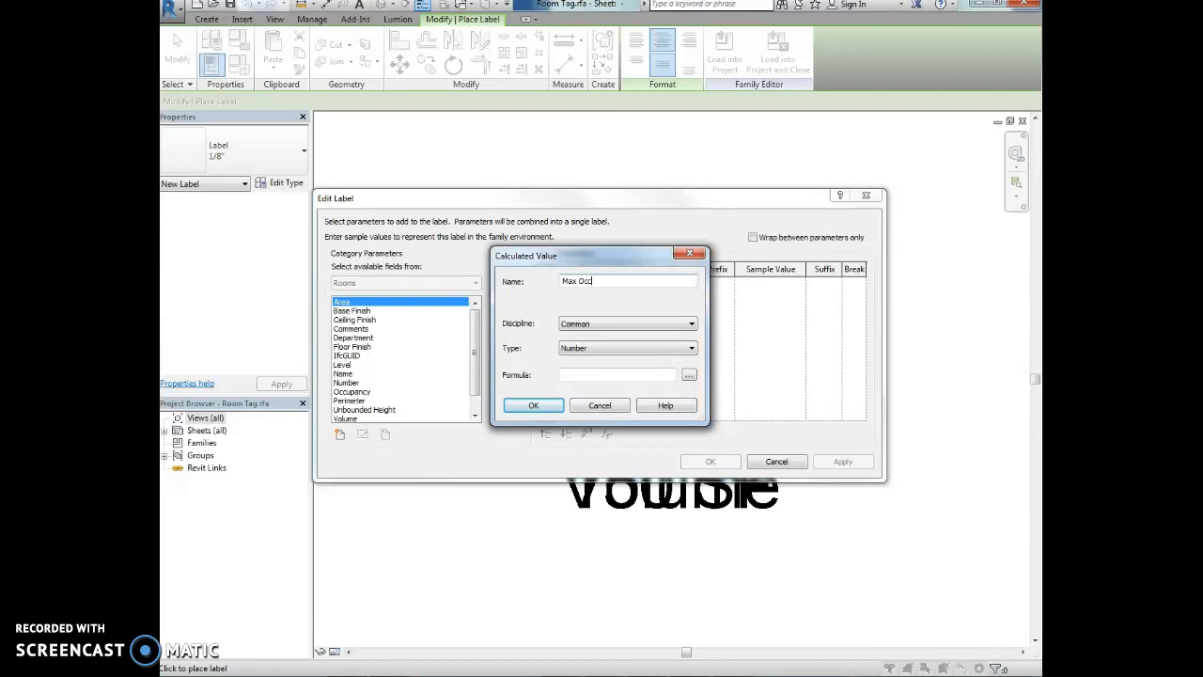
type("upancy")
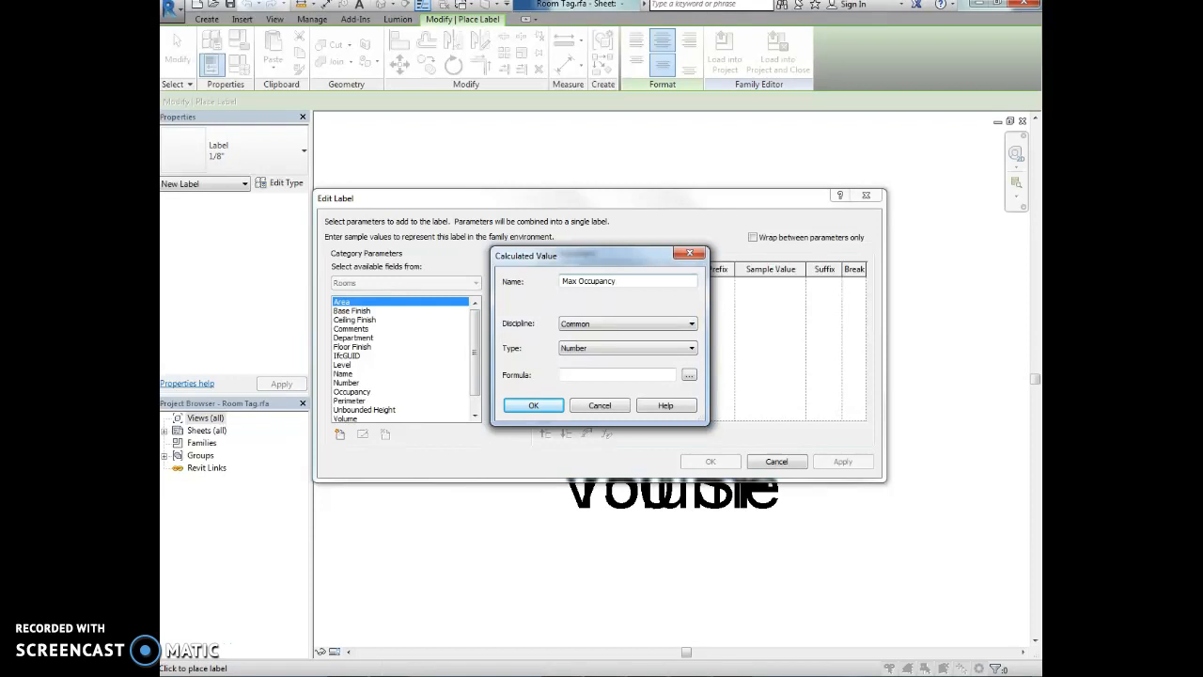
left_click(627, 281)
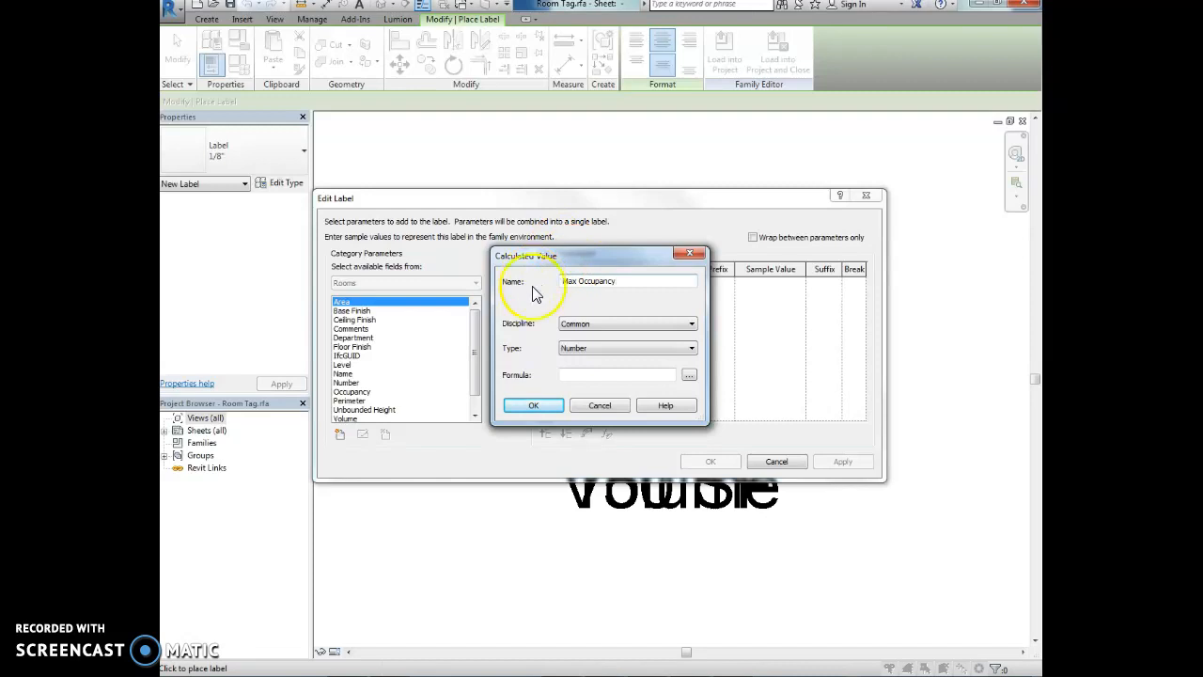
- Keep the Number type and enter the formula rounddown((Area/1SF)/0.3)
left_click(691, 348)
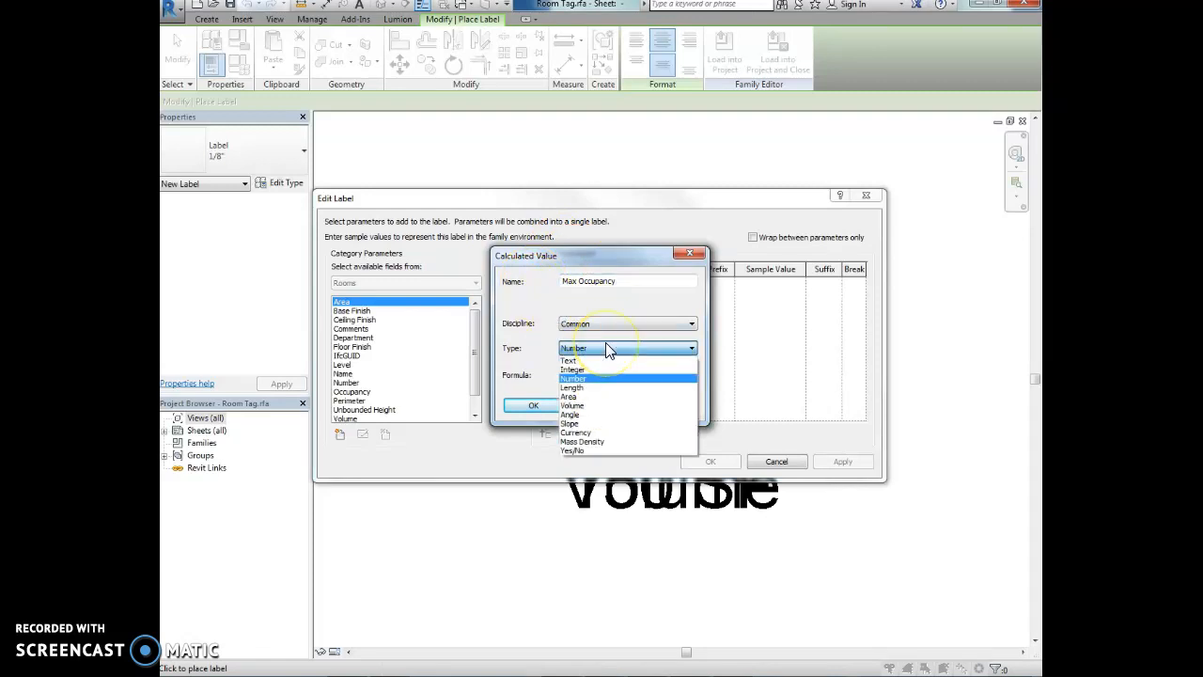
left_click(572, 369)
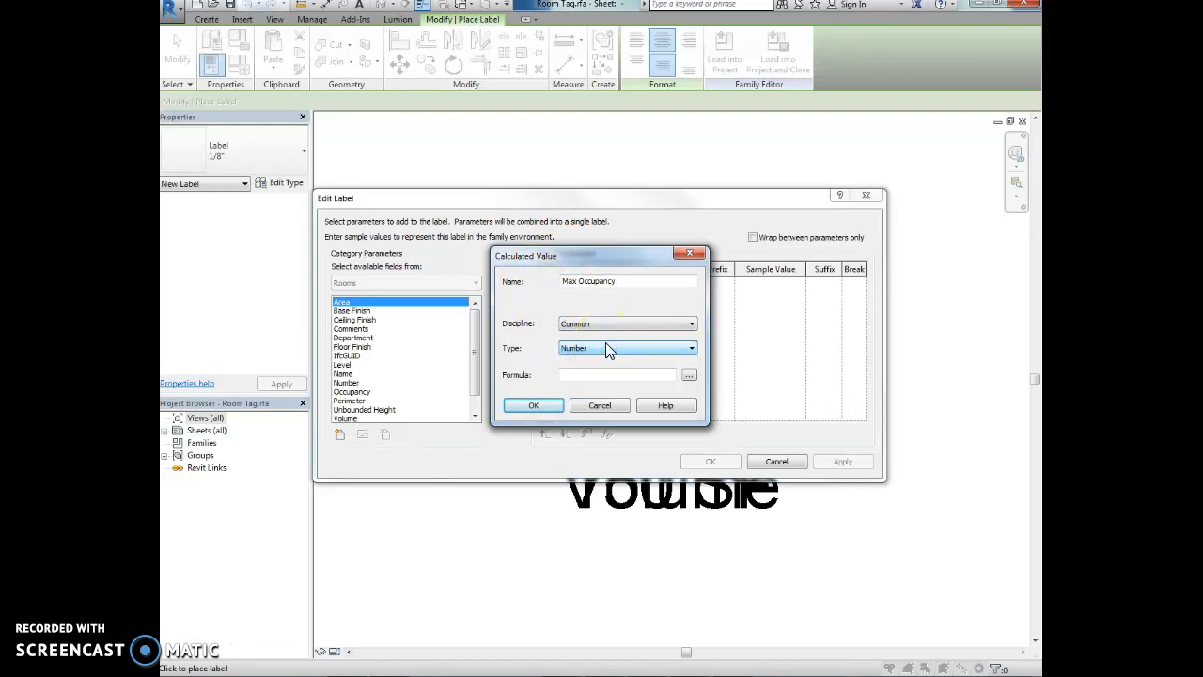
left_click(616, 374)
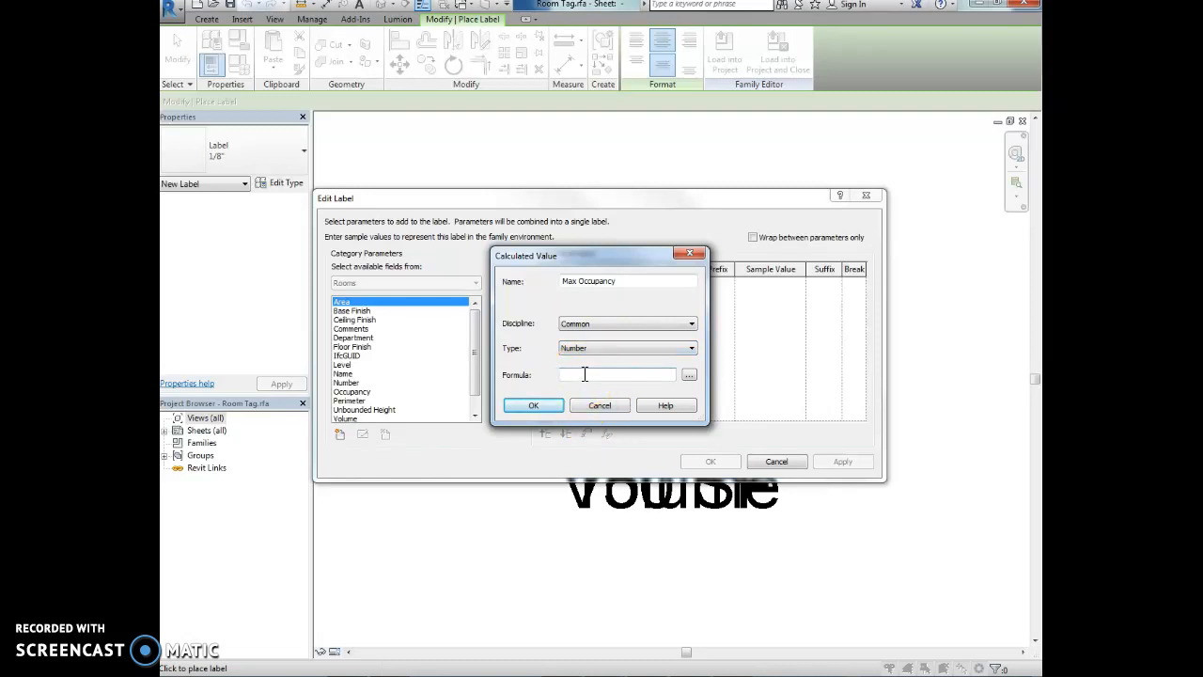
type("roundd")
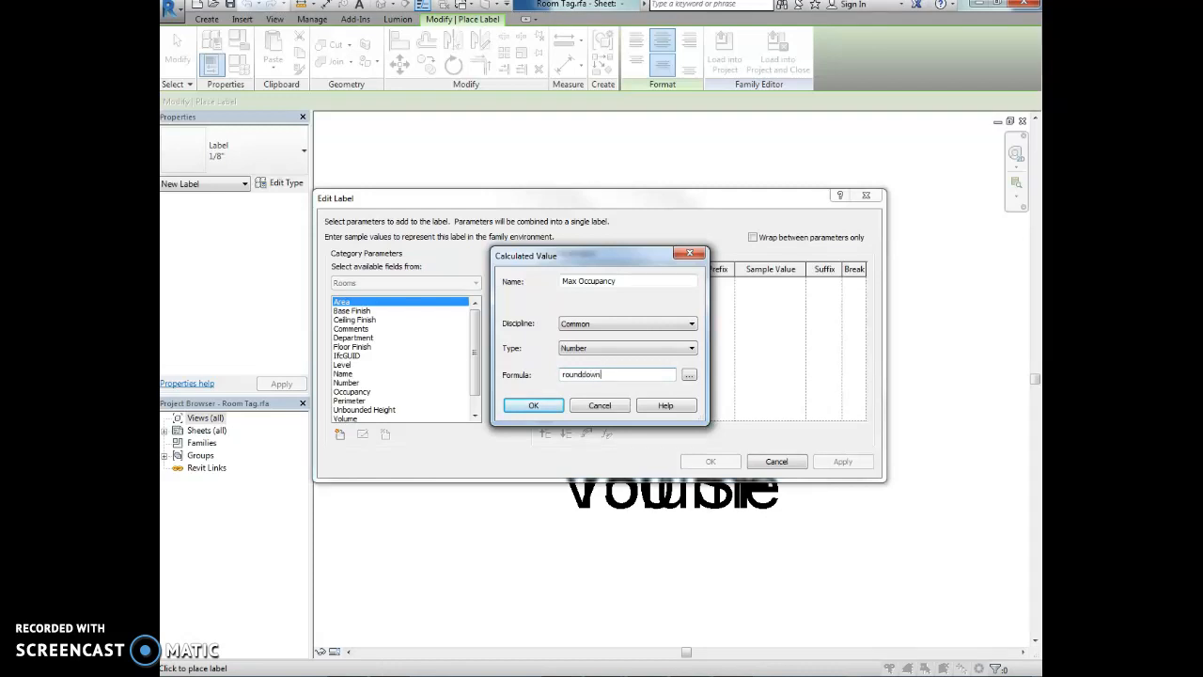
type("((")
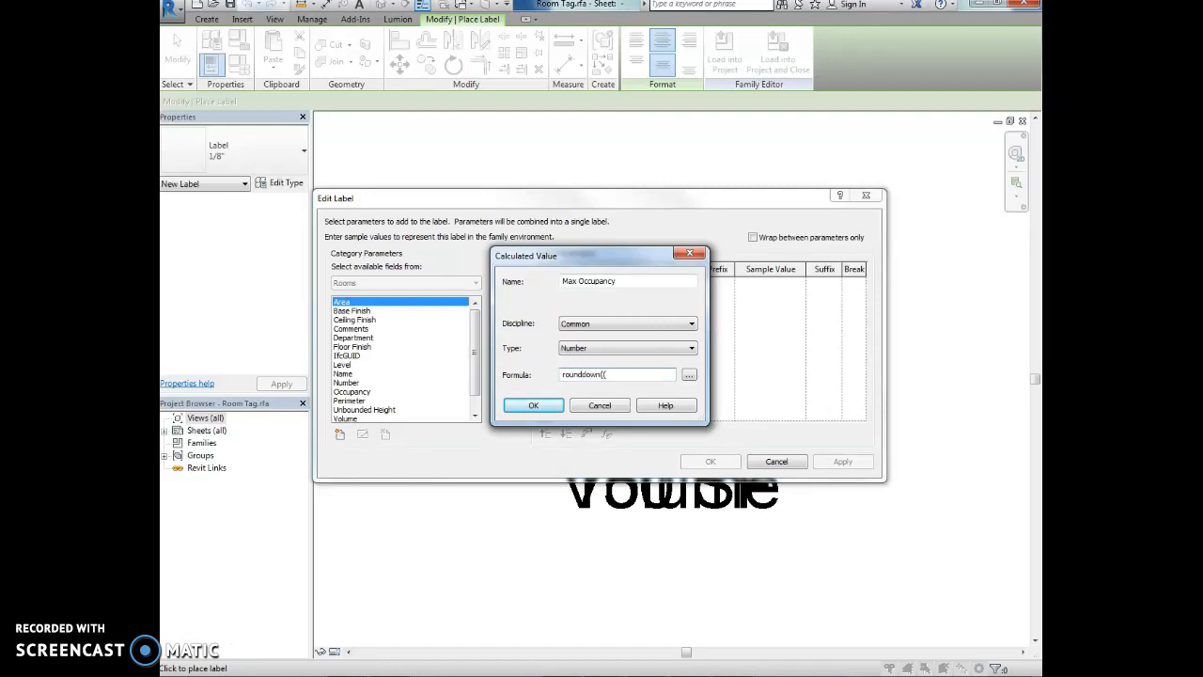
type("Area/")
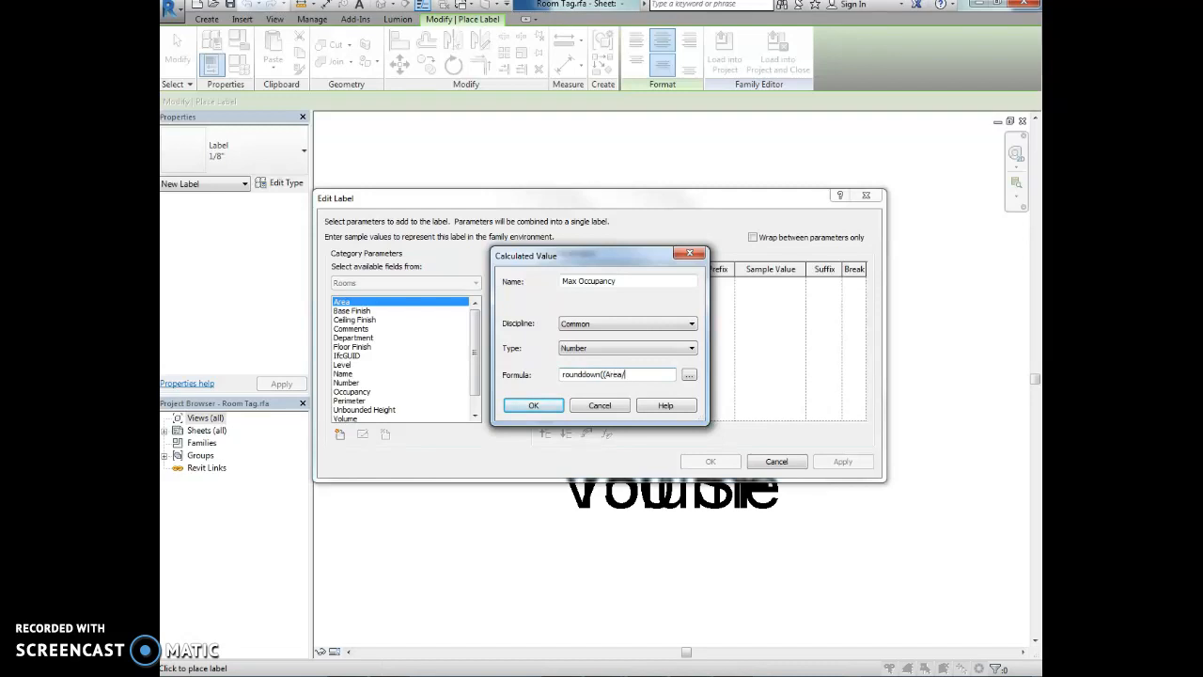
type("1SF")
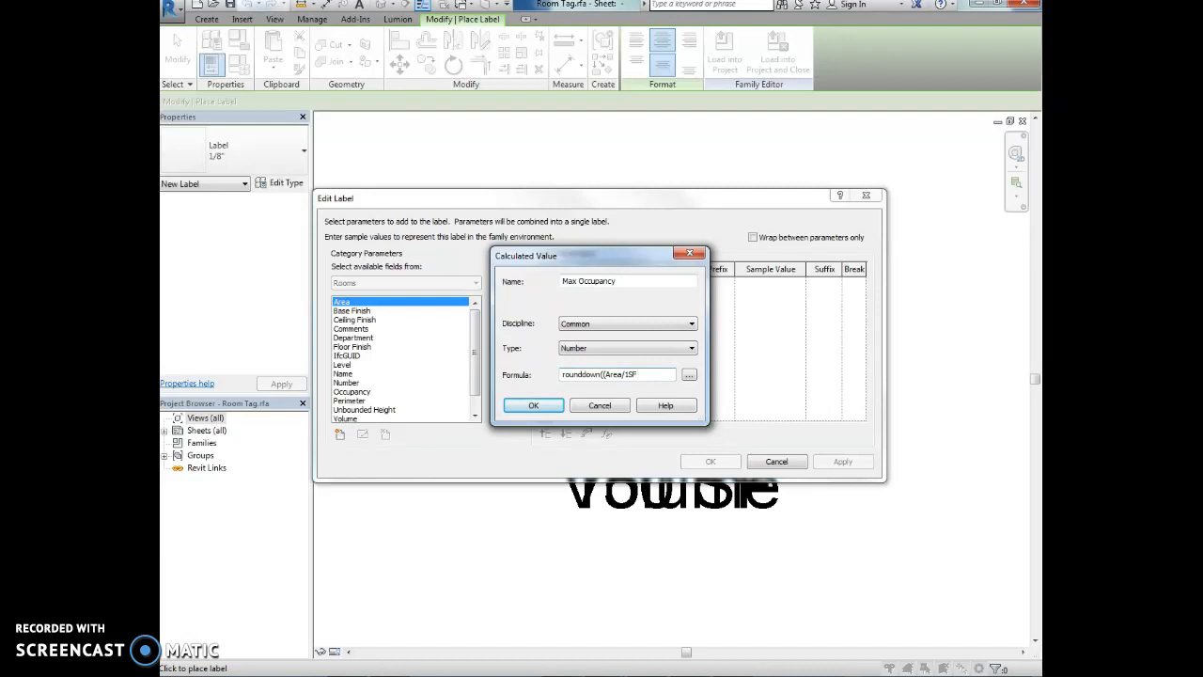
type("/")
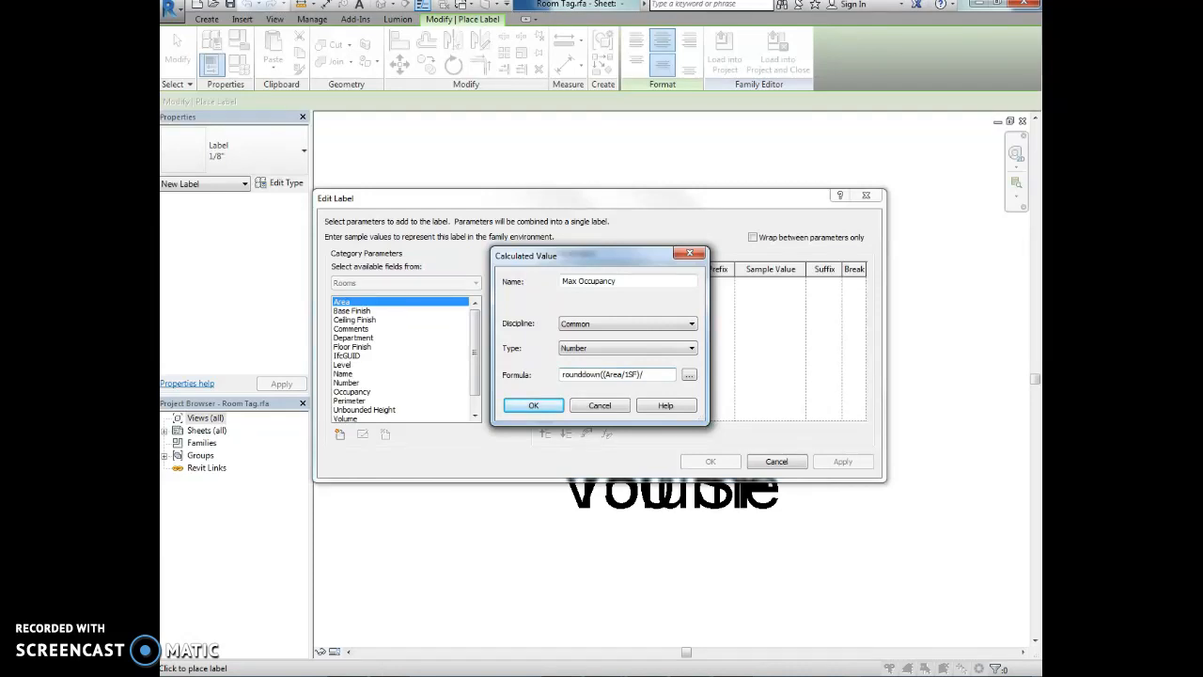
type("0.3")
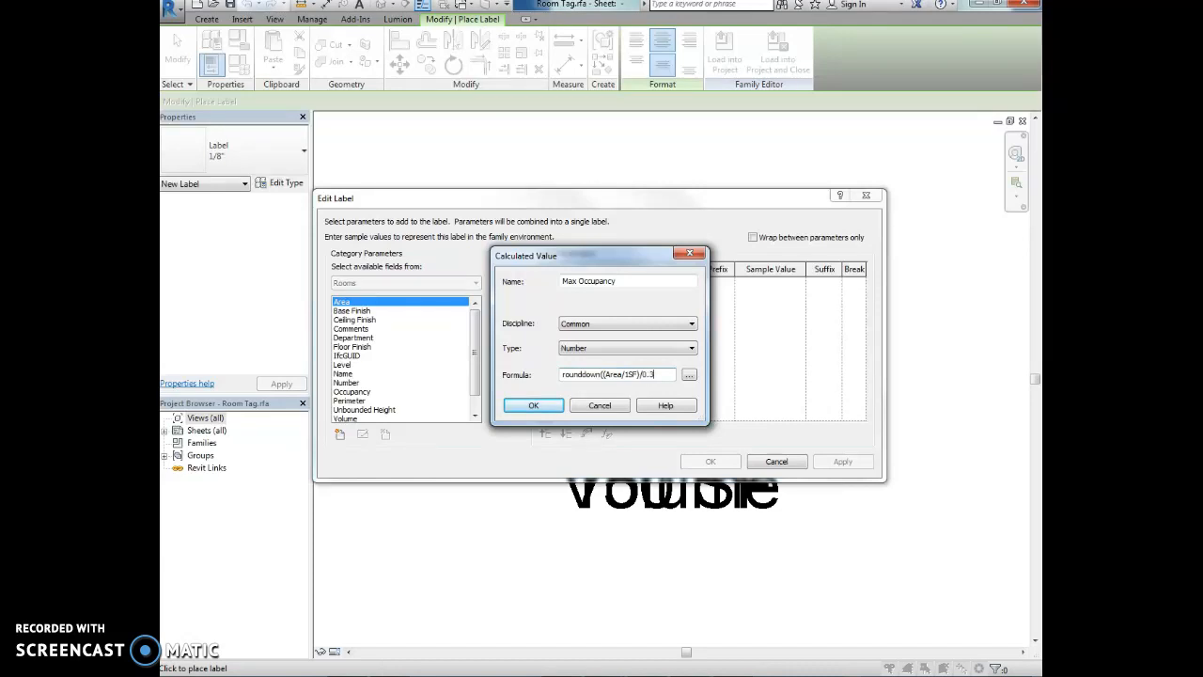
type(")")
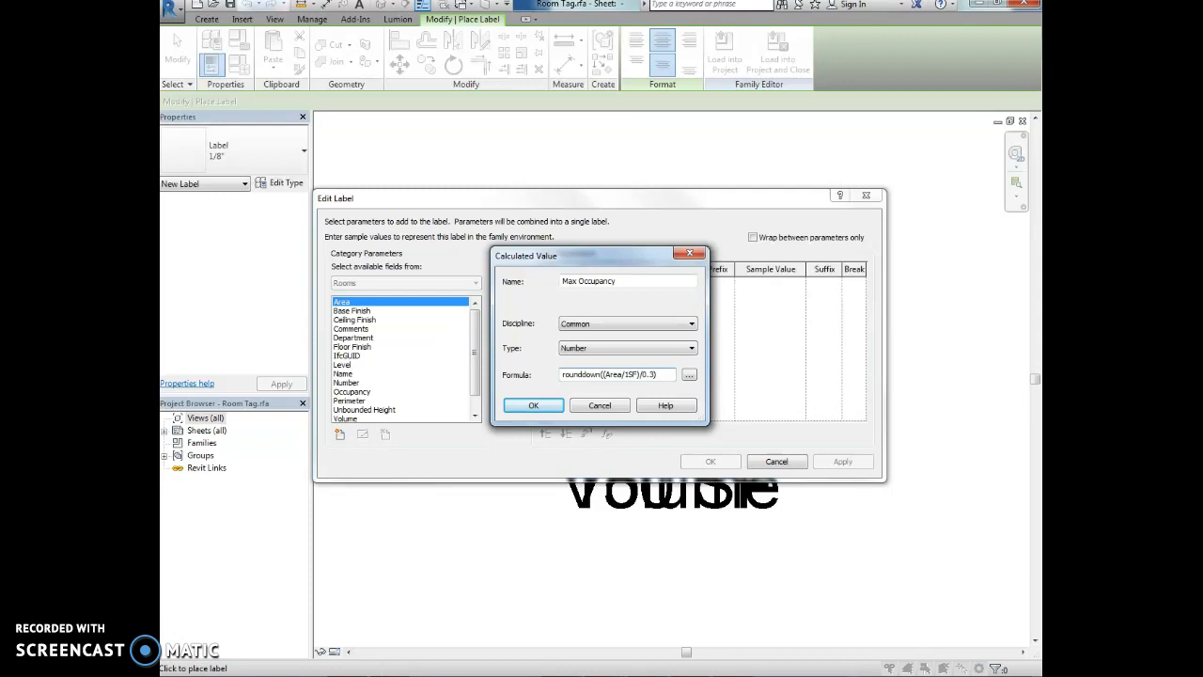
mouse_move(588, 365)
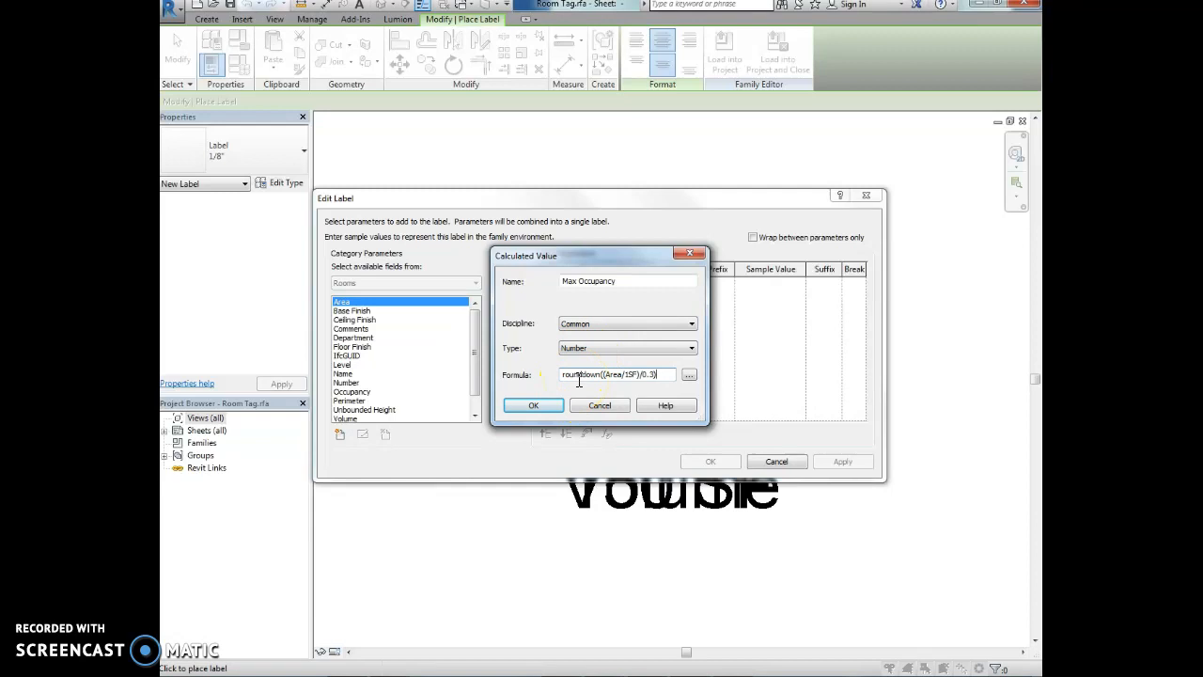
mouse_move(611, 390)
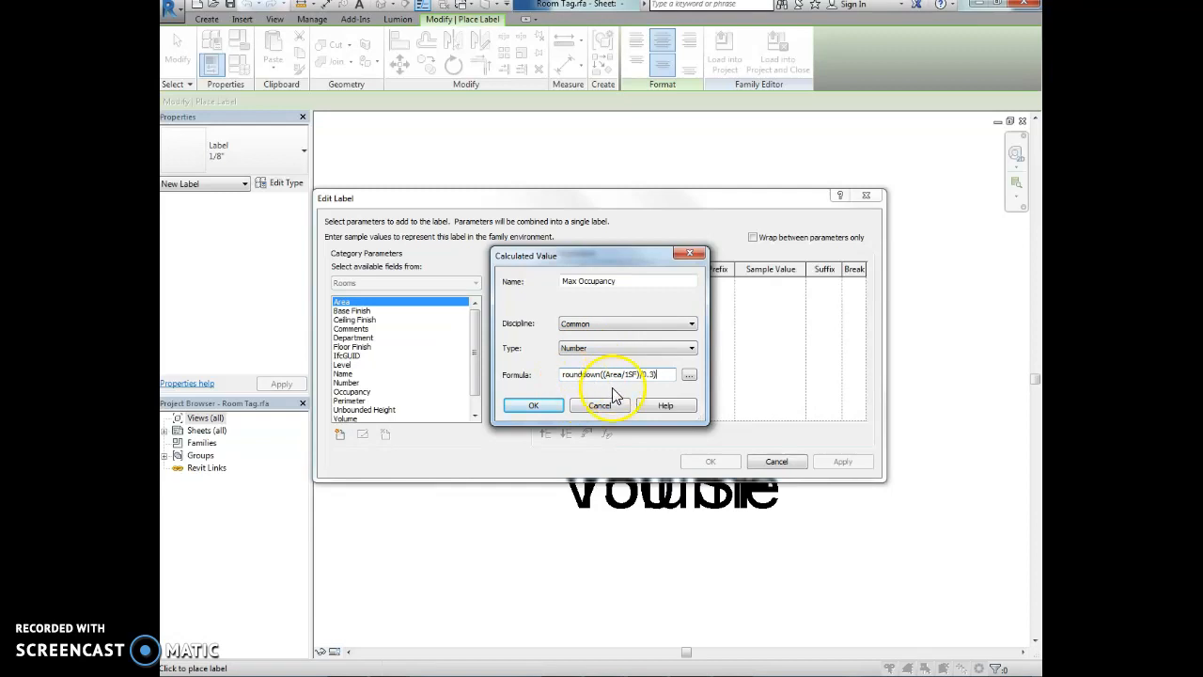
- Confirm Max Occupancy and give it a Max OCC prefix, widening the Prefix column
left_click(533, 405)
type("Max ")
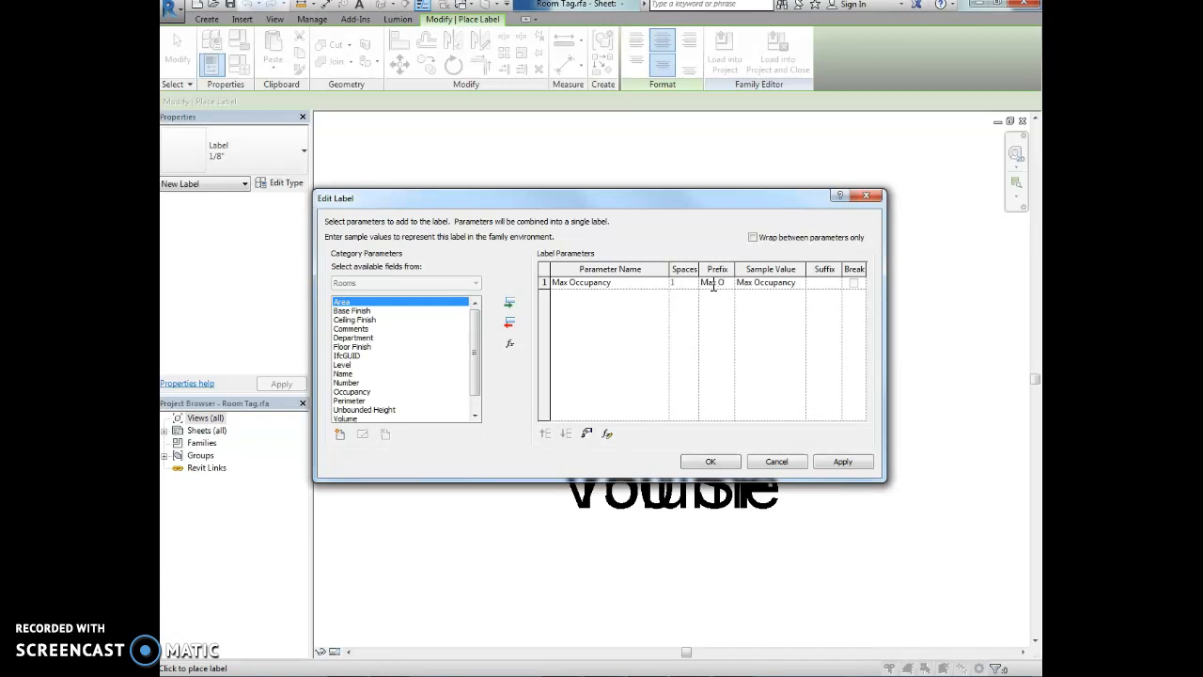
type("OCC")
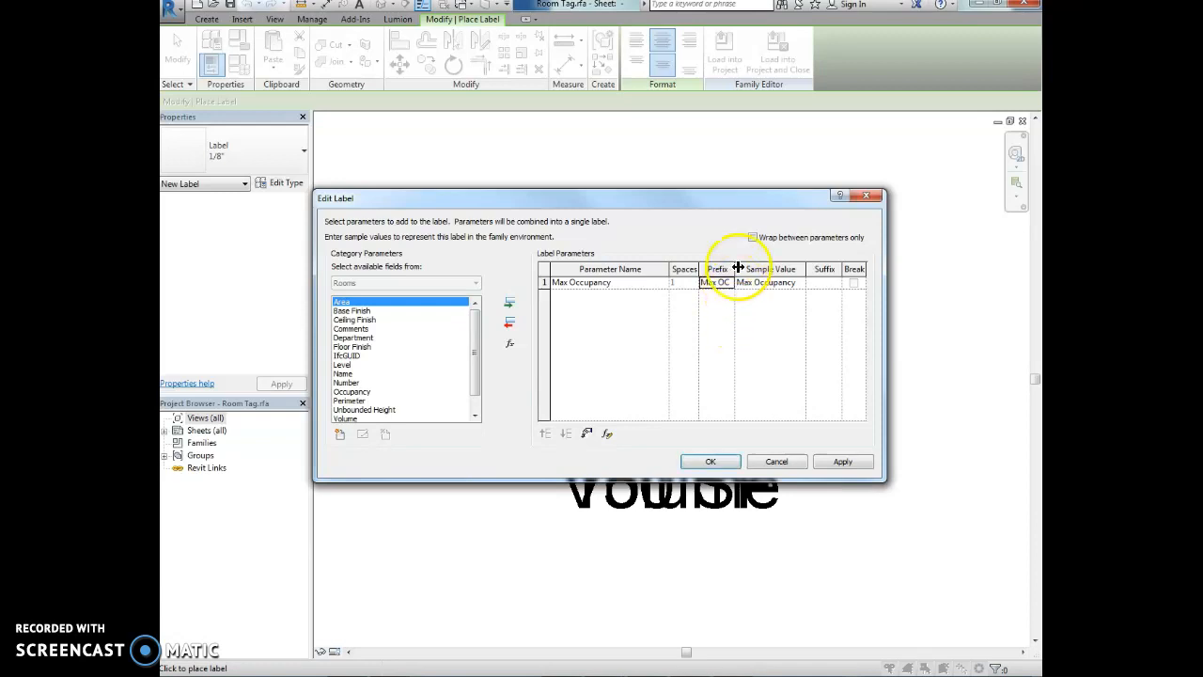
left_click_drag(738, 267, 765, 268)
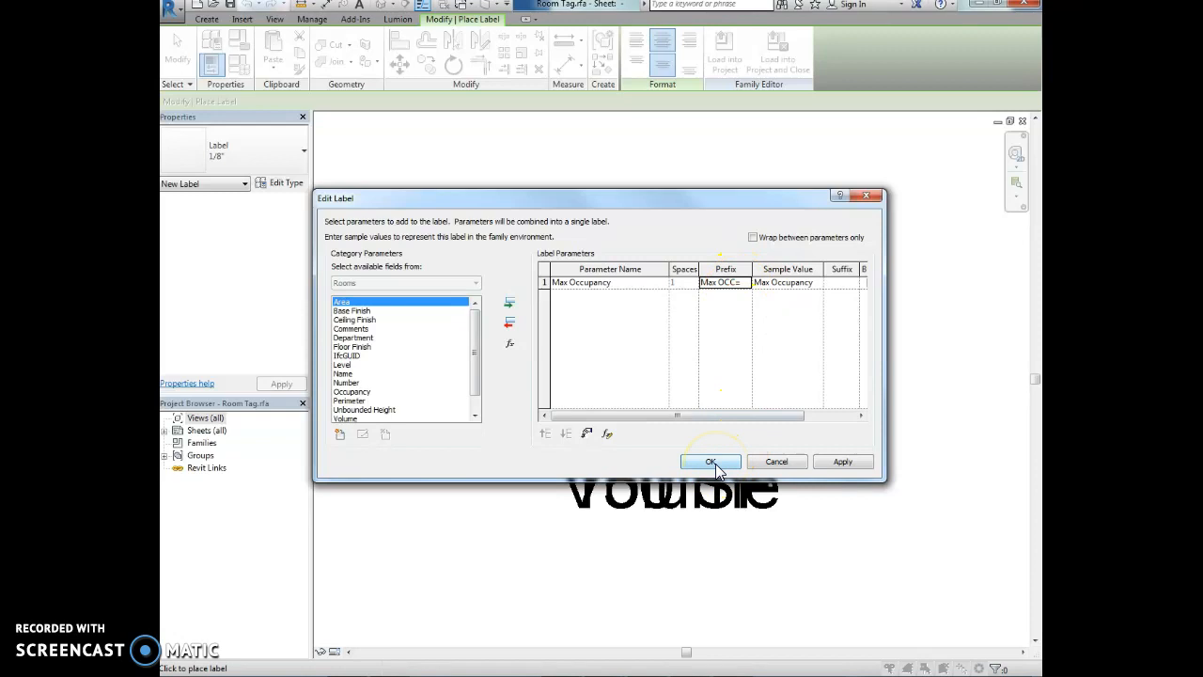
- Finish the label dialog to place the Max OCC=Max Occupancy label in the tag family
left_click(710, 461)
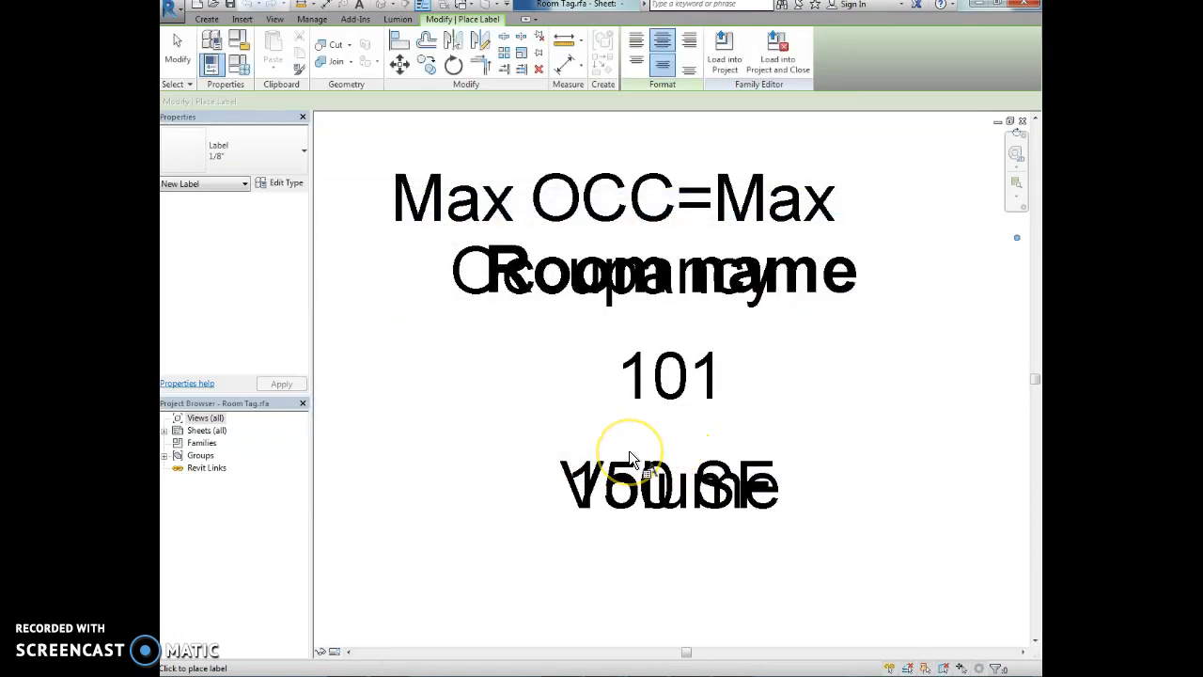
mouse_move(635, 458)
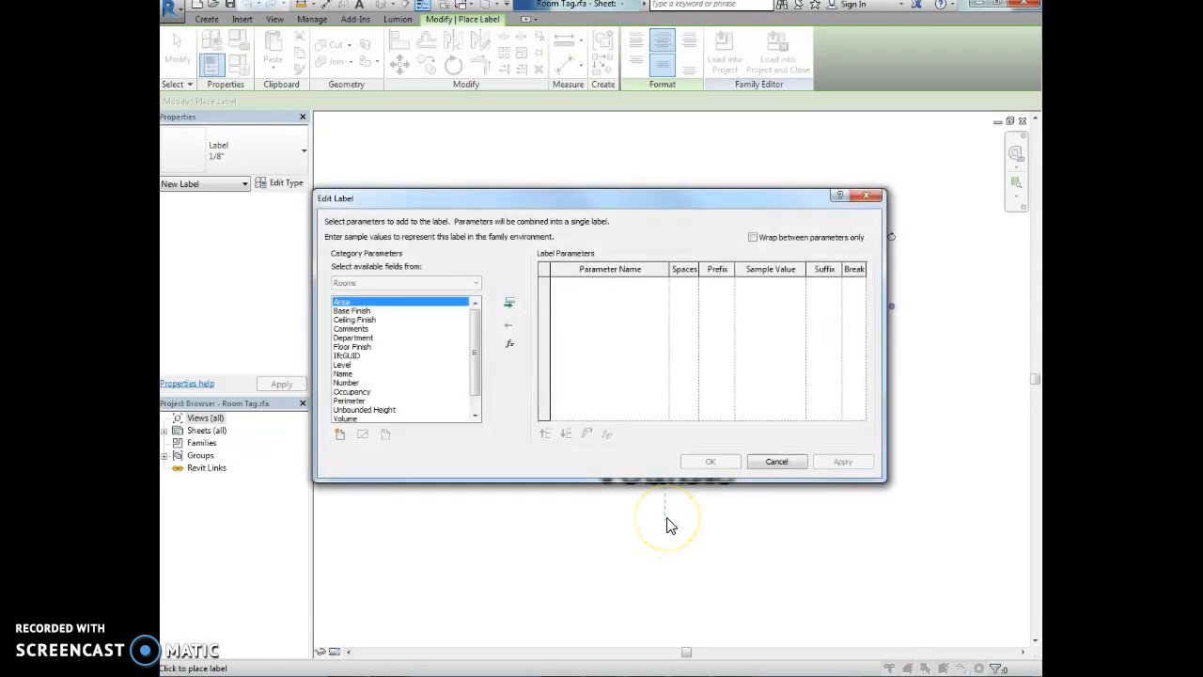
mouse_move(863, 503)
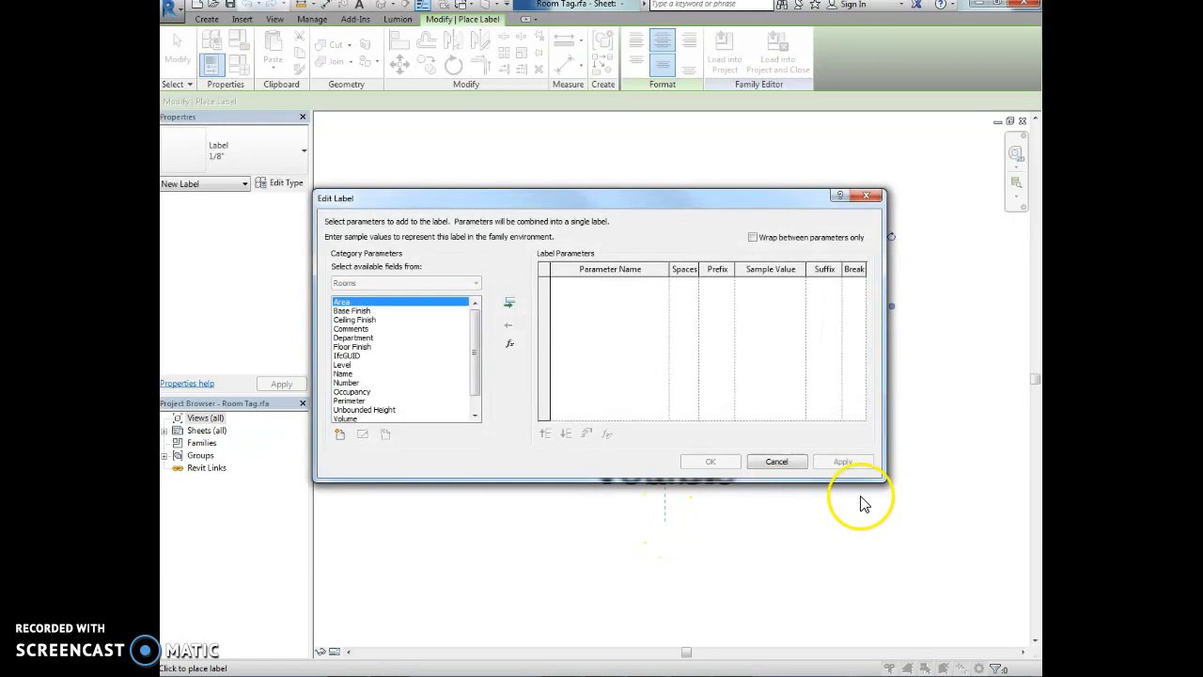
left_click(711, 462)
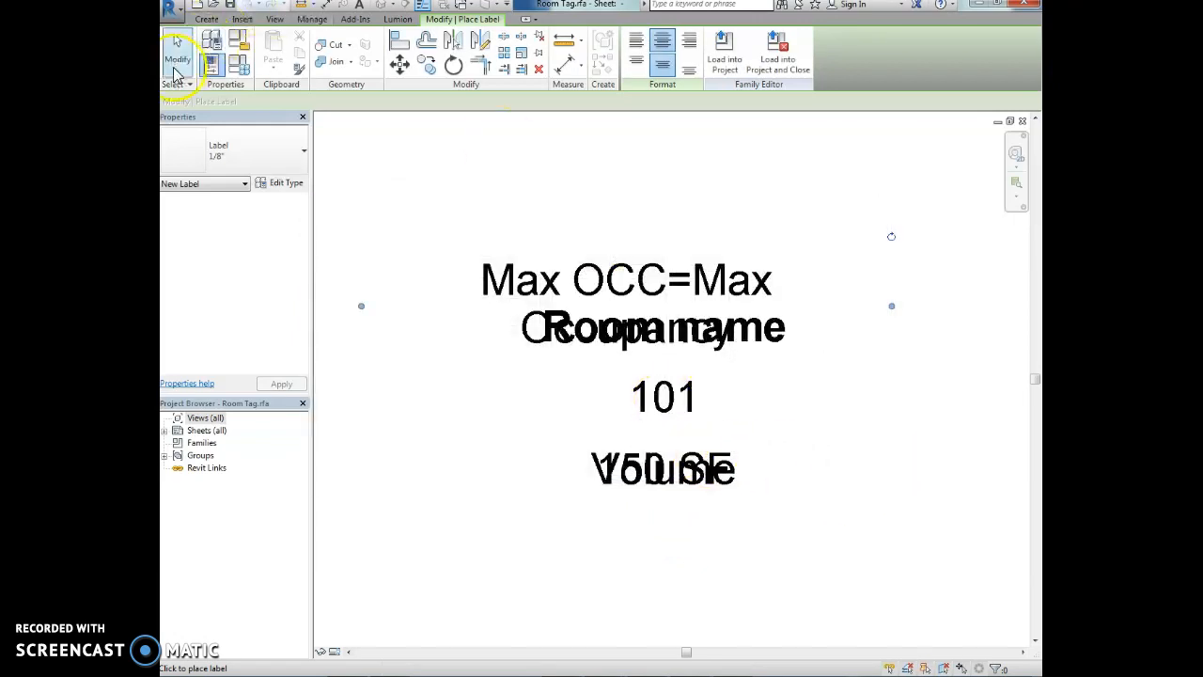
left_click(663, 397)
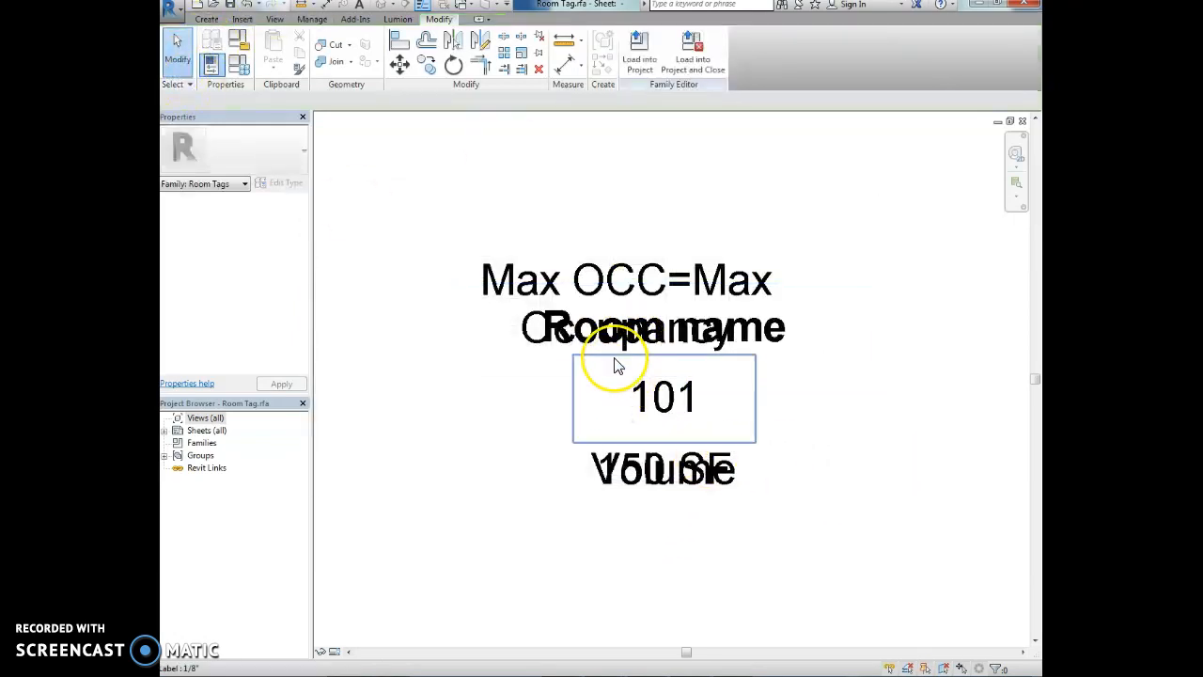
- Move the Max Occupancy label below the area and volume lines
left_click(544, 337)
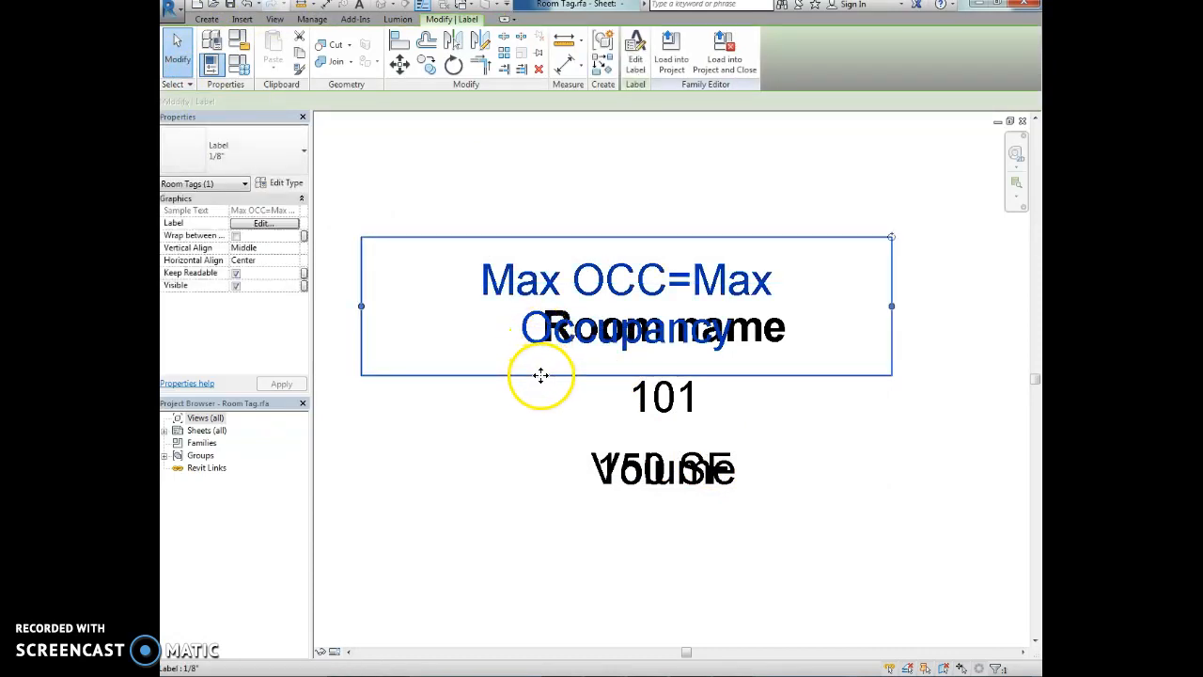
left_click_drag(540, 375, 578, 621)
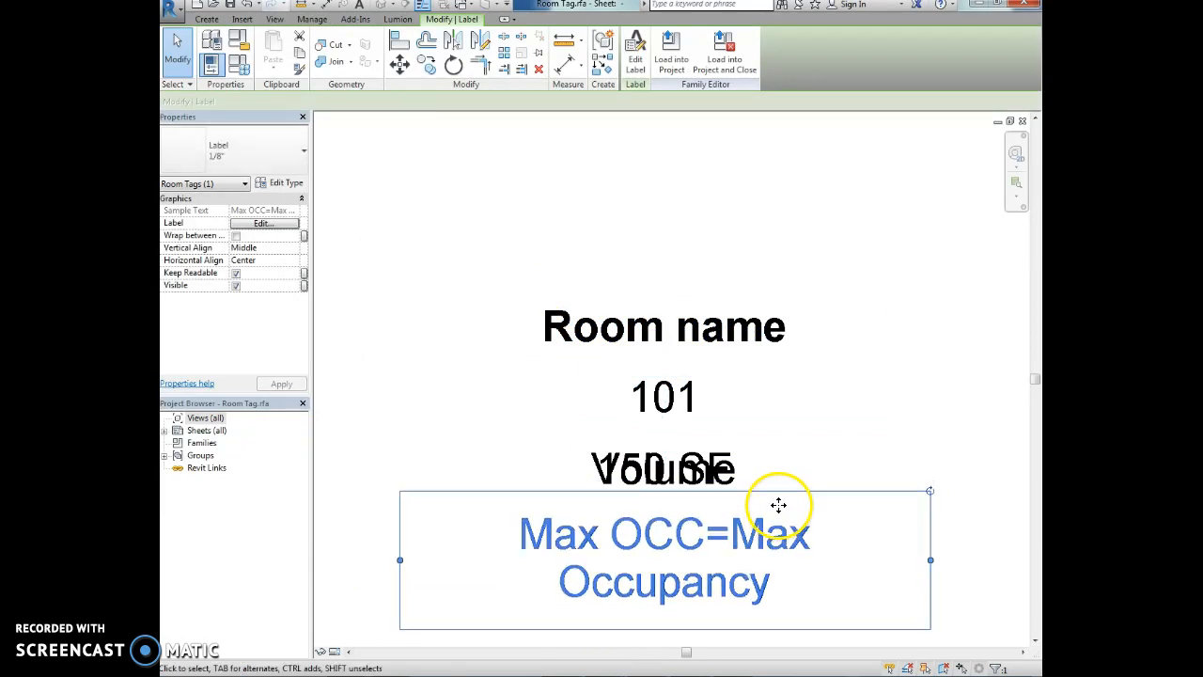
left_click(664, 326)
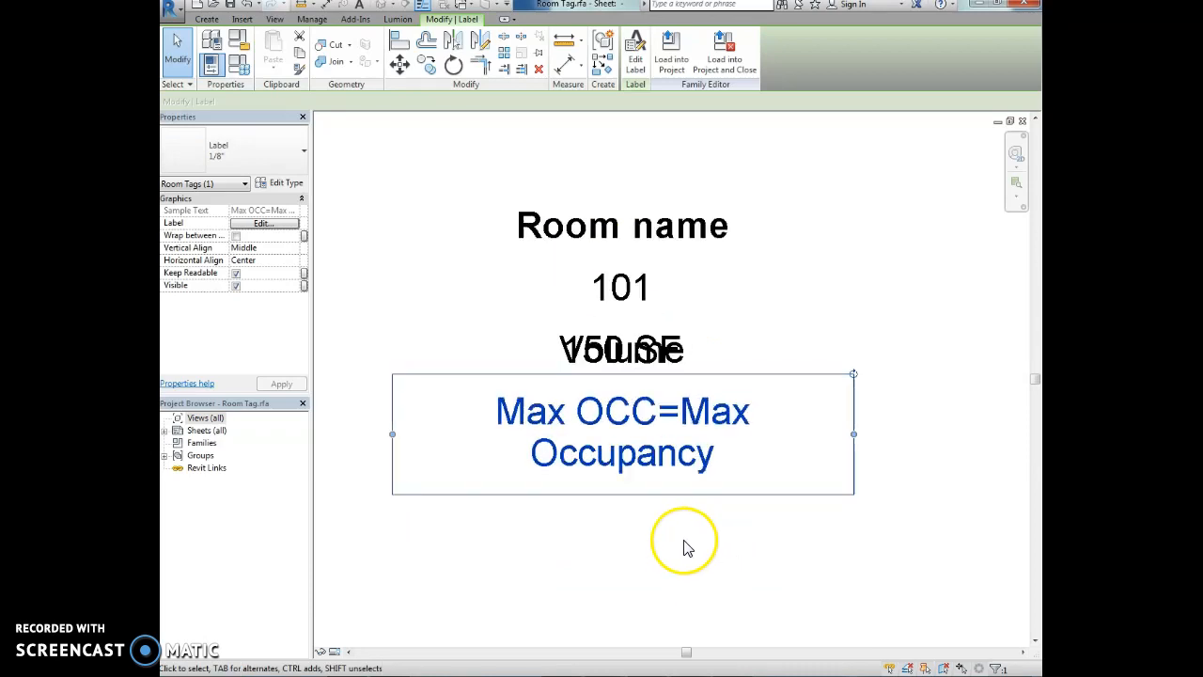
left_click(682, 550)
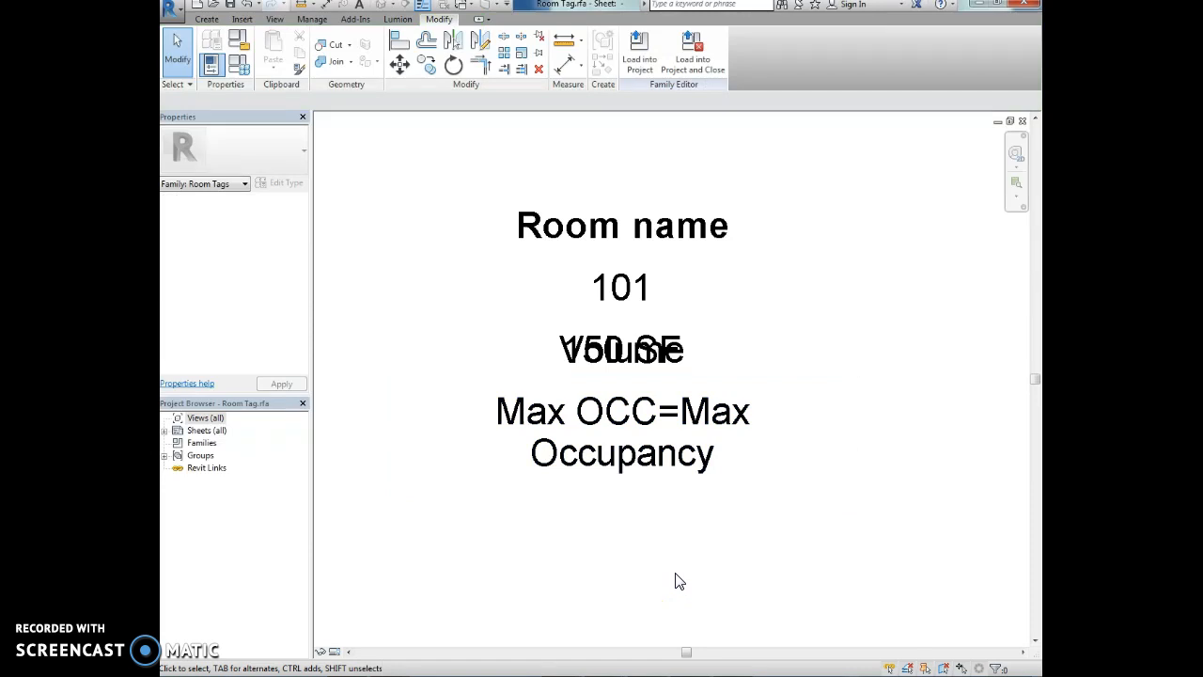
- Save the family as Room Tag with occupancy 2 instead of replacing the existing file
left_click(171, 11)
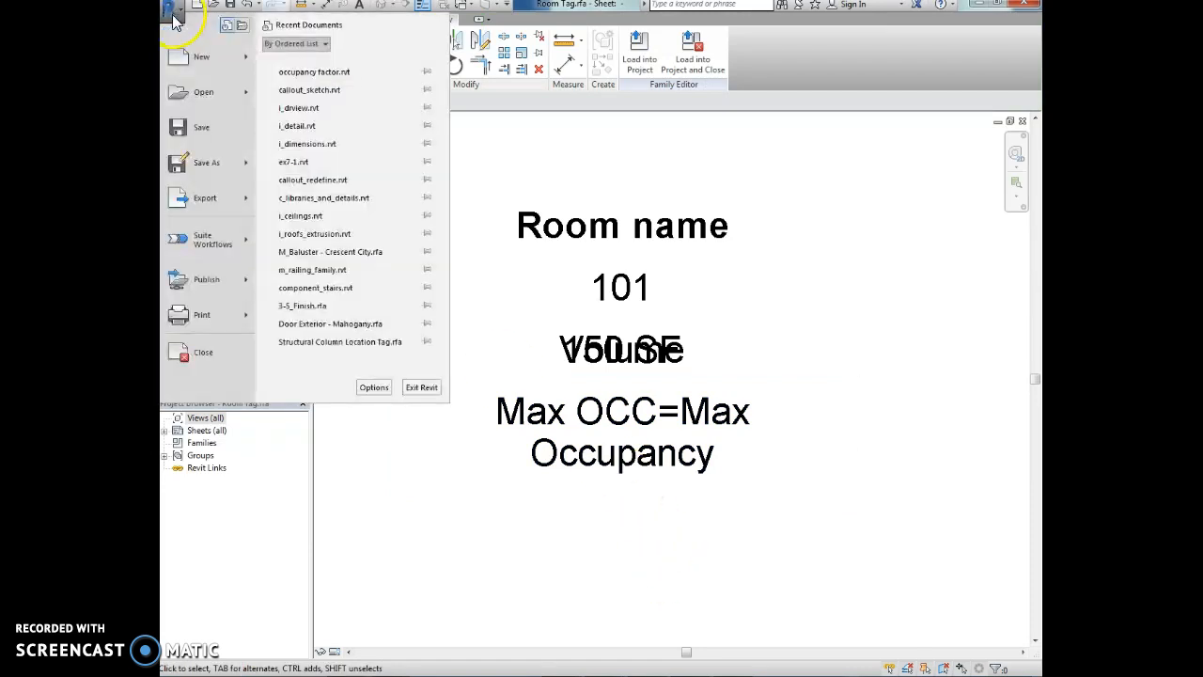
left_click(205, 162)
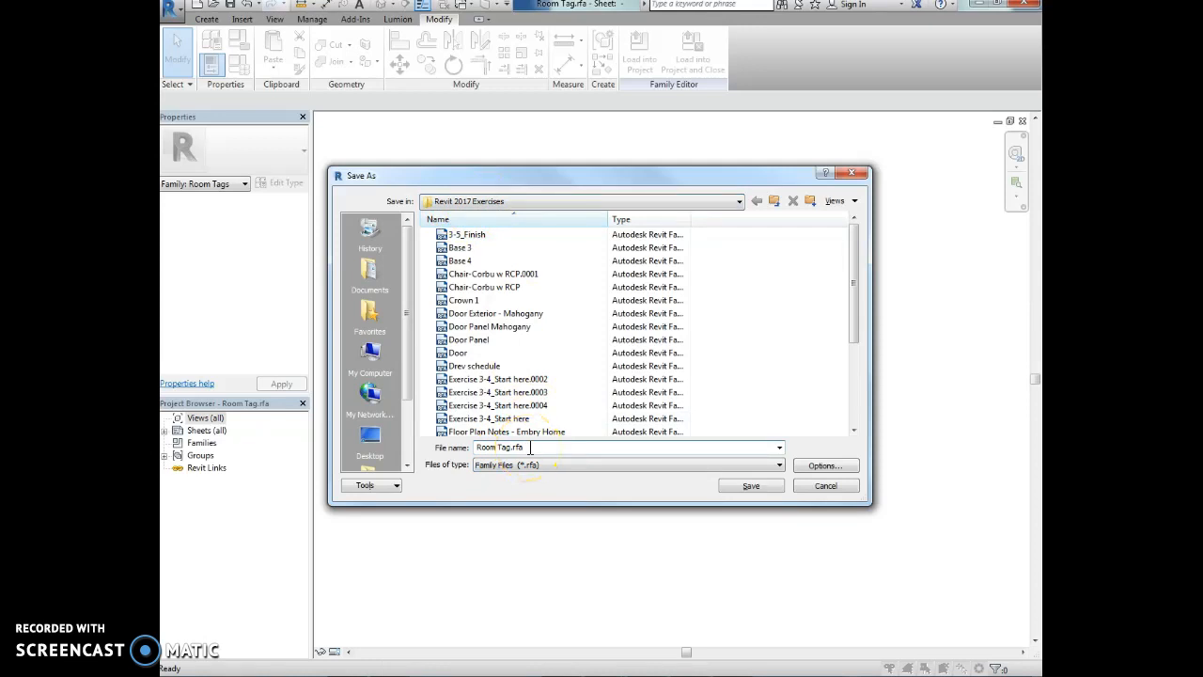
mouse_move(531, 470)
type(" with occupancy")
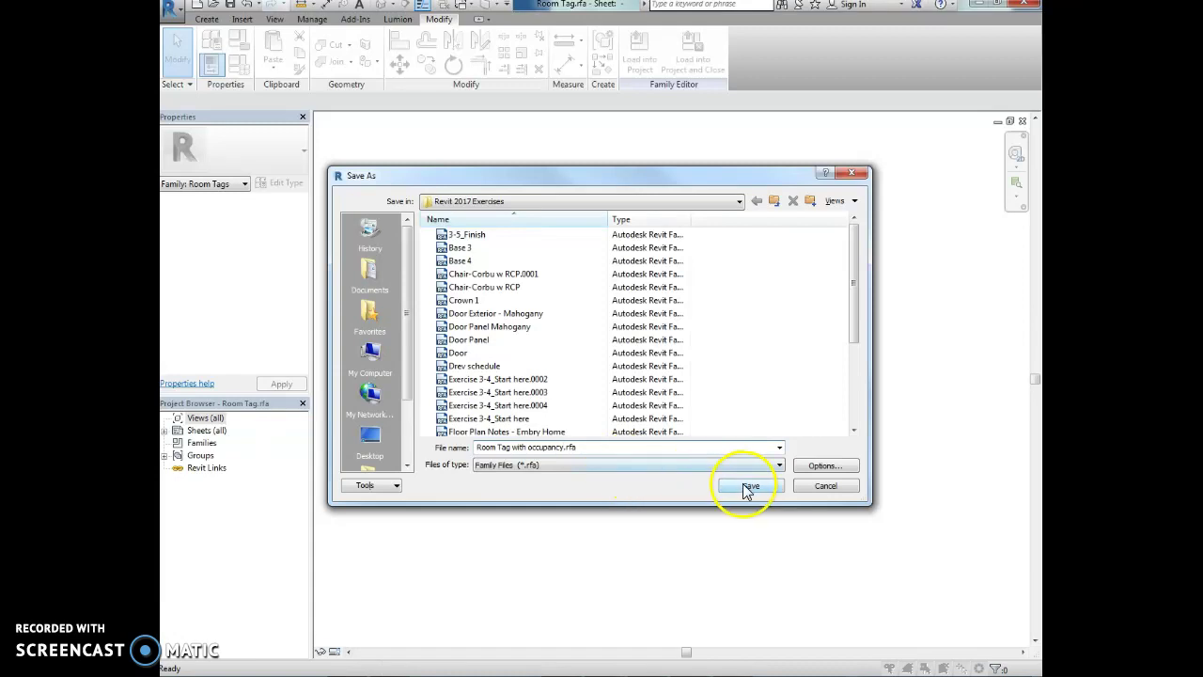
left_click(749, 486)
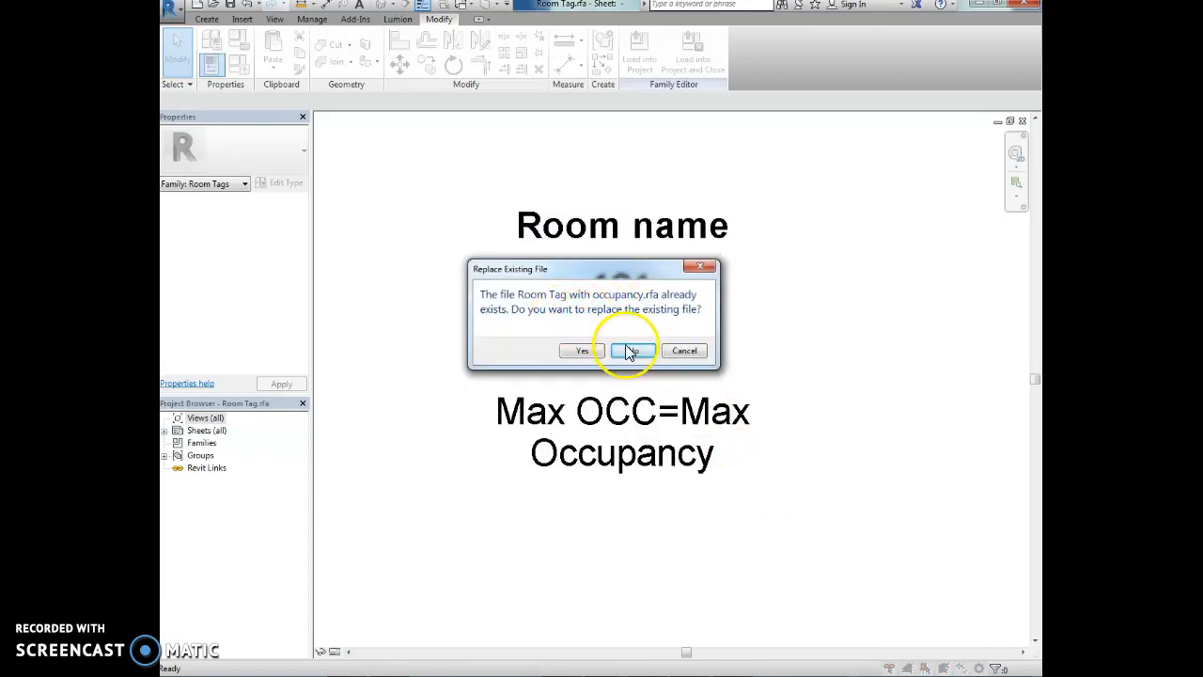
left_click(629, 349)
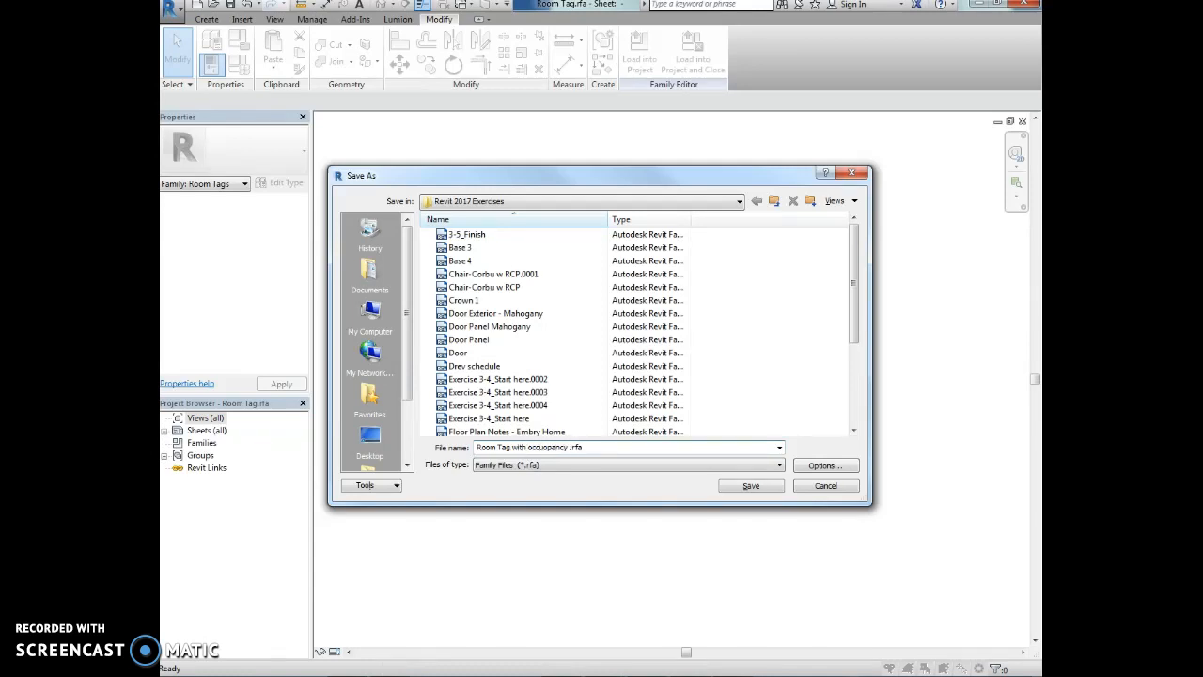
left_click(749, 485)
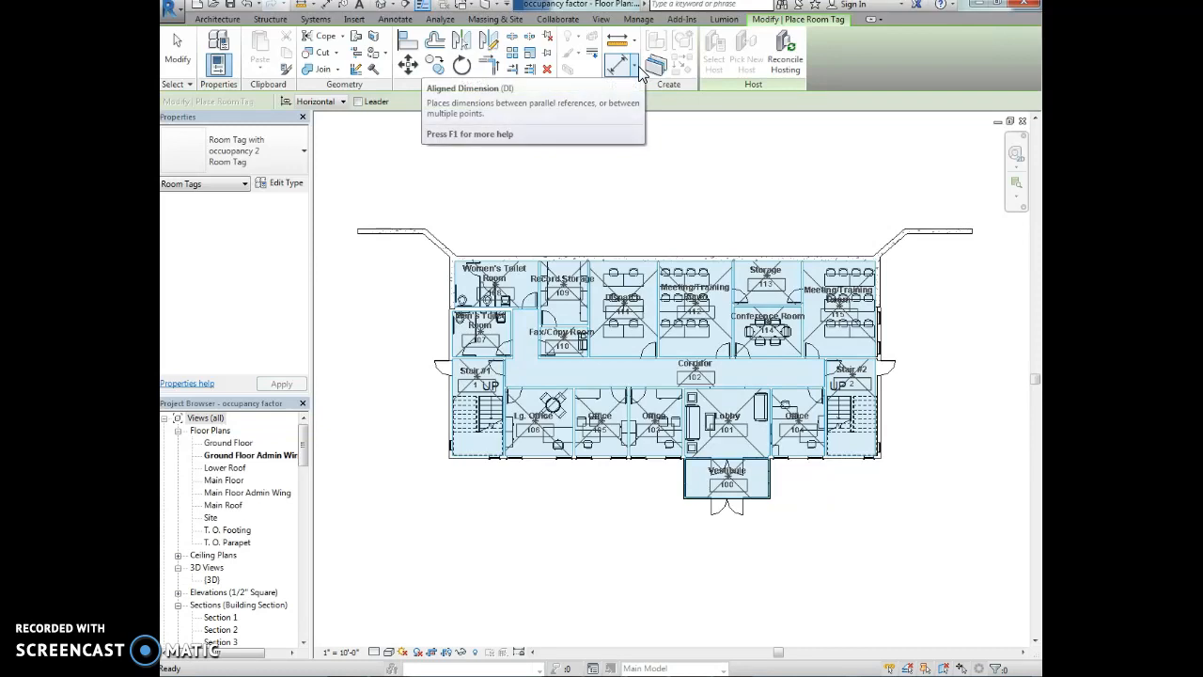
mouse_move(618, 64)
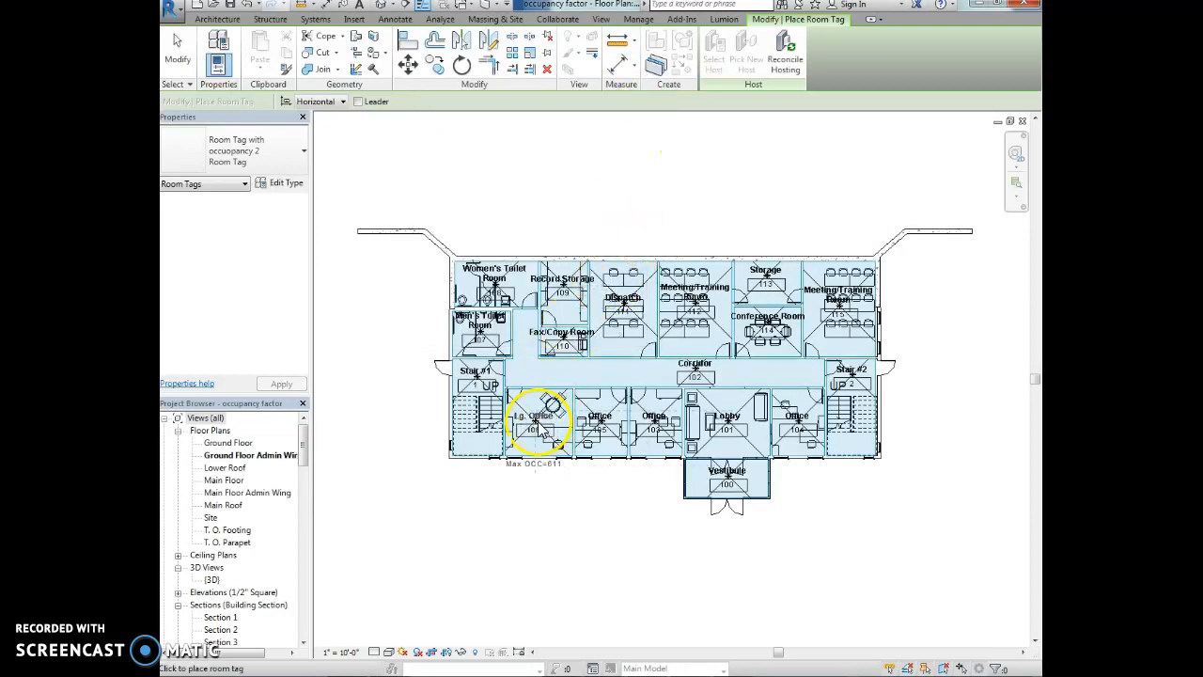
mouse_move(536, 494)
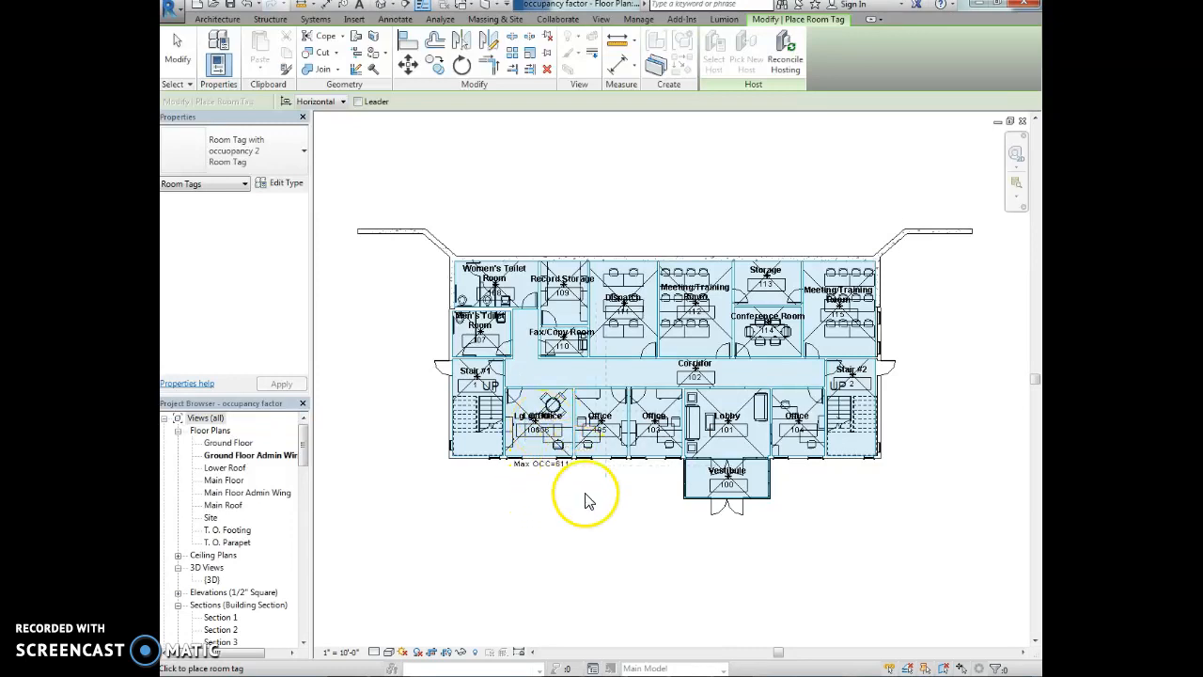
- Test the occupancy tag on the Lg. Office room, then remove the test tag
left_click(531, 430)
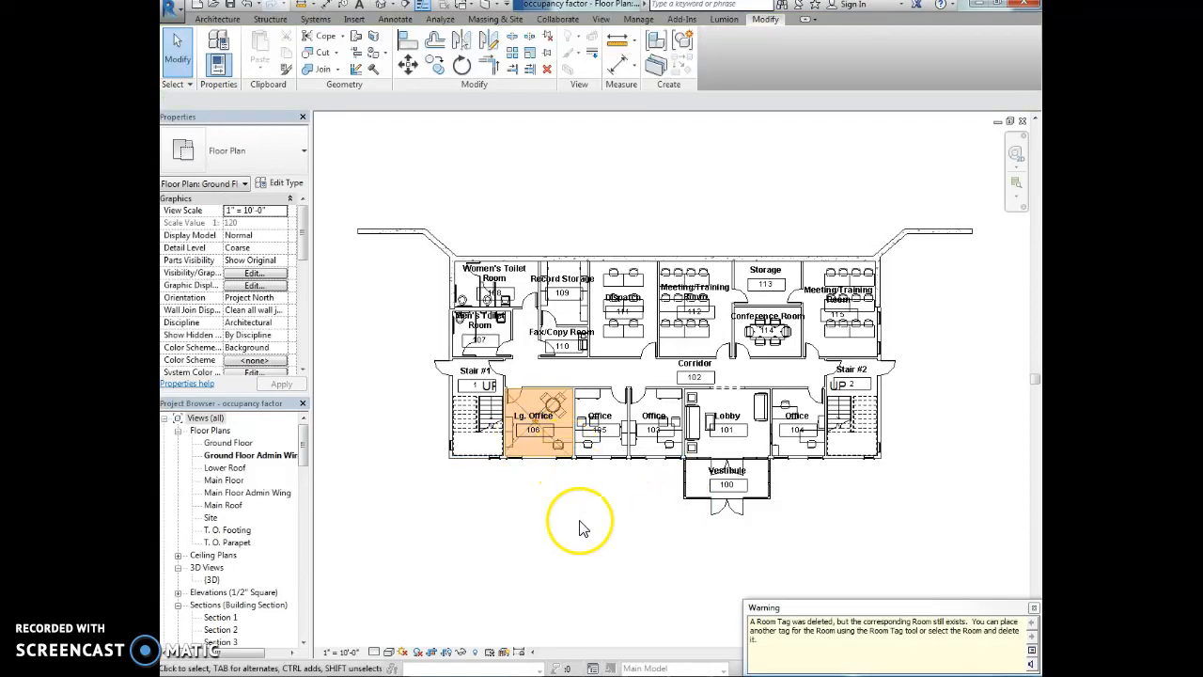
- Switch all visible room tags to Room Tag with occupancy 2 : Room Tag With Area
left_click(533, 428)
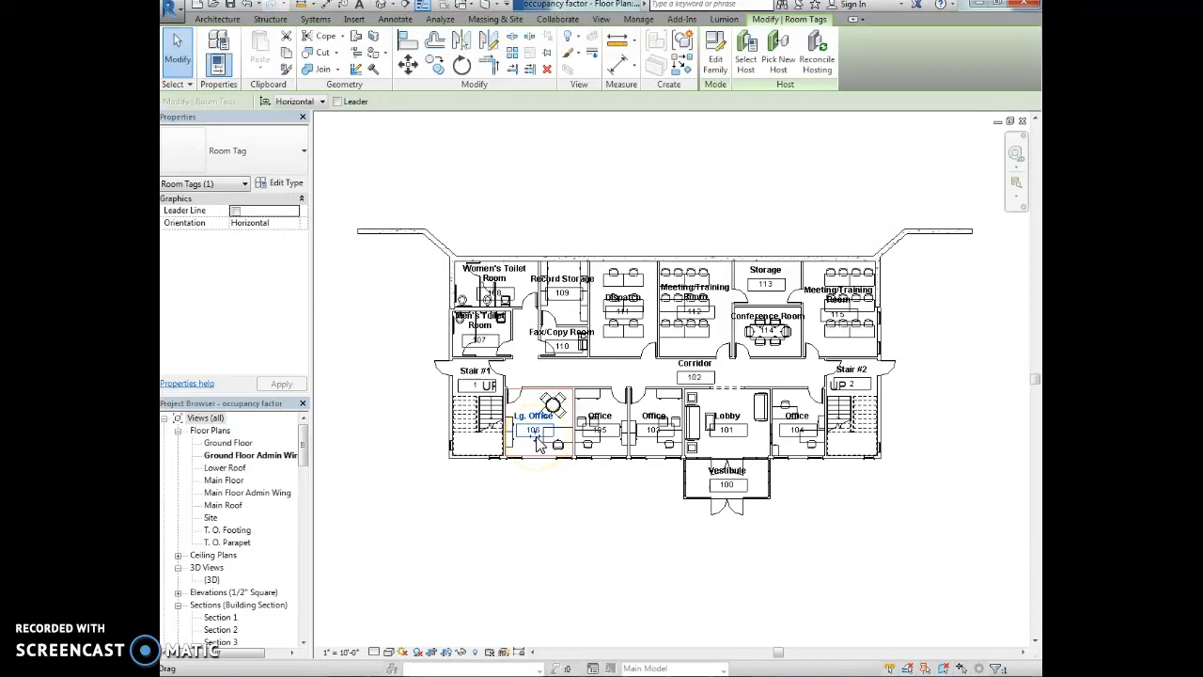
right_click(534, 429)
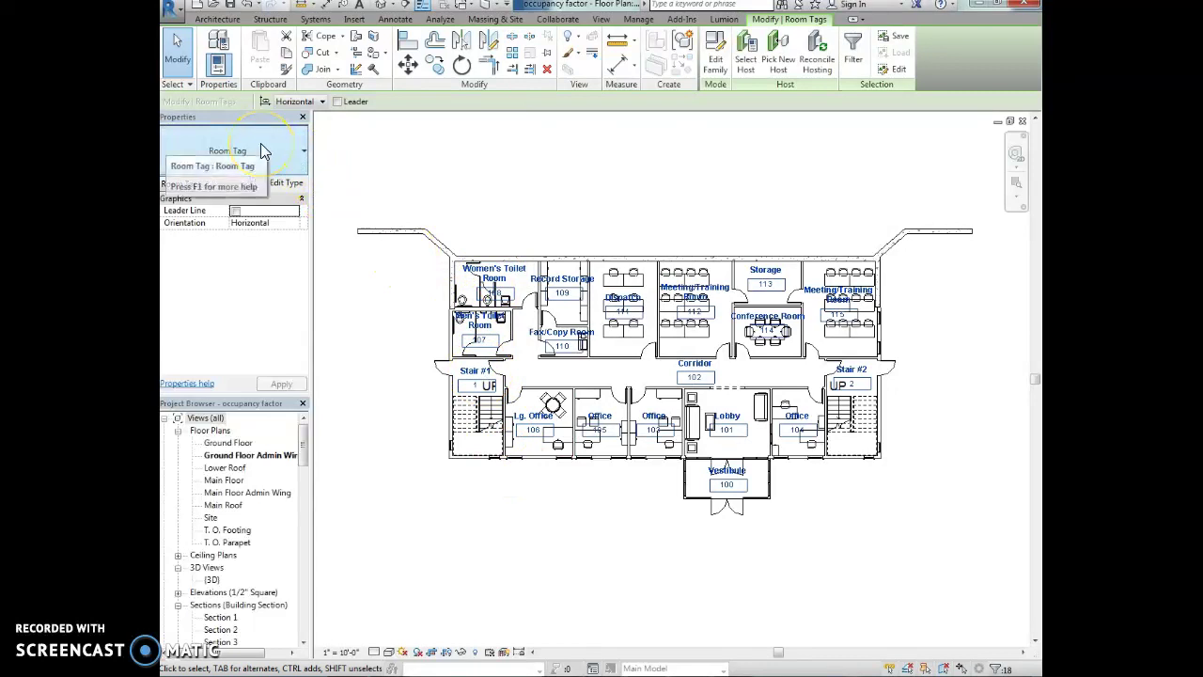
left_click(301, 151)
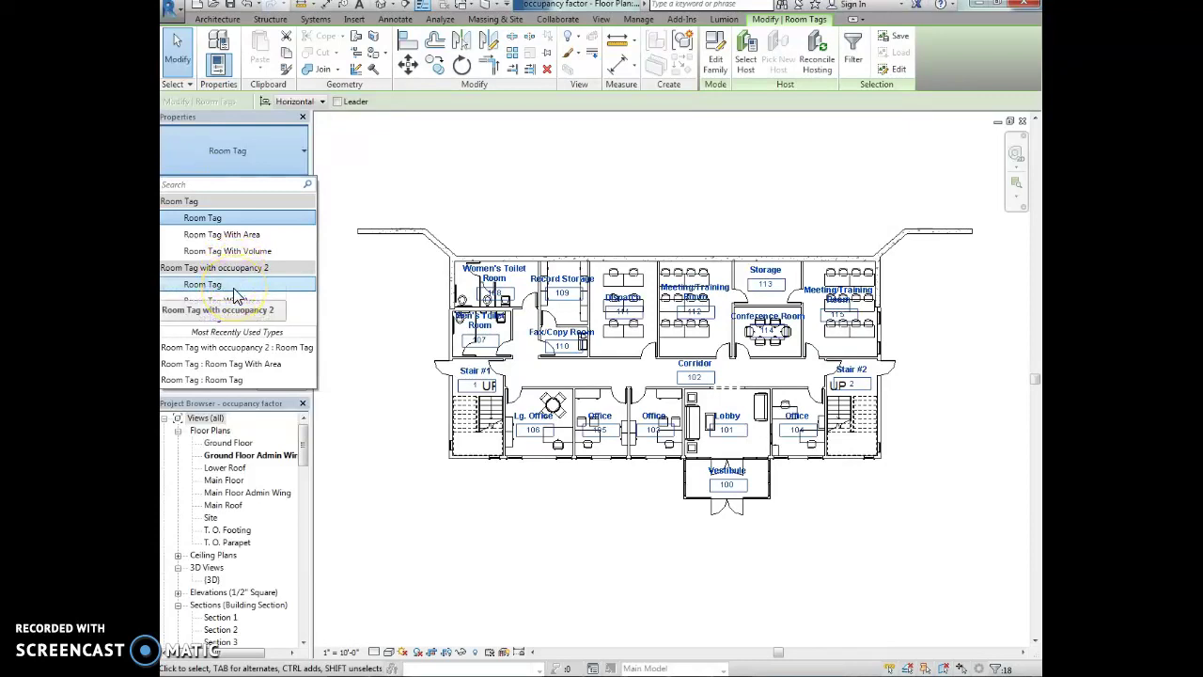
mouse_move(231, 301)
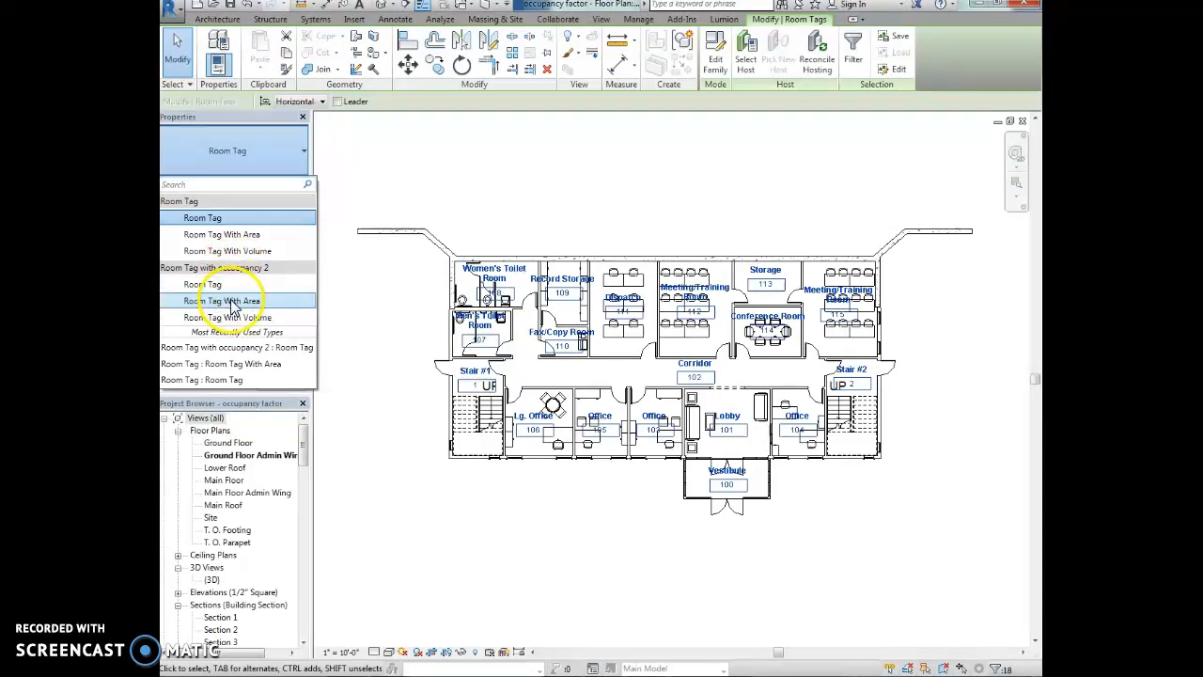
left_click(229, 300)
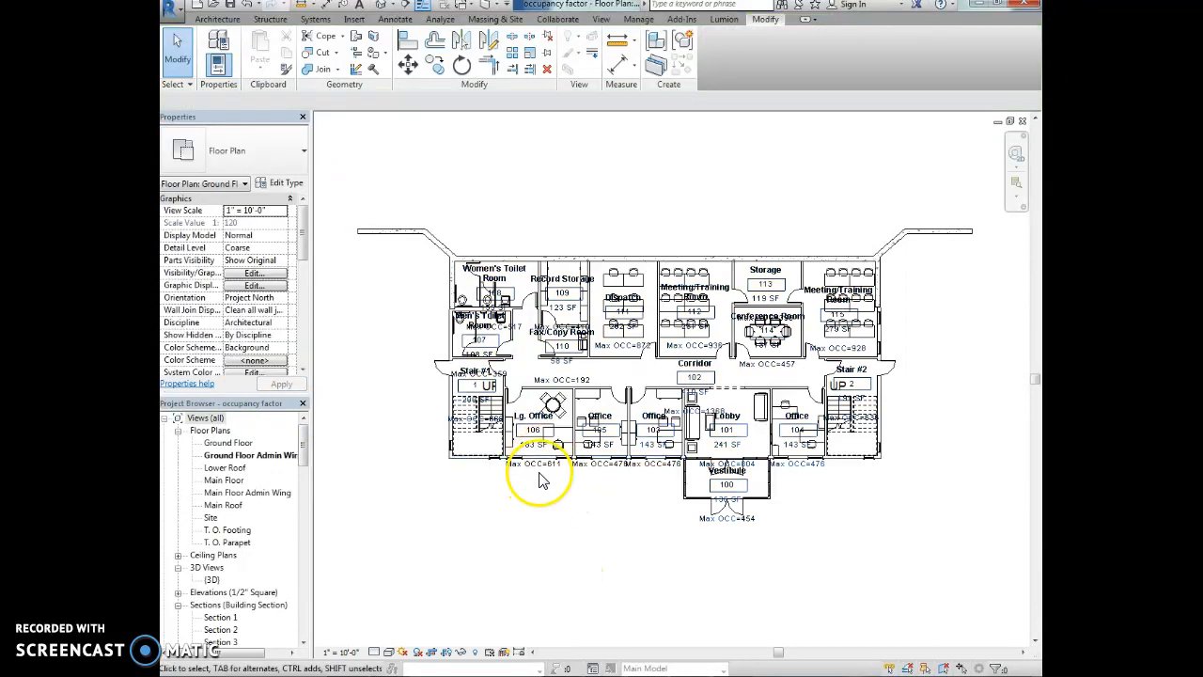
scroll("up", 3)
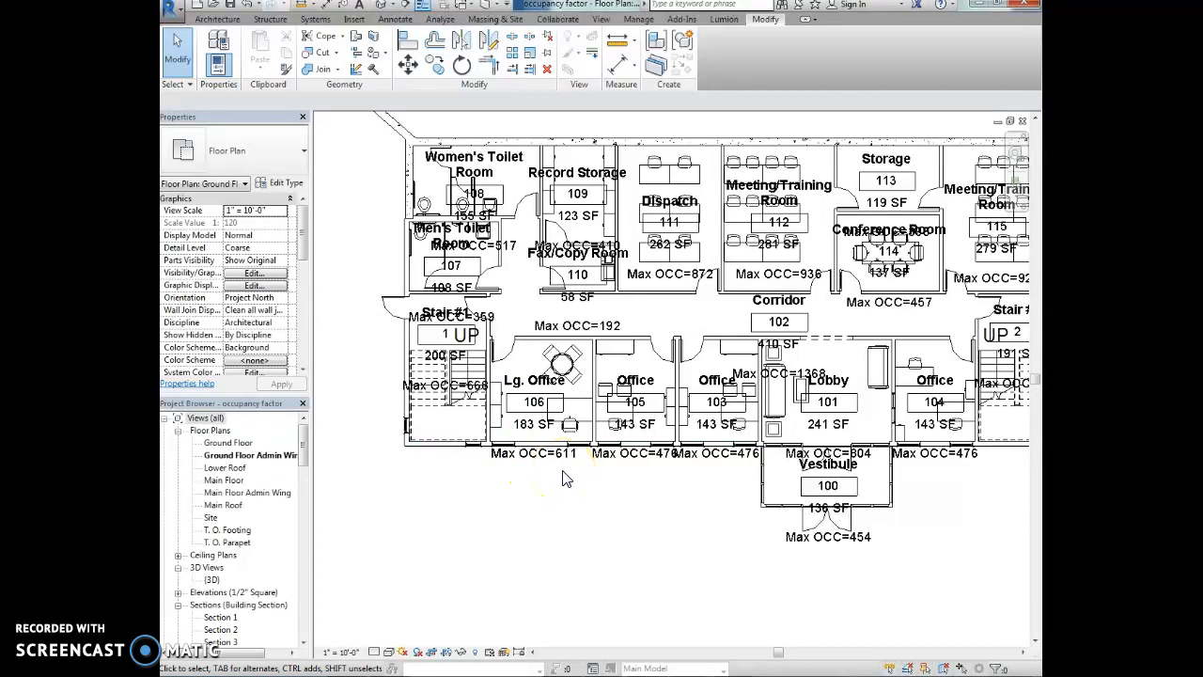
mouse_move(560, 495)
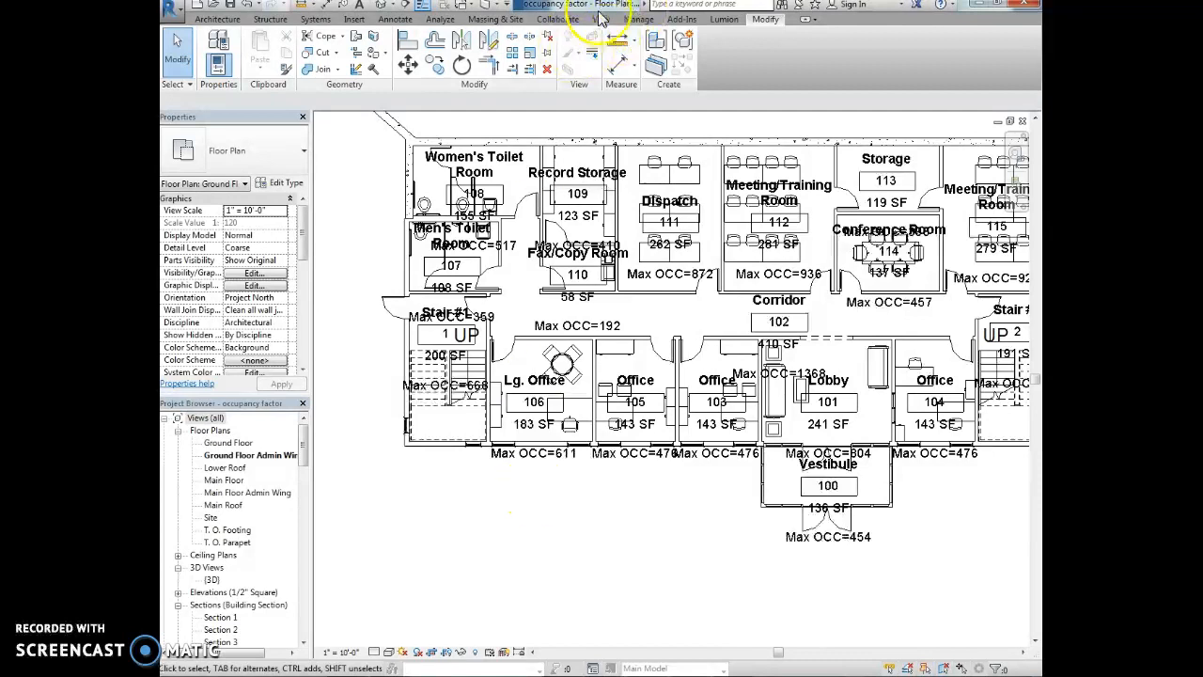
- Create a new Rooms category schedule named Room Occupancy
left_click(600, 19)
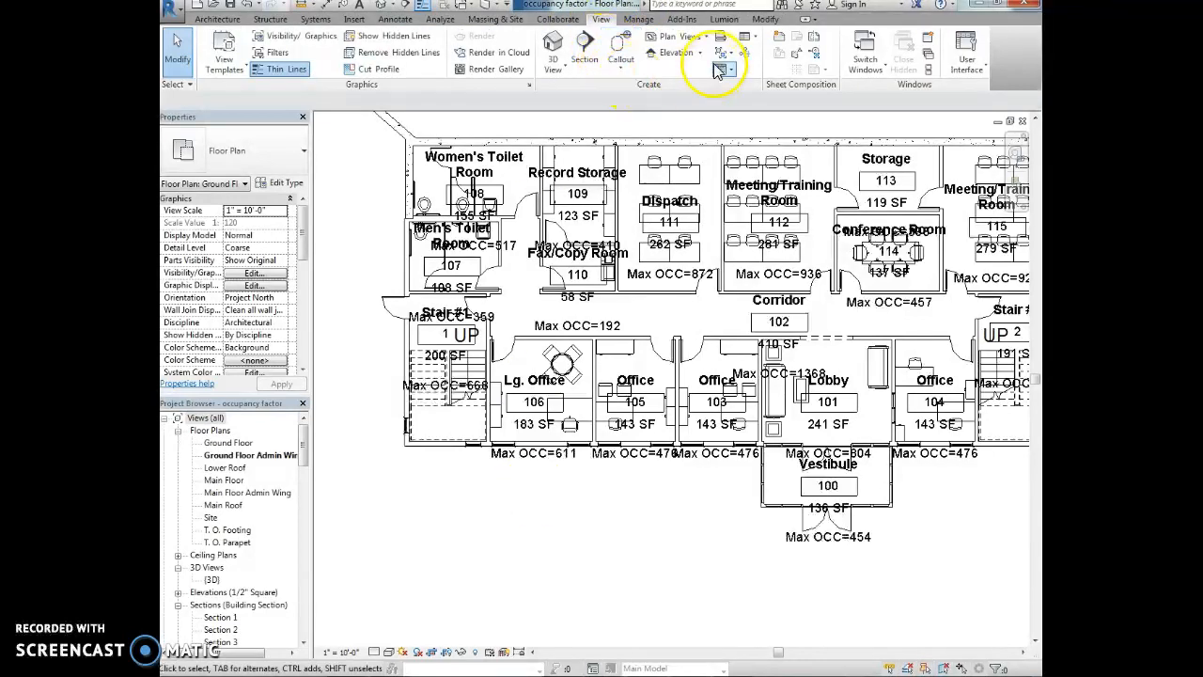
mouse_move(724, 70)
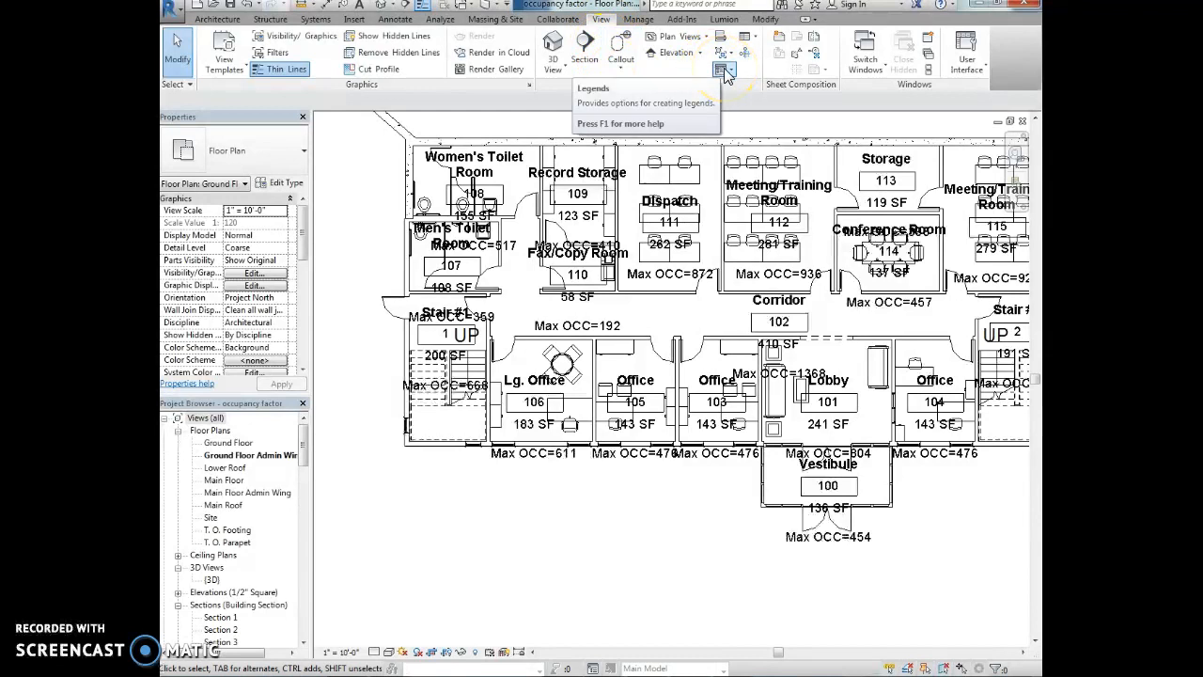
mouse_move(743, 44)
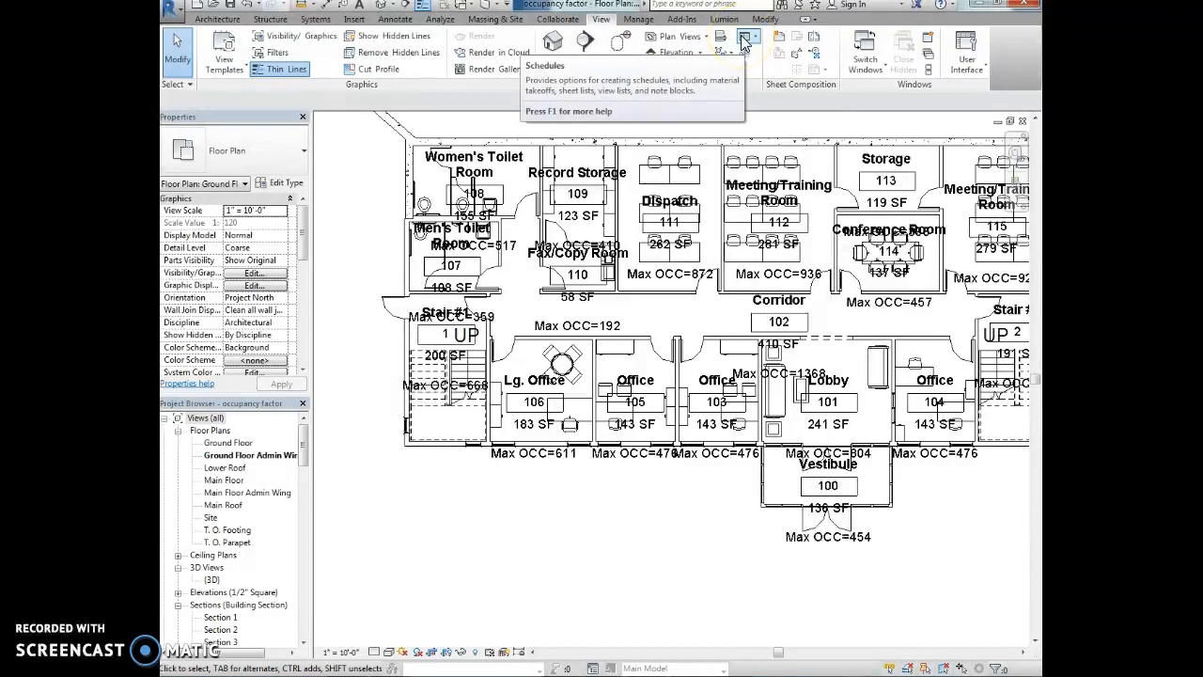
left_click(745, 39)
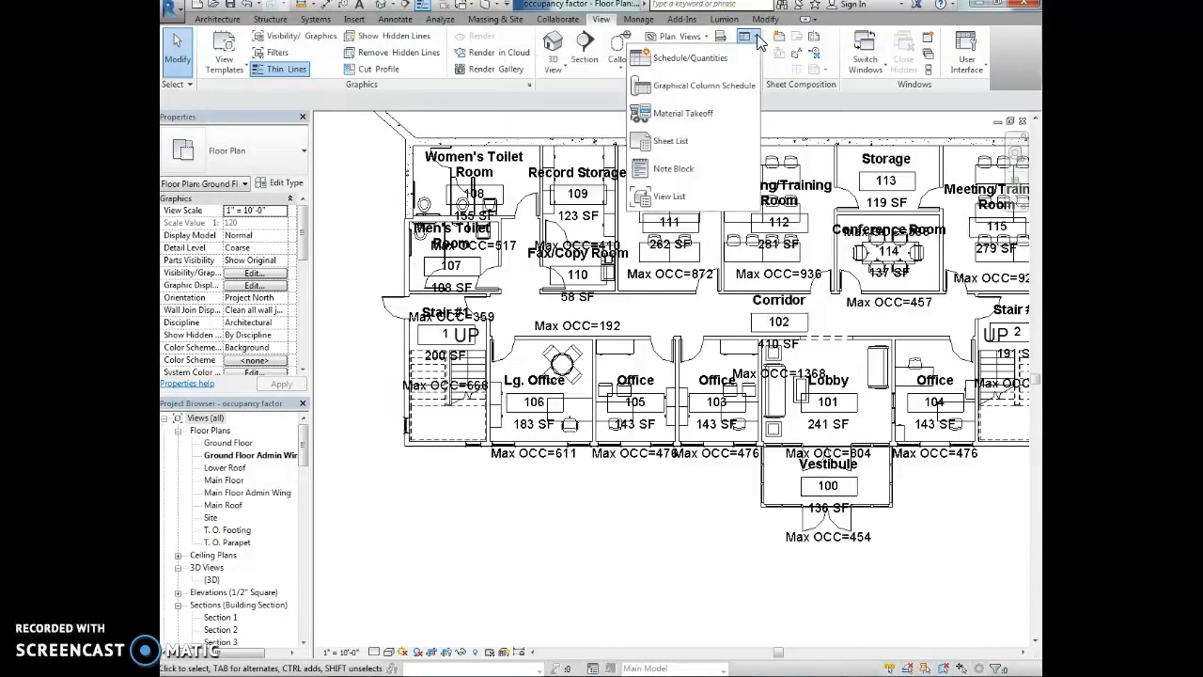
left_click(692, 57)
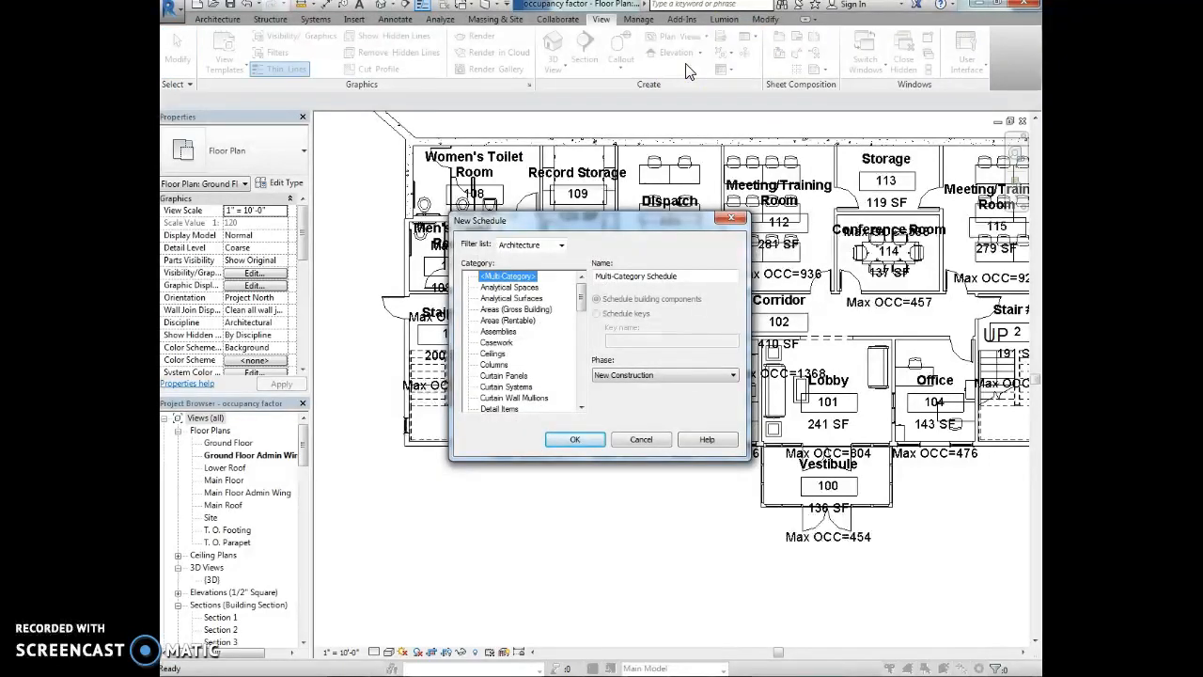
scroll("down", 3)
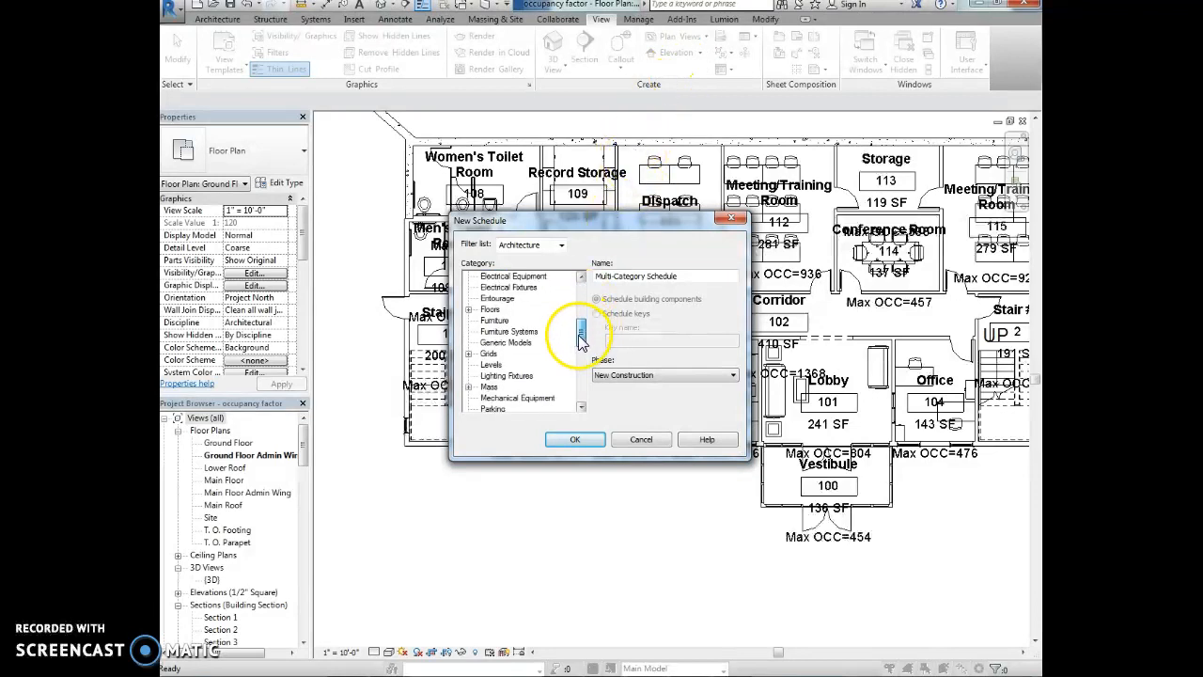
scroll("down", 3)
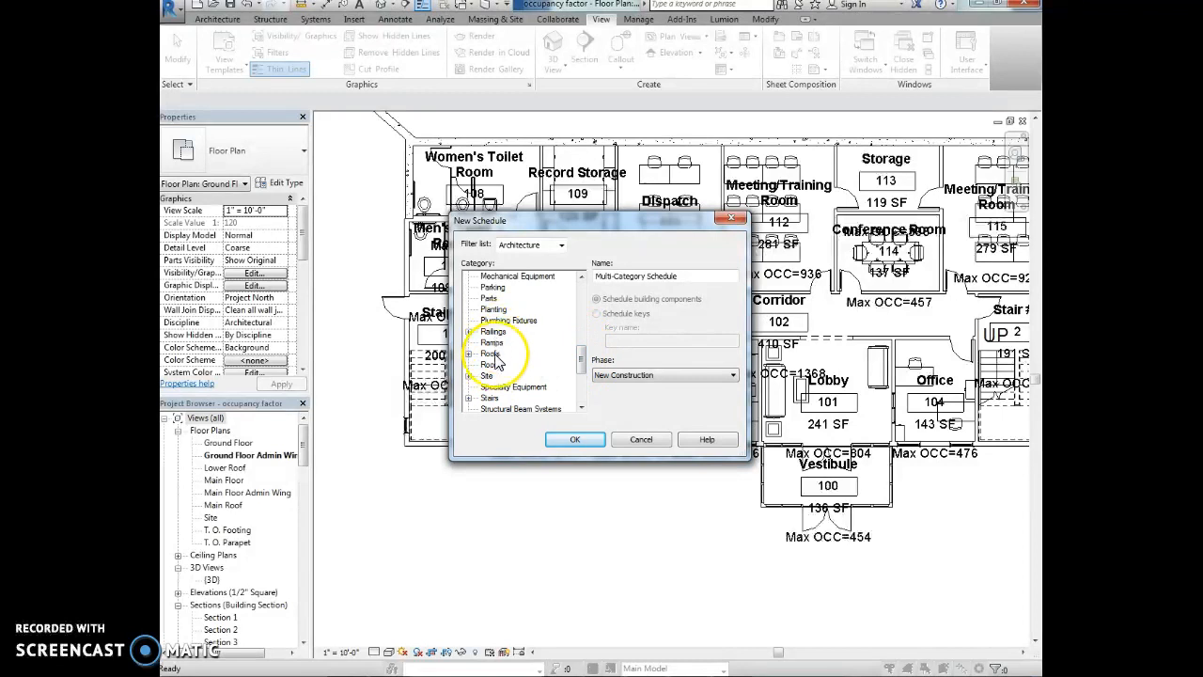
left_click(491, 365)
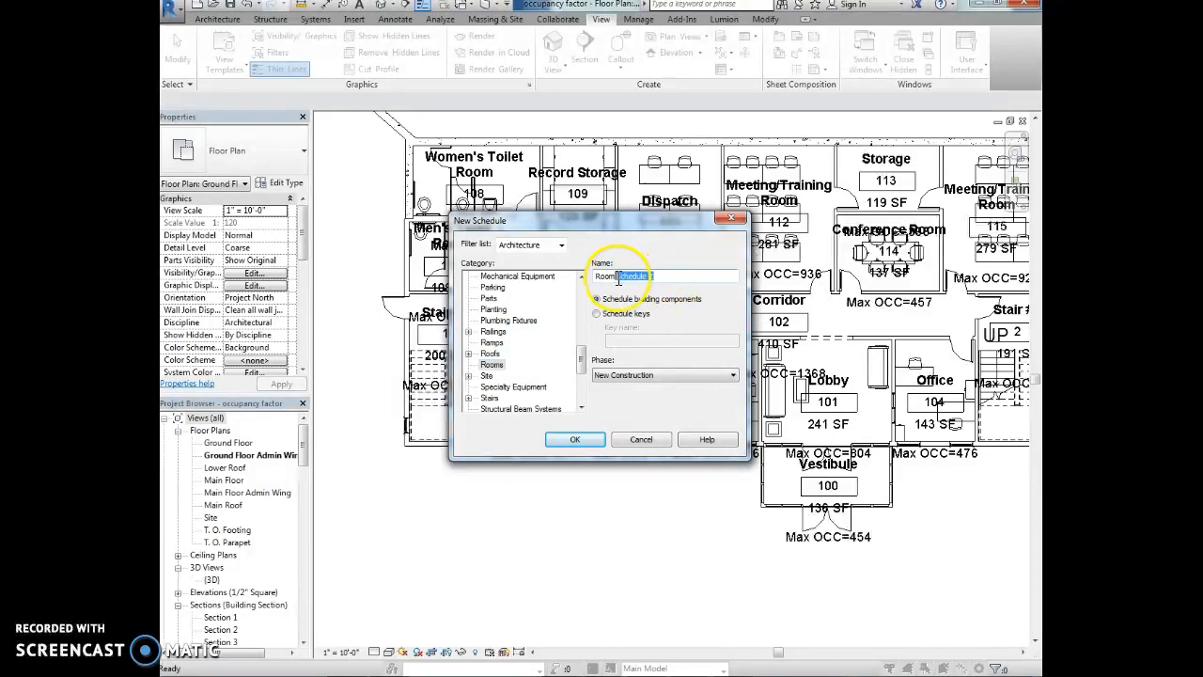
type("Room O")
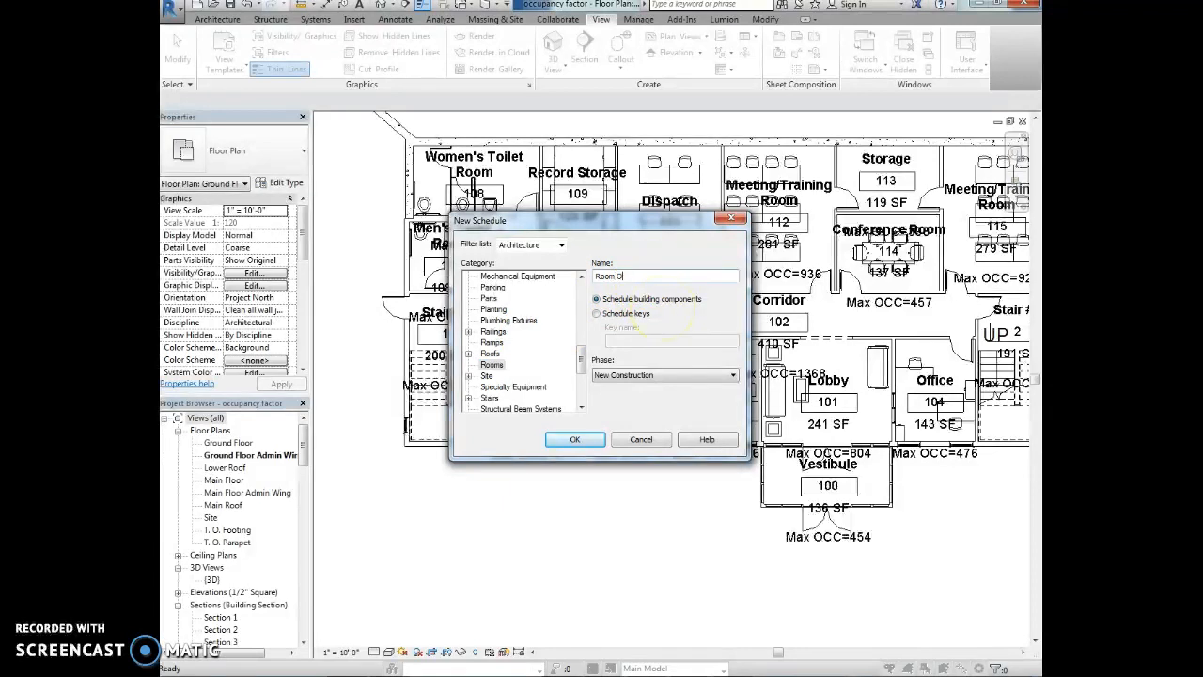
type("ccupancy")
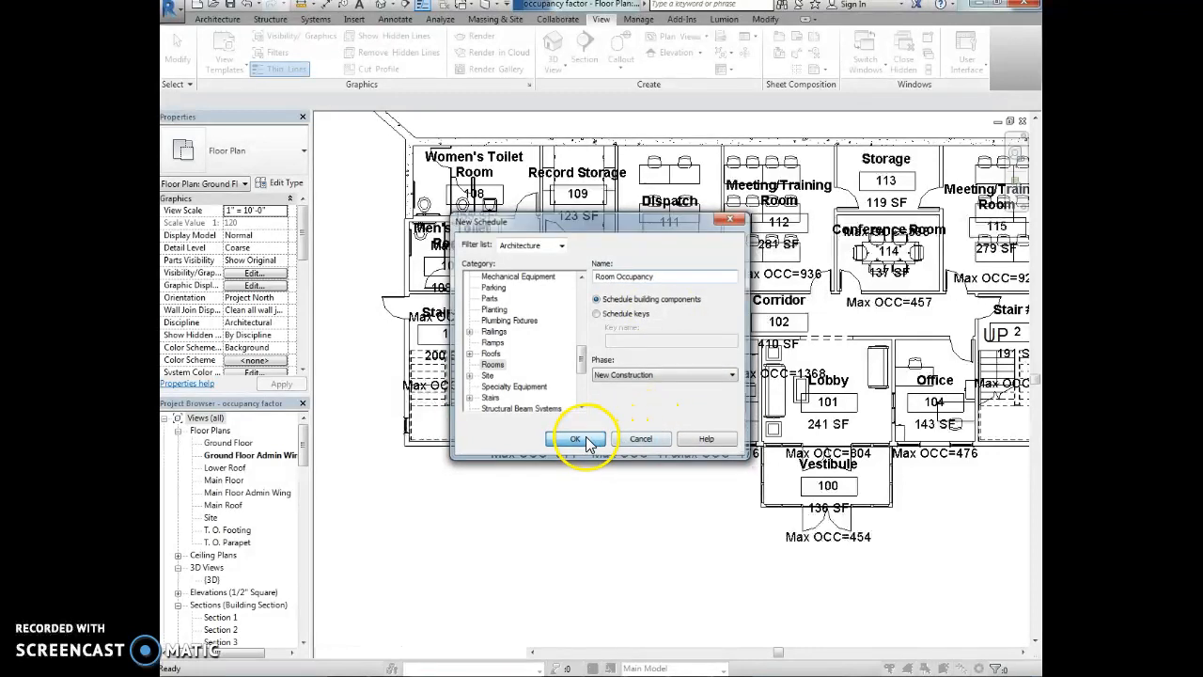
left_click(574, 439)
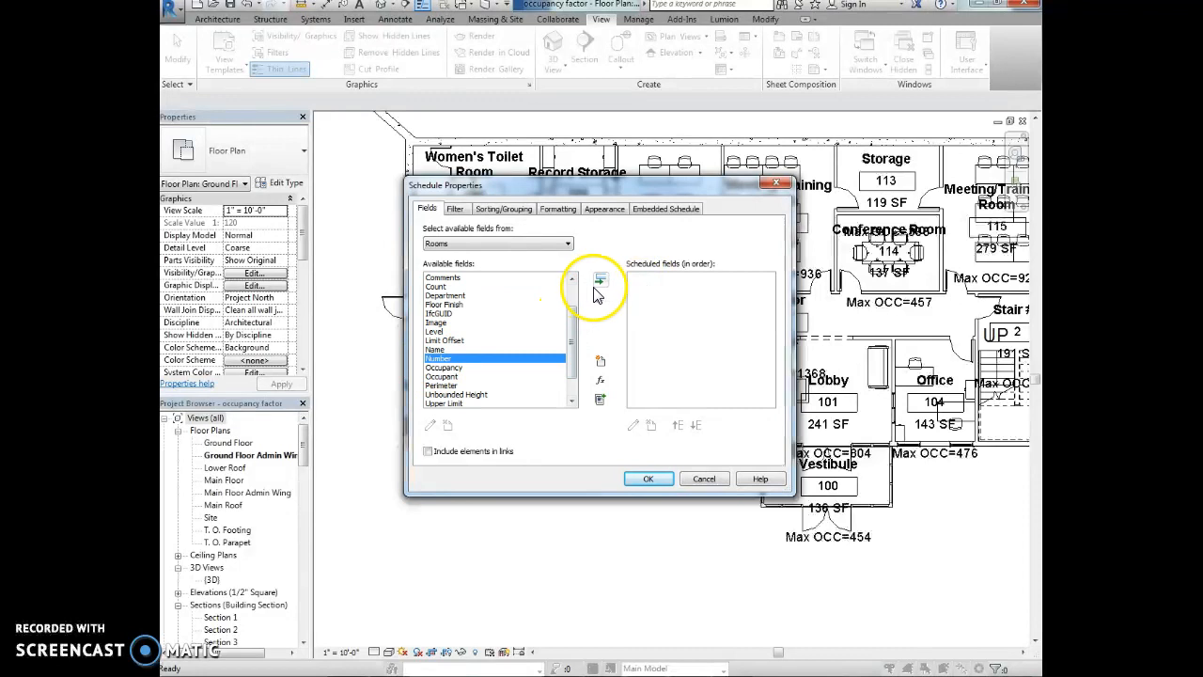
- Add Number, Name and Area to the schedule's scheduled fields
left_click(600, 279)
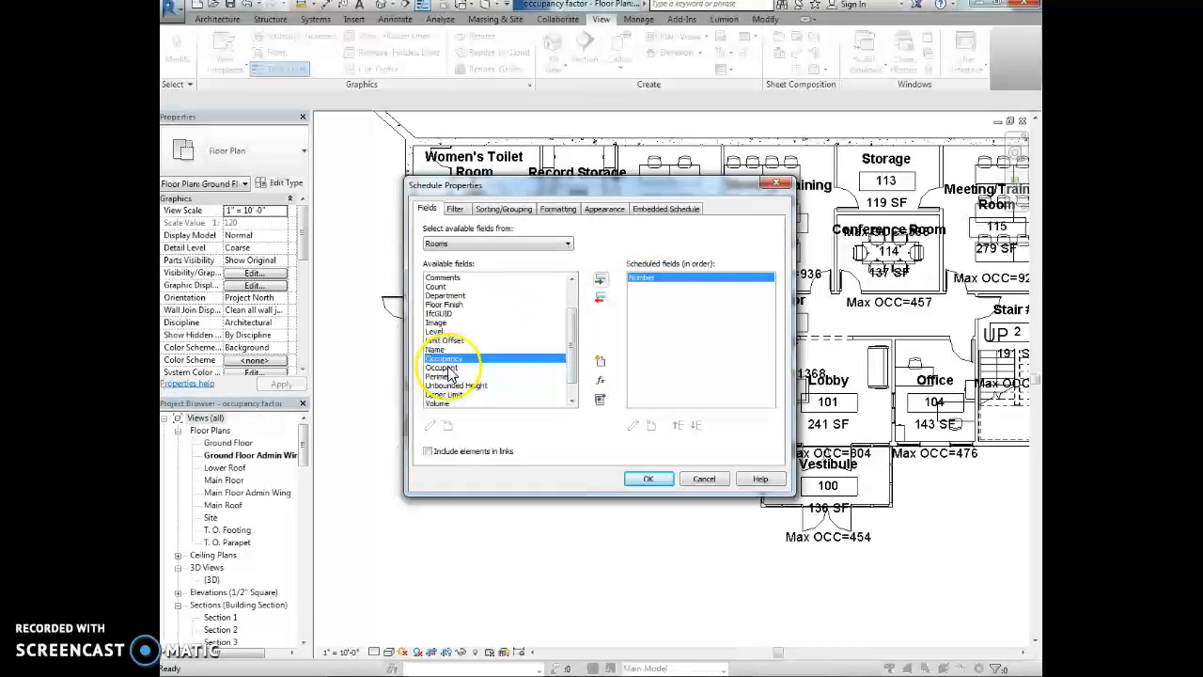
left_click(599, 280)
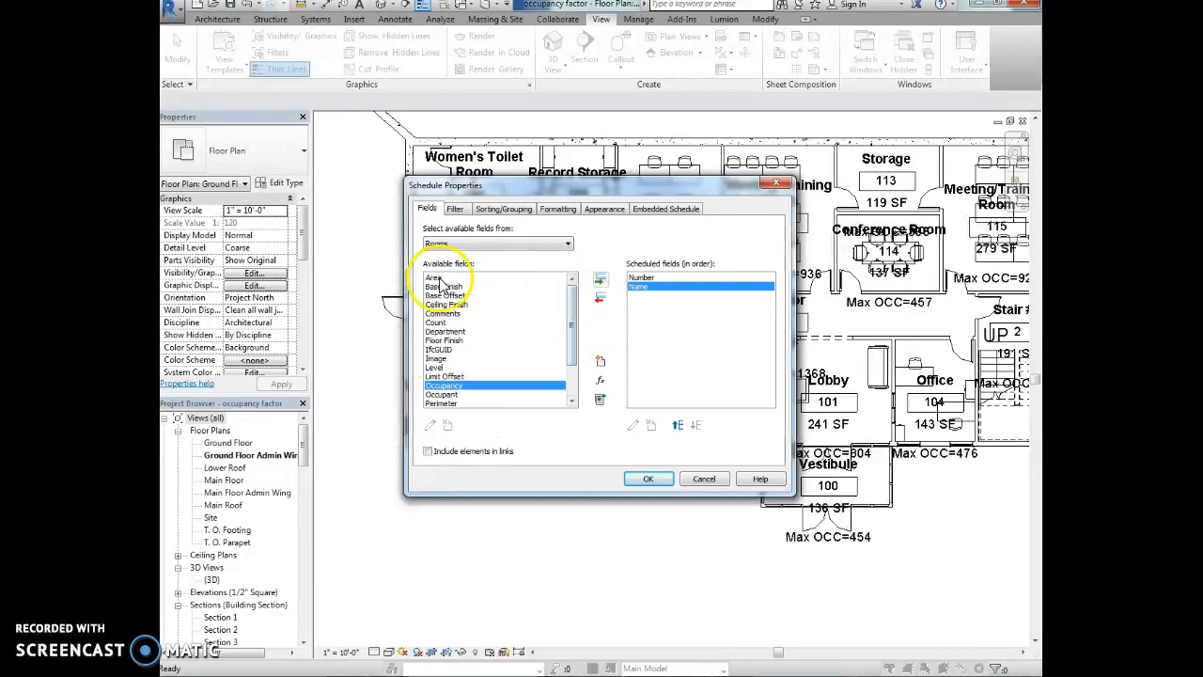
left_click(599, 279)
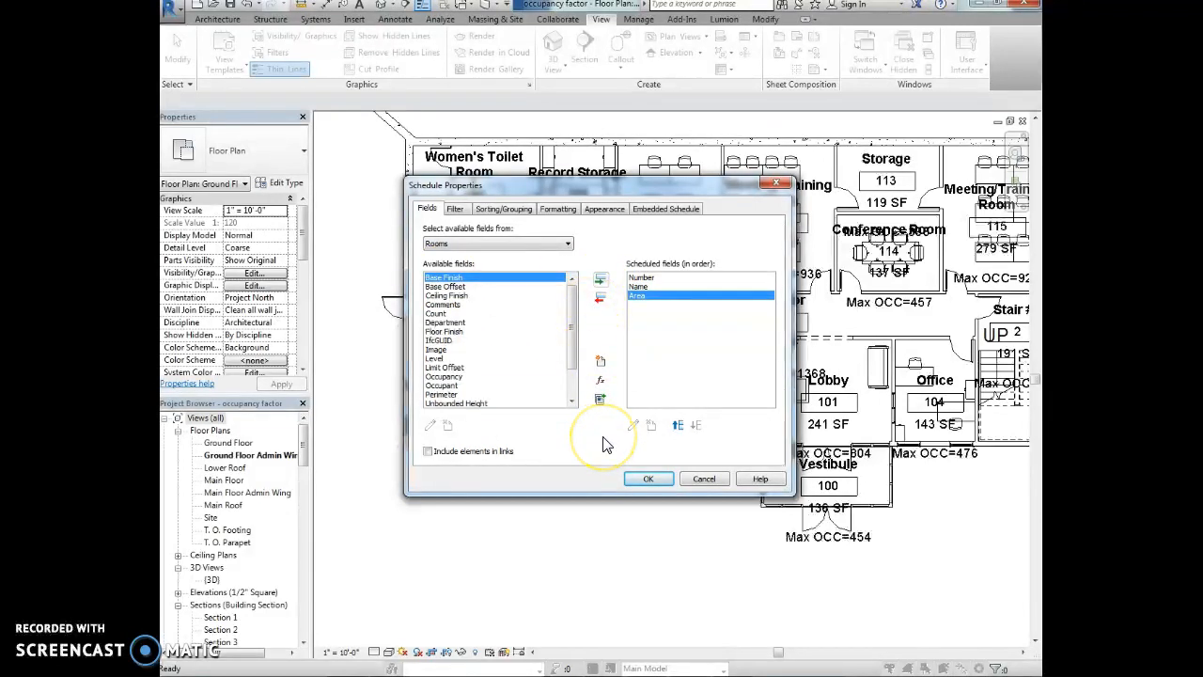
mouse_move(606, 444)
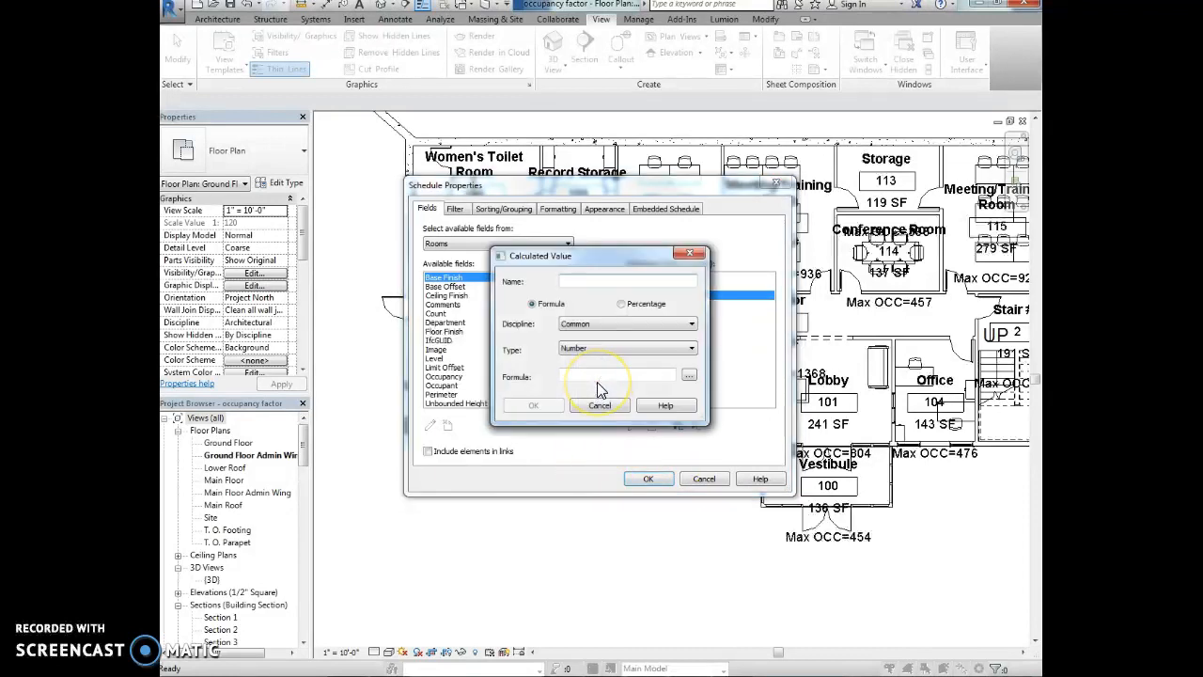
- Name the new calculated value field 'Max Room Capacity'
type("M")
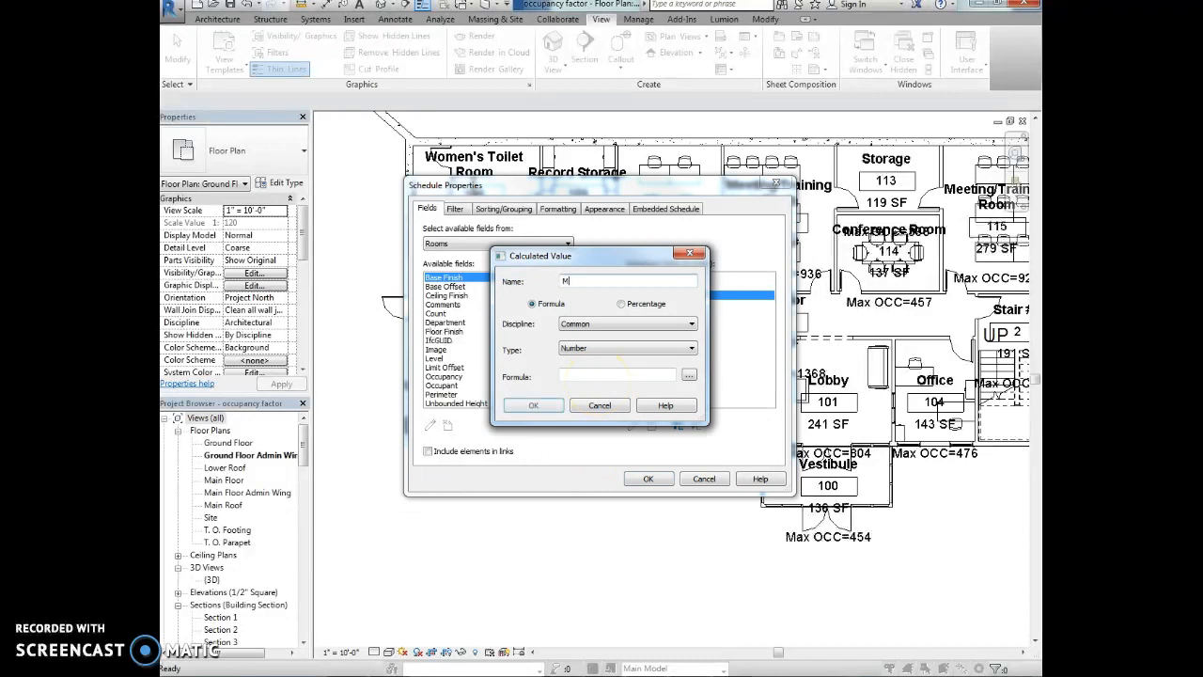
type("ax Roo")
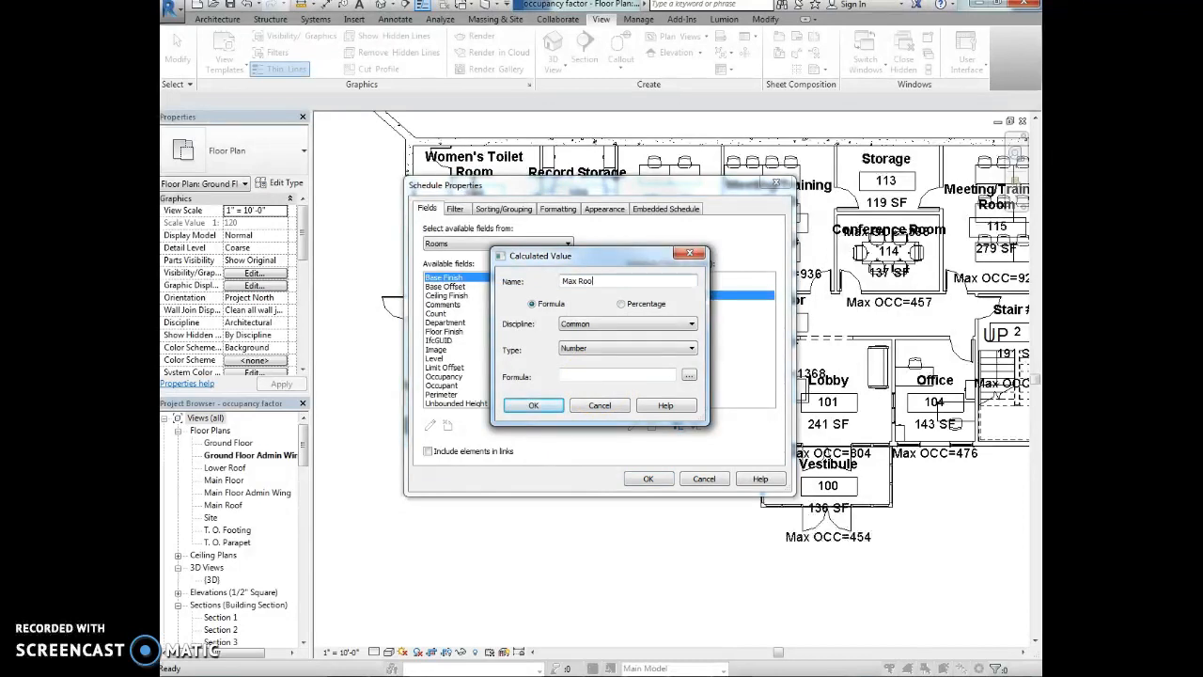
type("m Capacity")
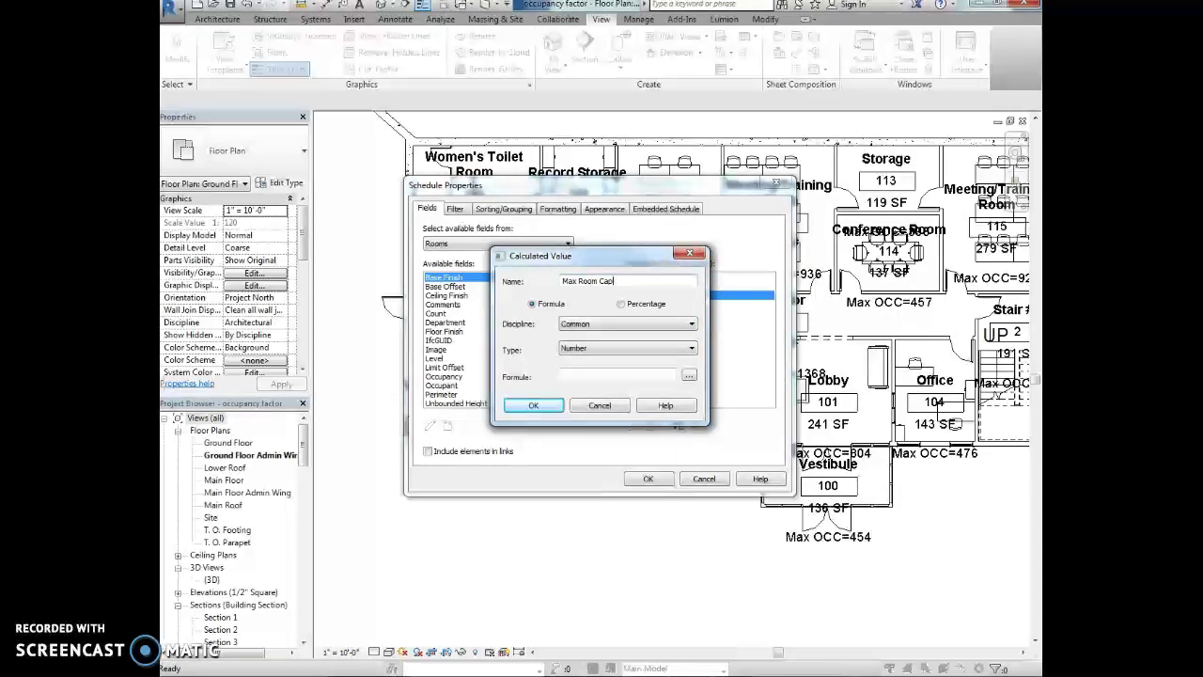
type("a")
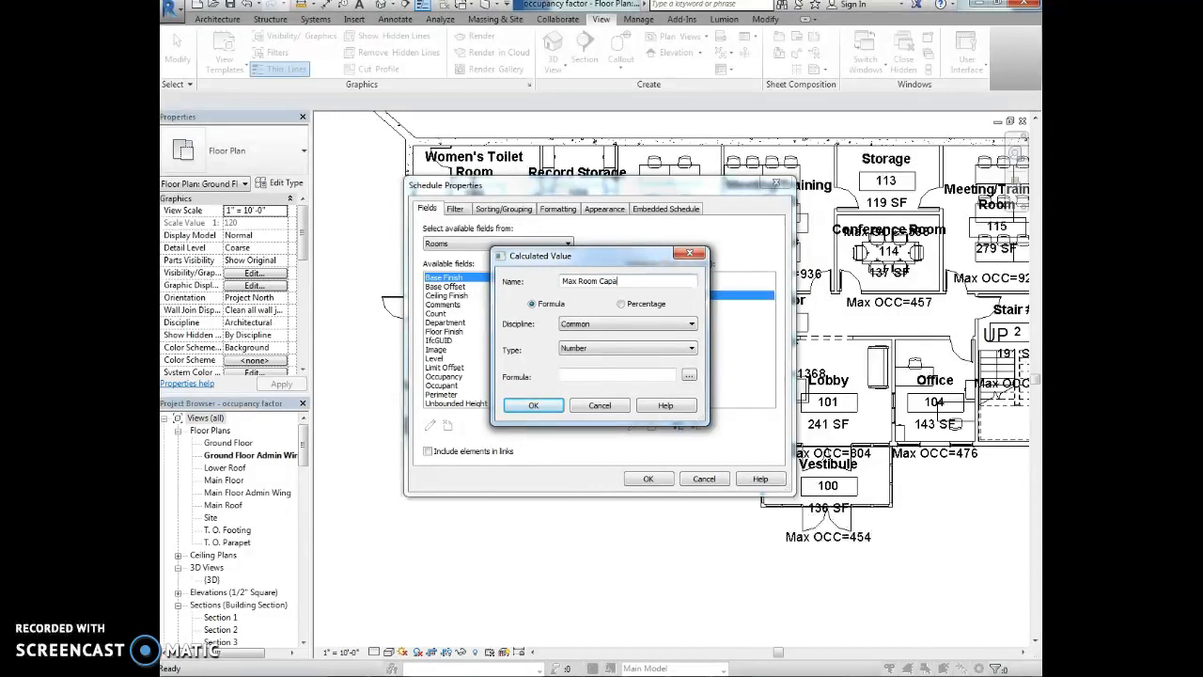
type("city")
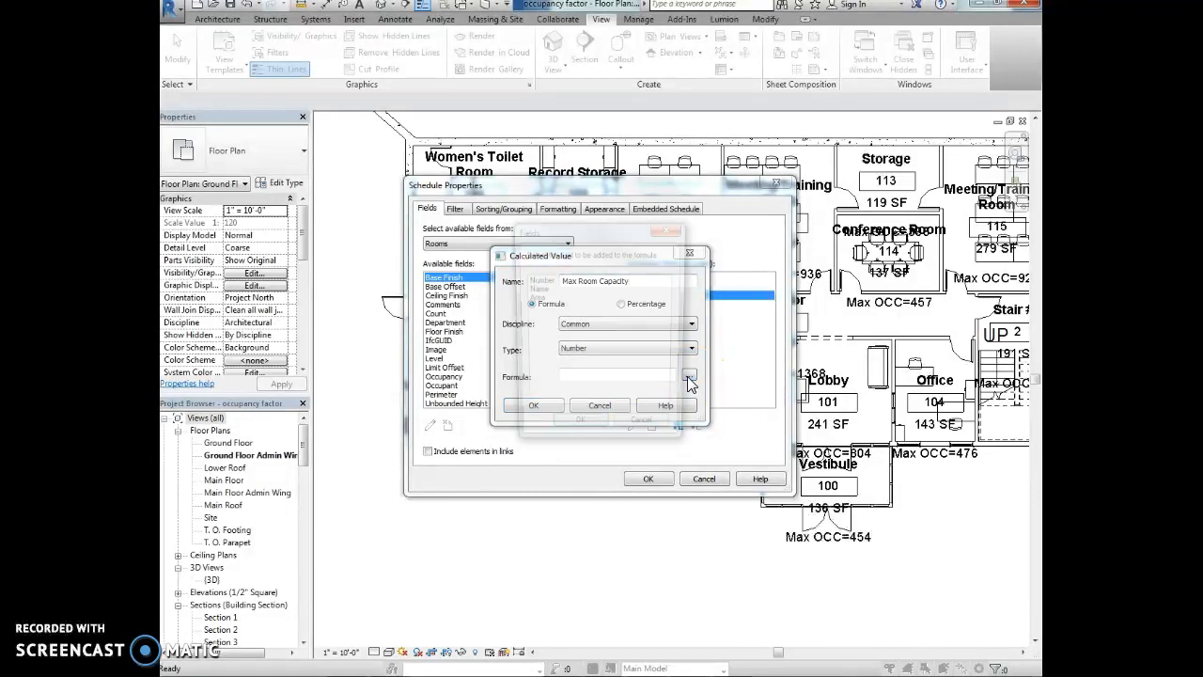
- Enter the formula rounddown((Area/1SF)/0.3), inserting Area from the field list, and confirm
left_click(690, 376)
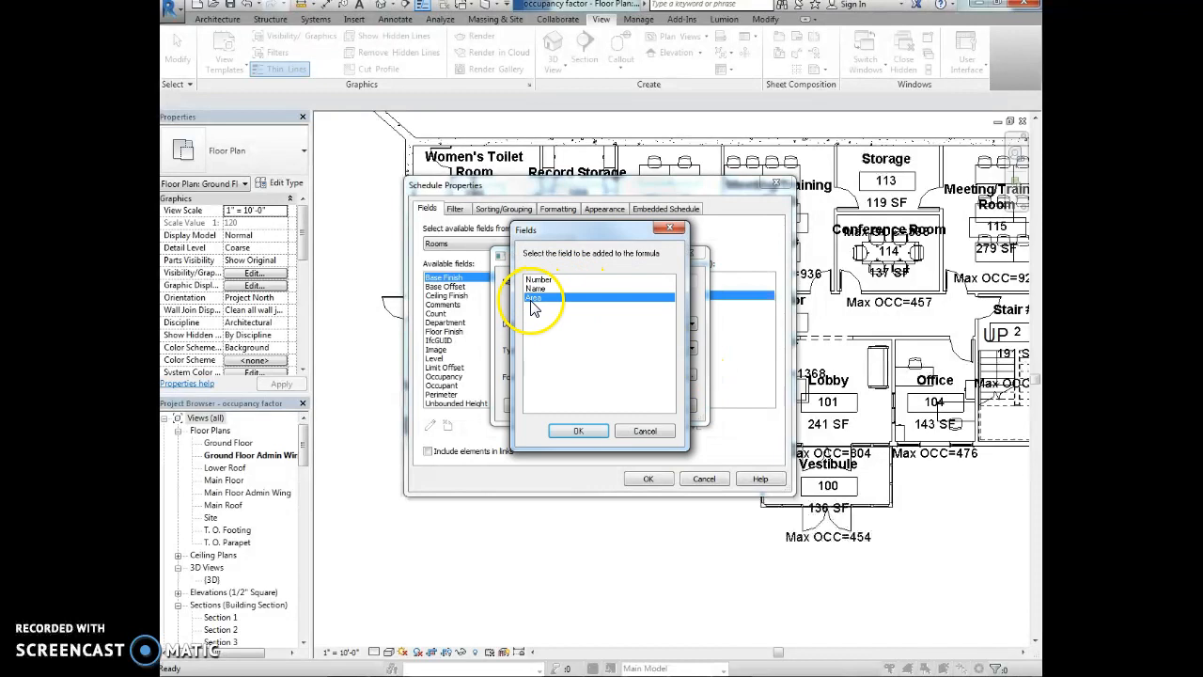
left_click(578, 430)
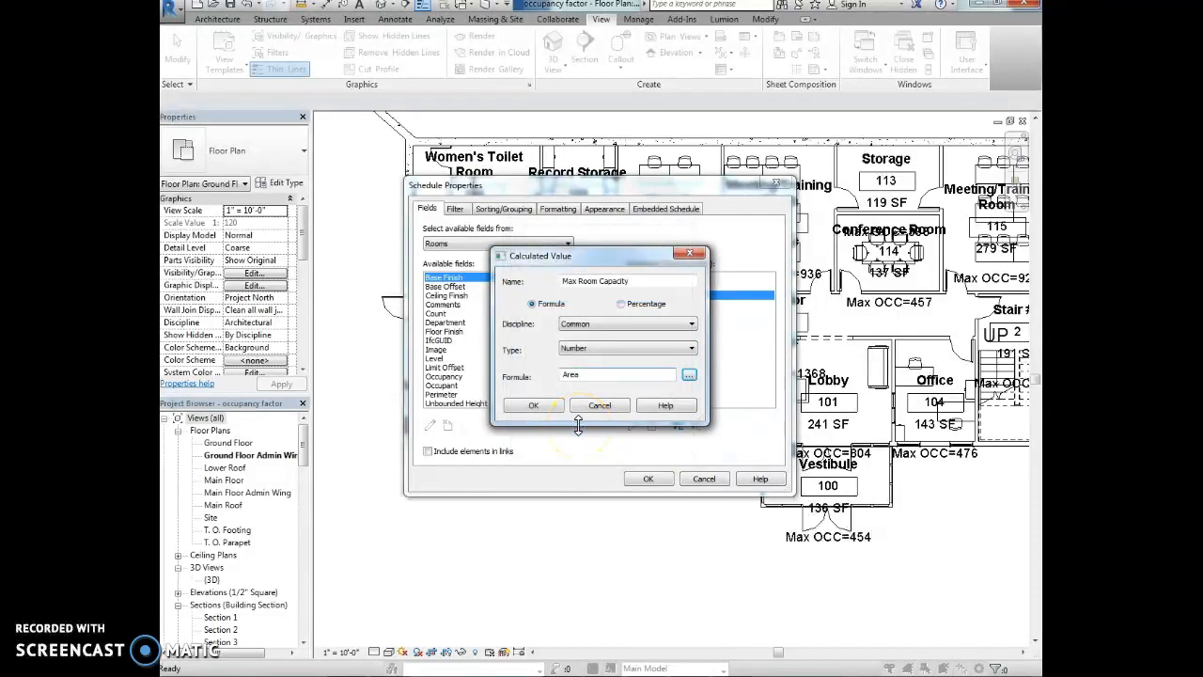
left_click(615, 375)
type("(")
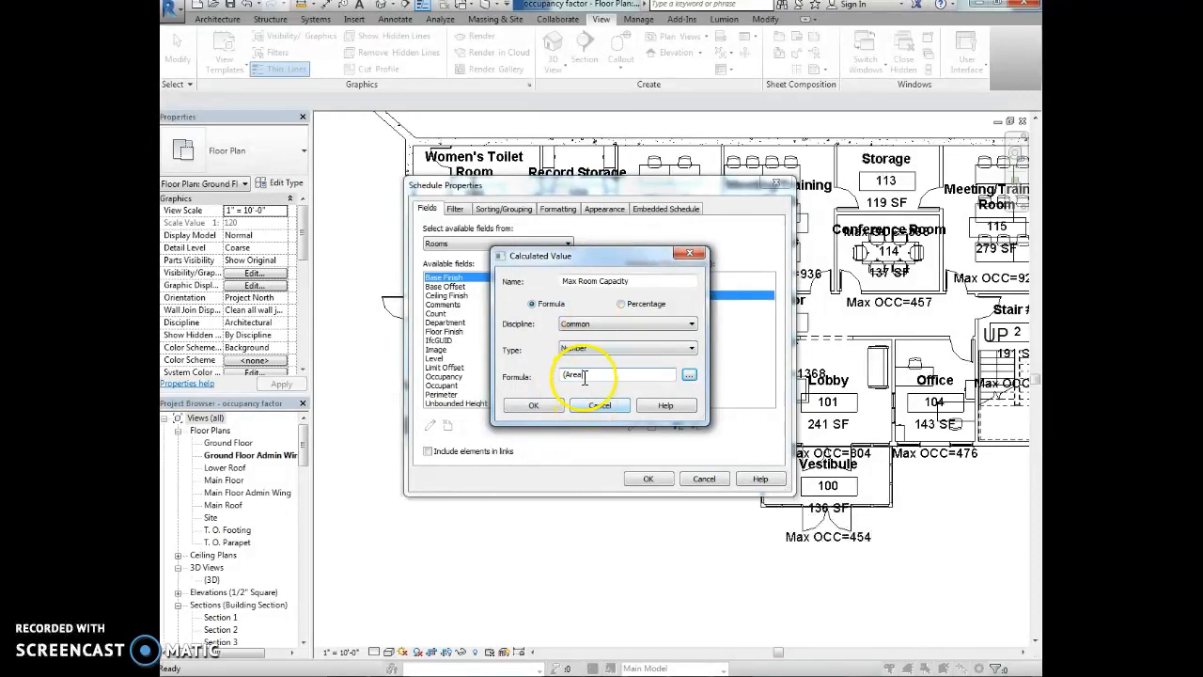
type("/1SF)")
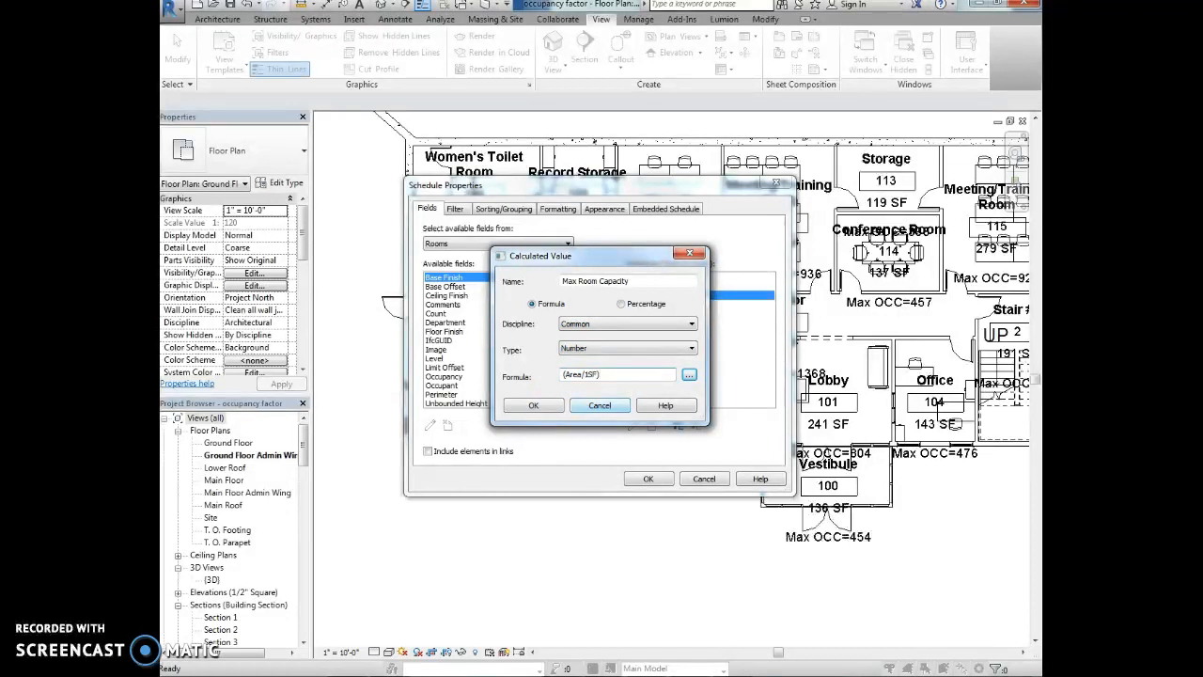
type("/")
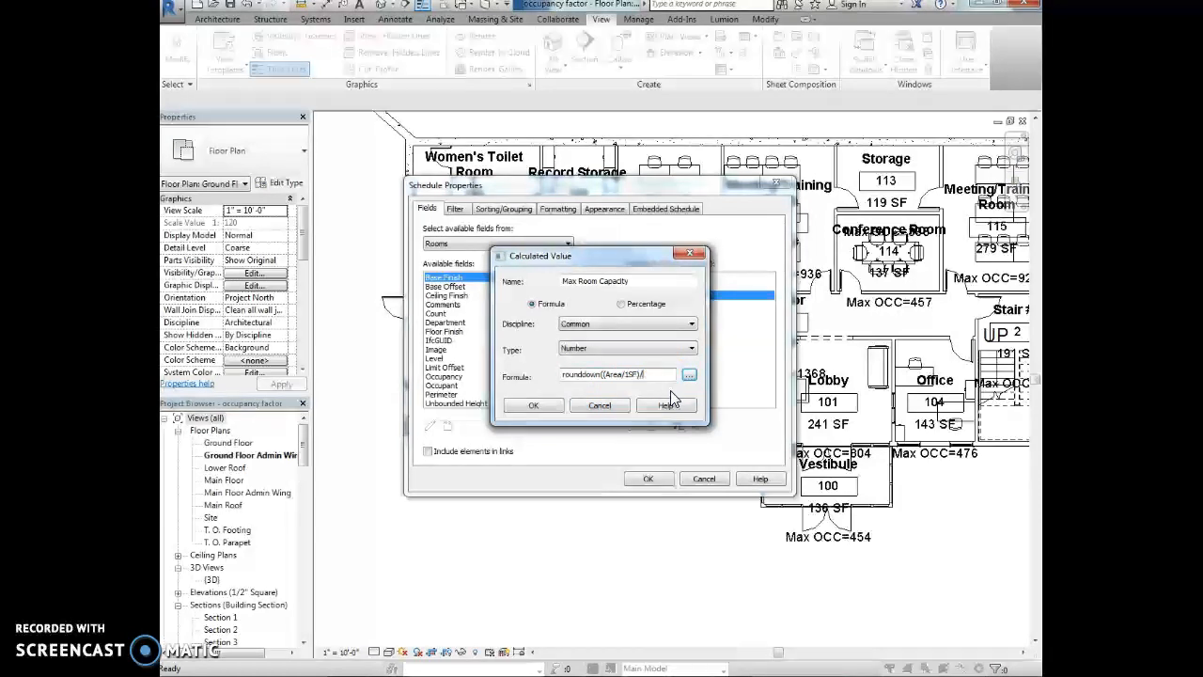
type("0.3)")
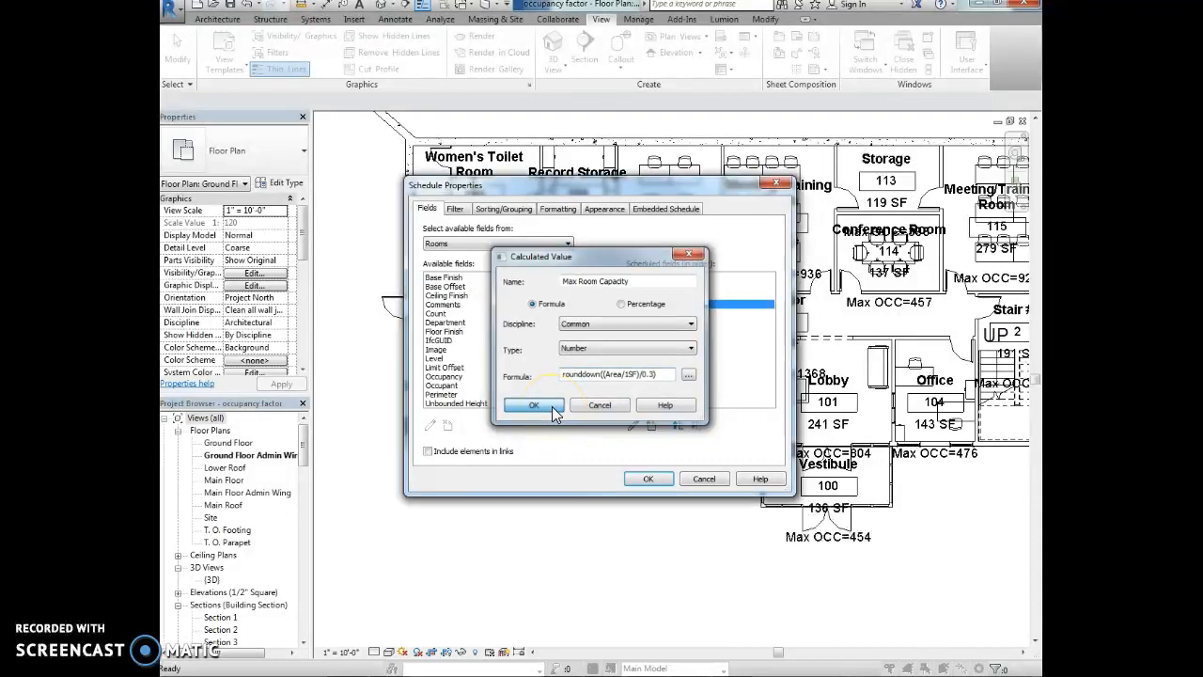
left_click(533, 405)
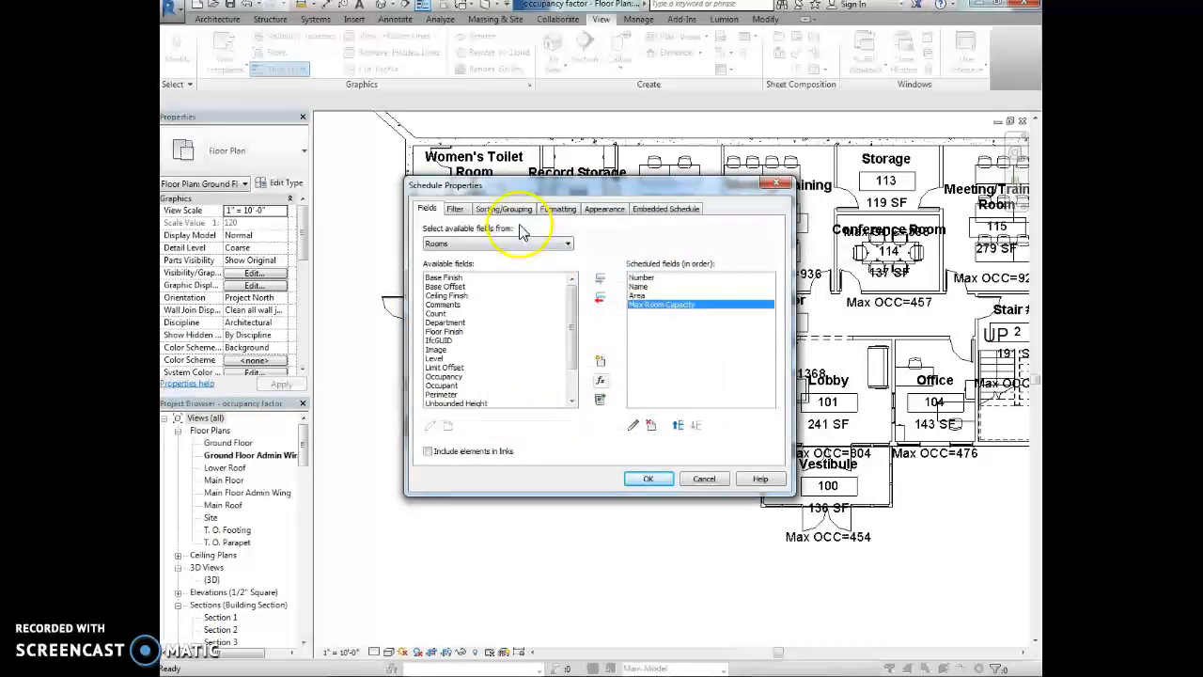
- Filter the schedule by Number 'is greater than' 9
left_click(455, 207)
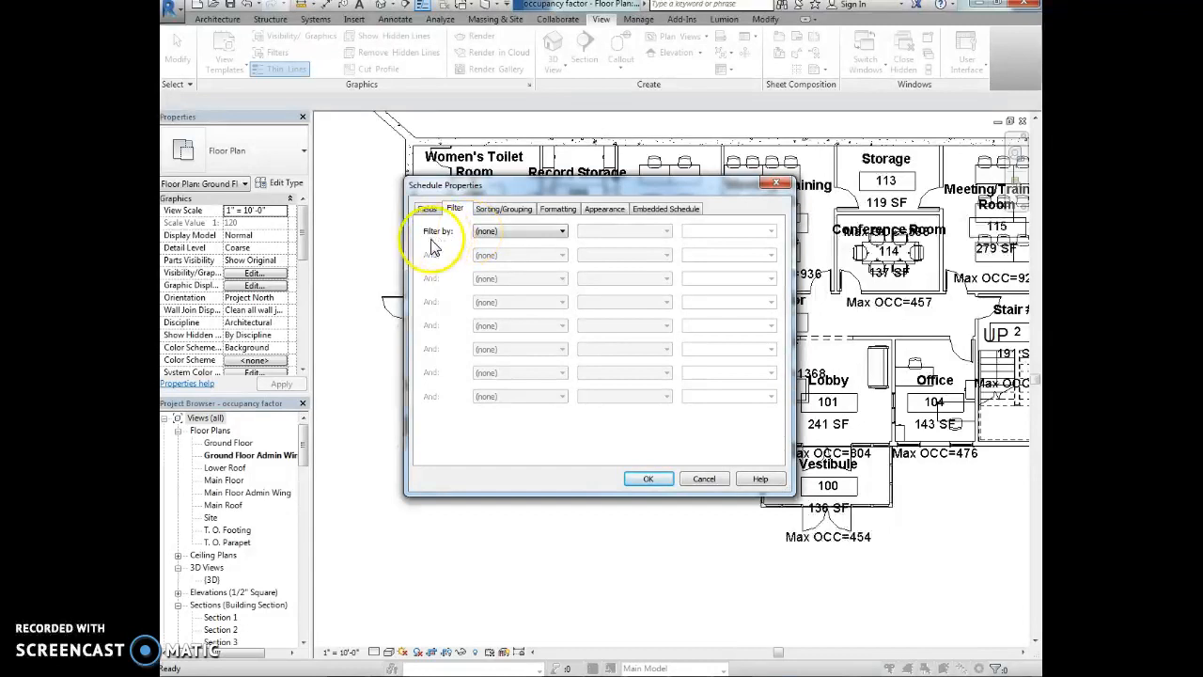
left_click(520, 232)
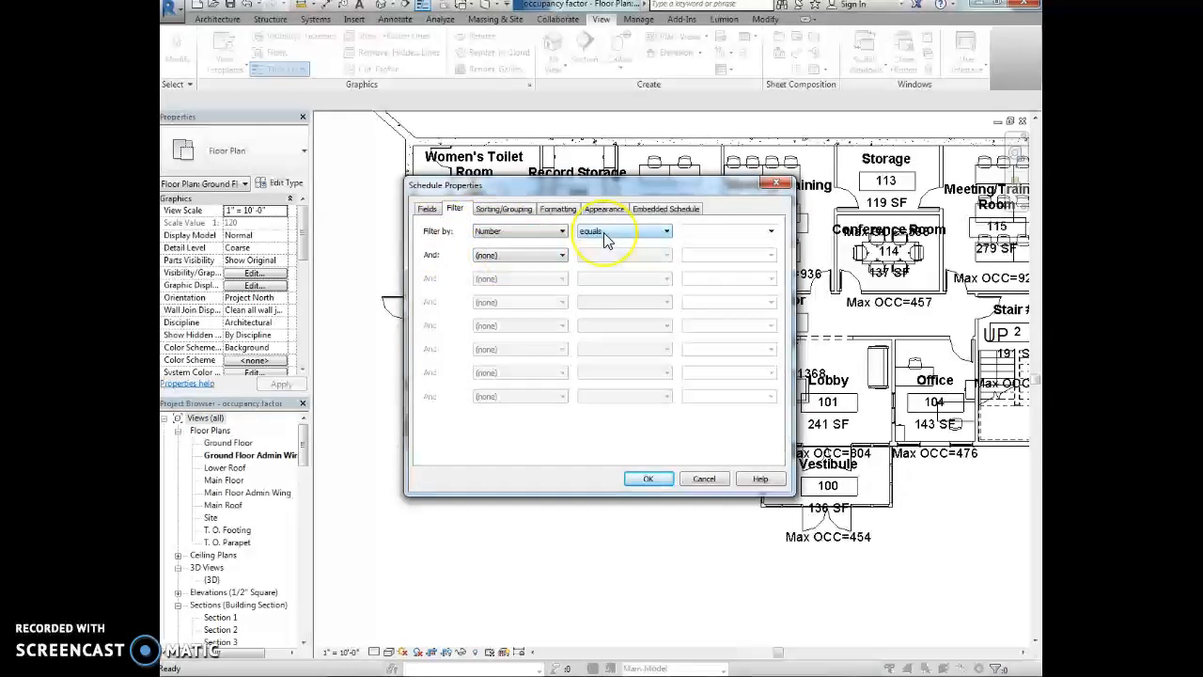
left_click(667, 231)
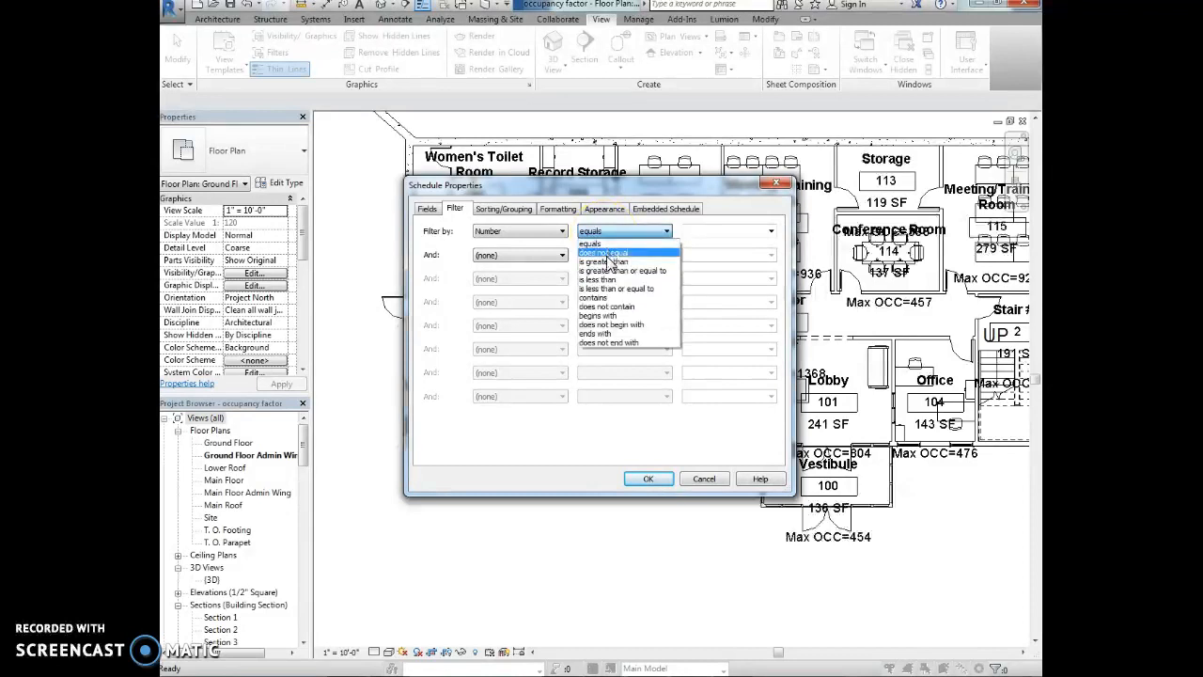
left_click(609, 261)
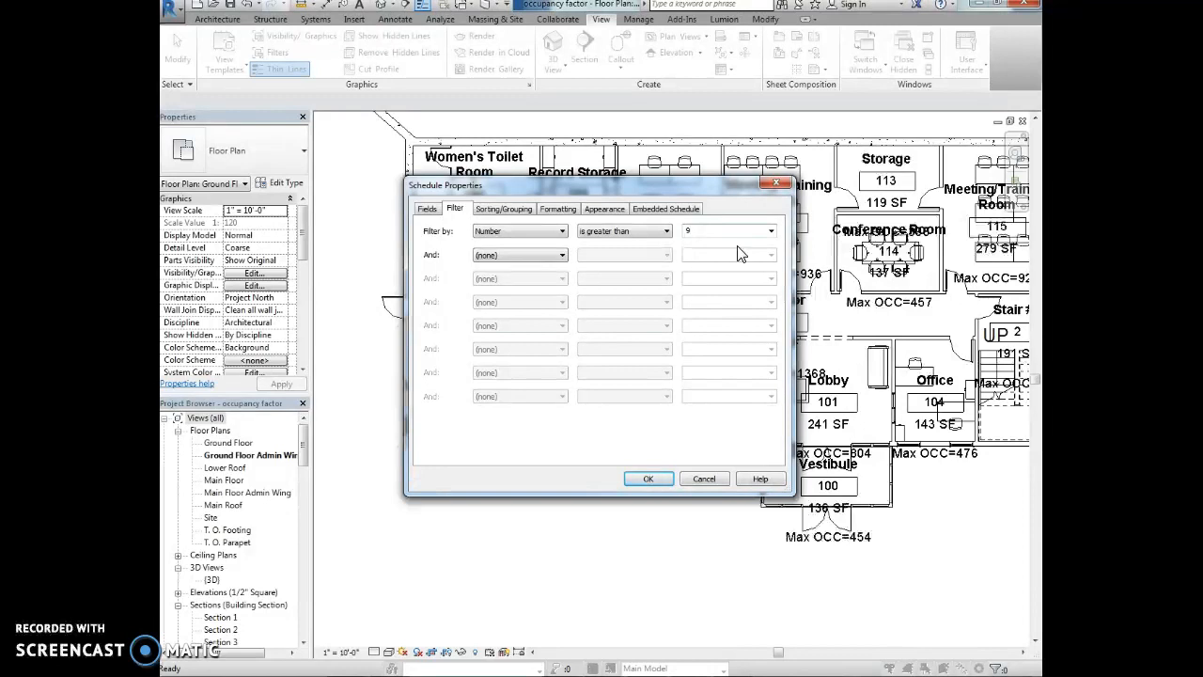
left_click(503, 208)
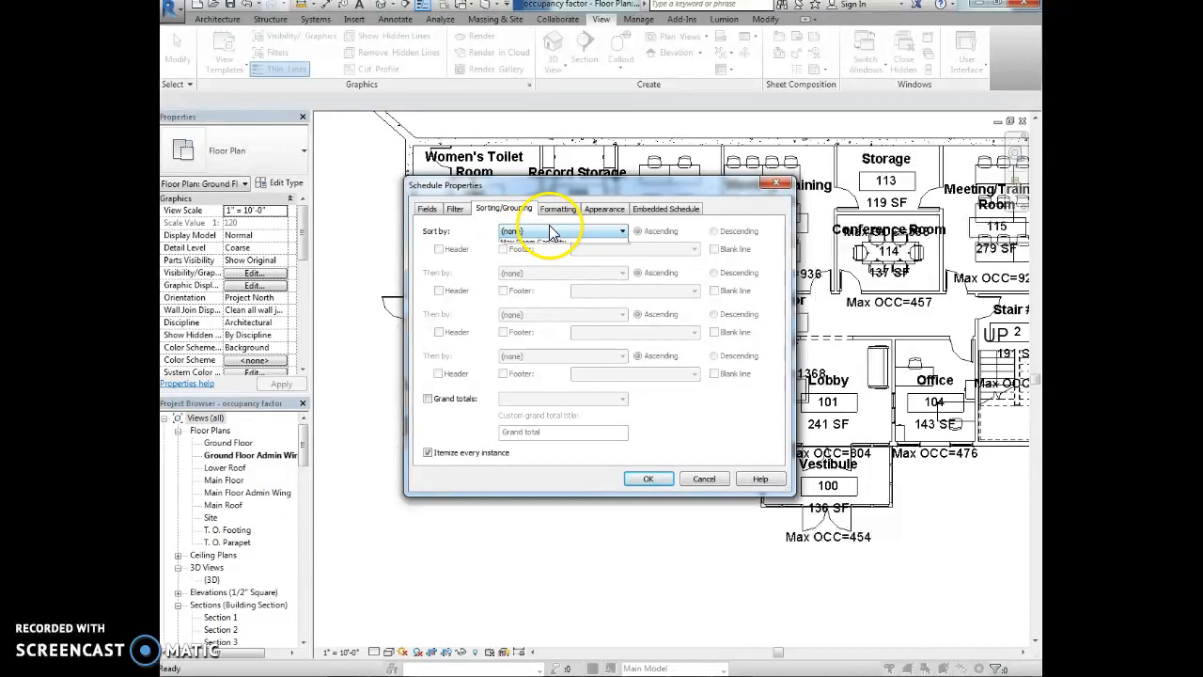
- Sort rows by Number and enable Grand totals with the custom title 'Total Capacity'
left_click(527, 240)
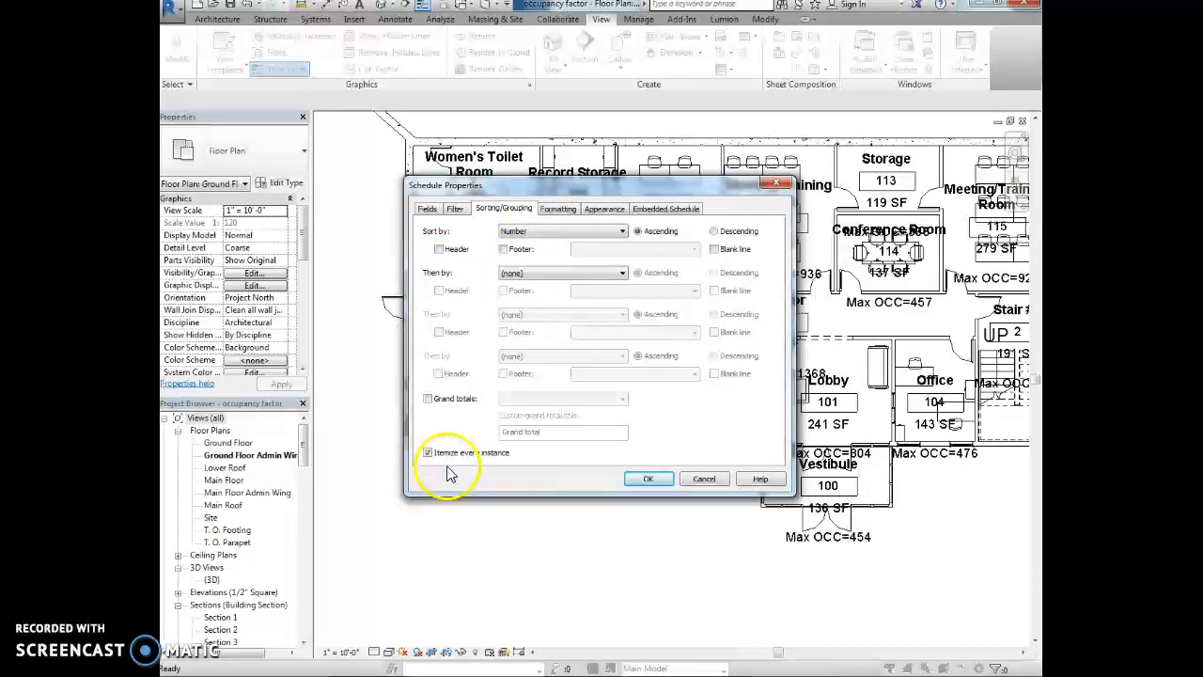
left_click(429, 397)
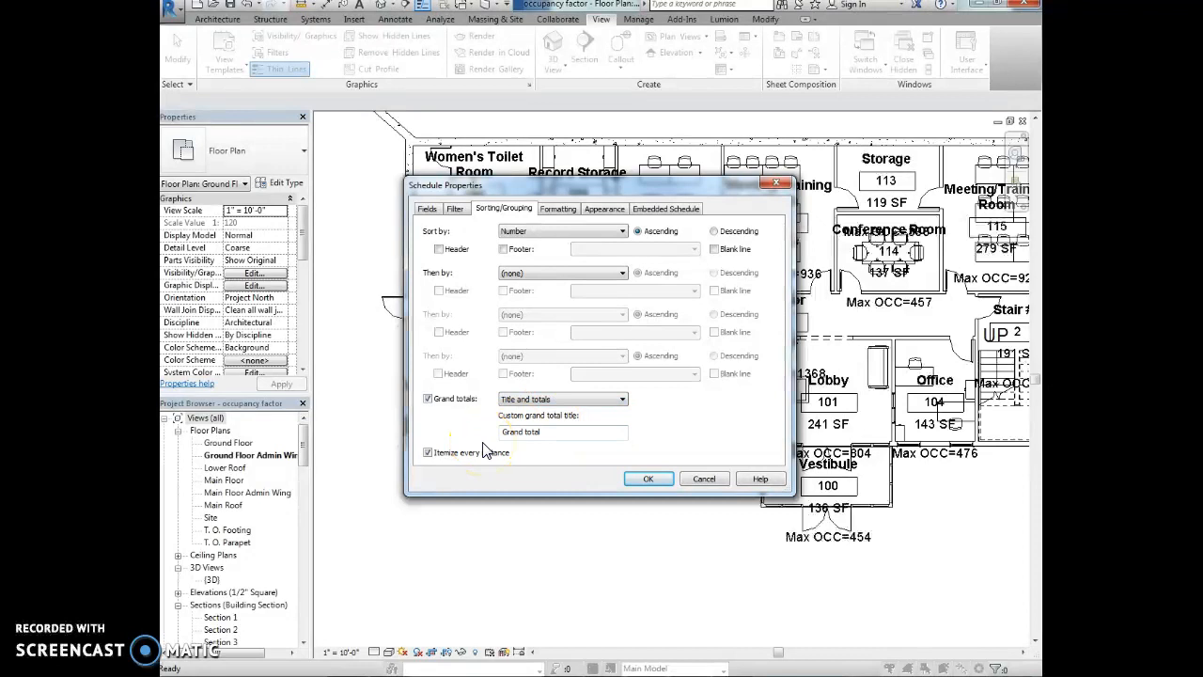
left_click(562, 432)
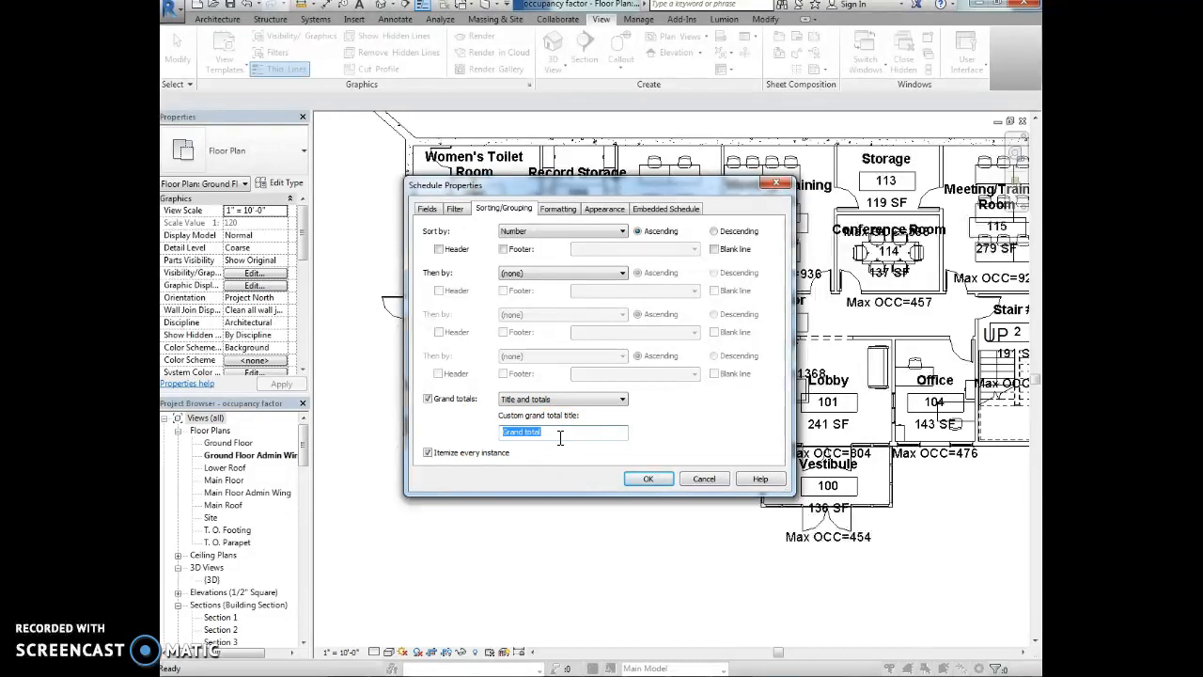
type("to")
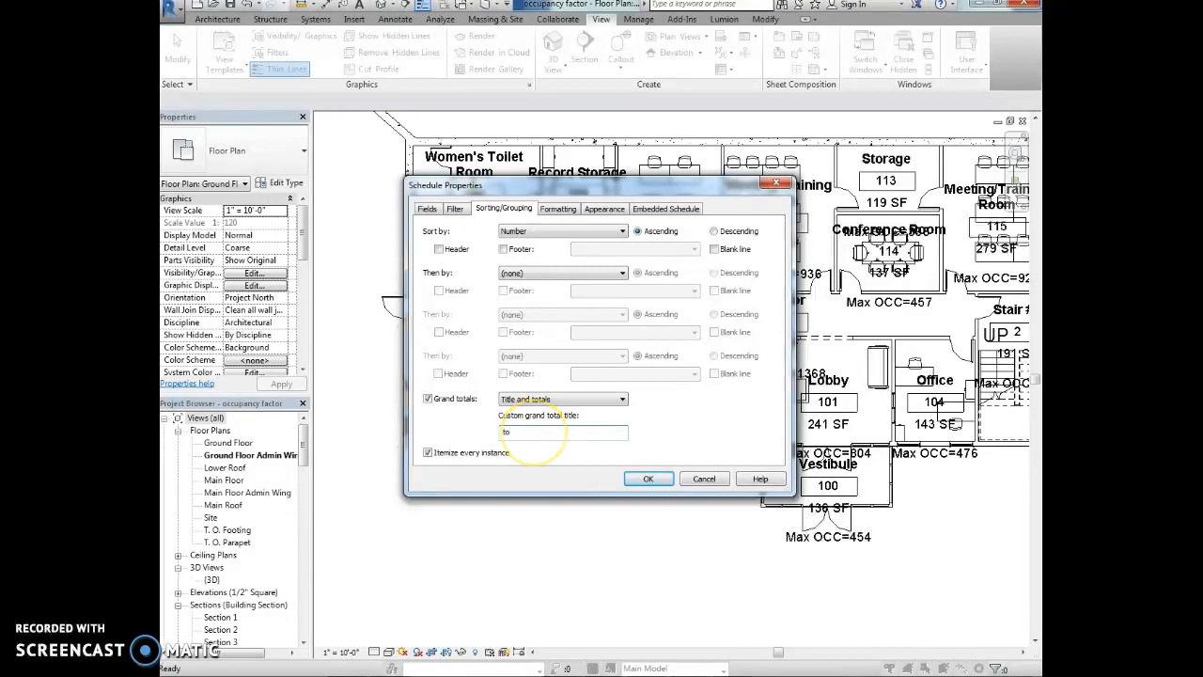
type("Total")
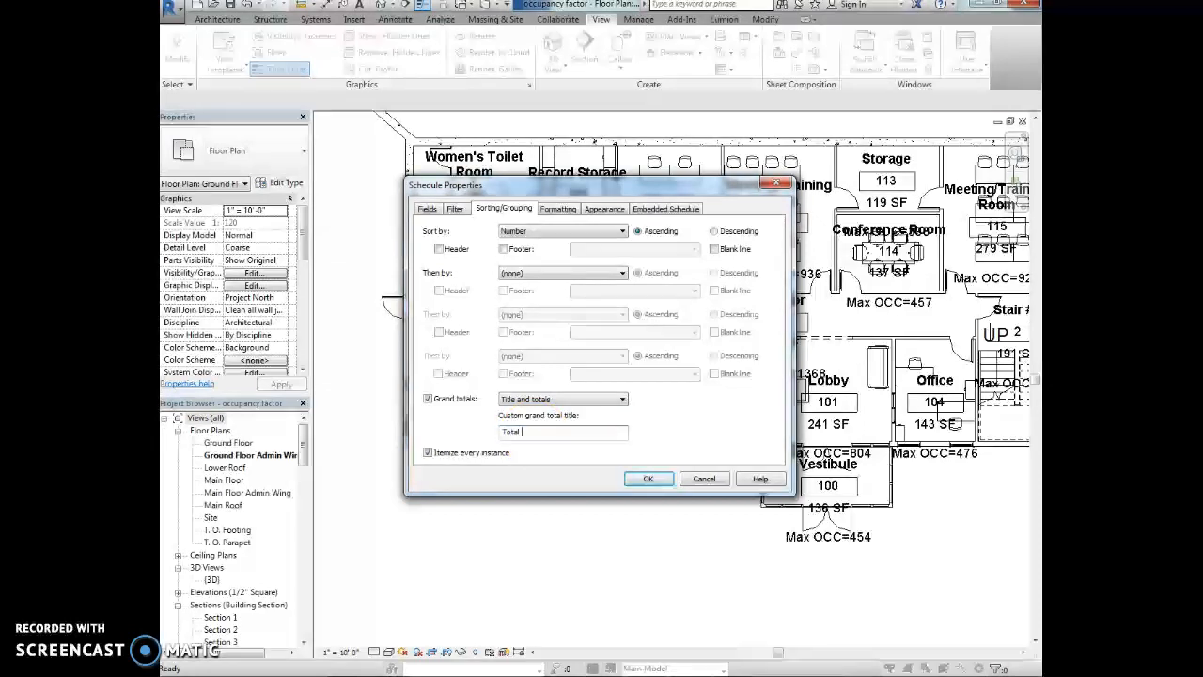
type("Capacity")
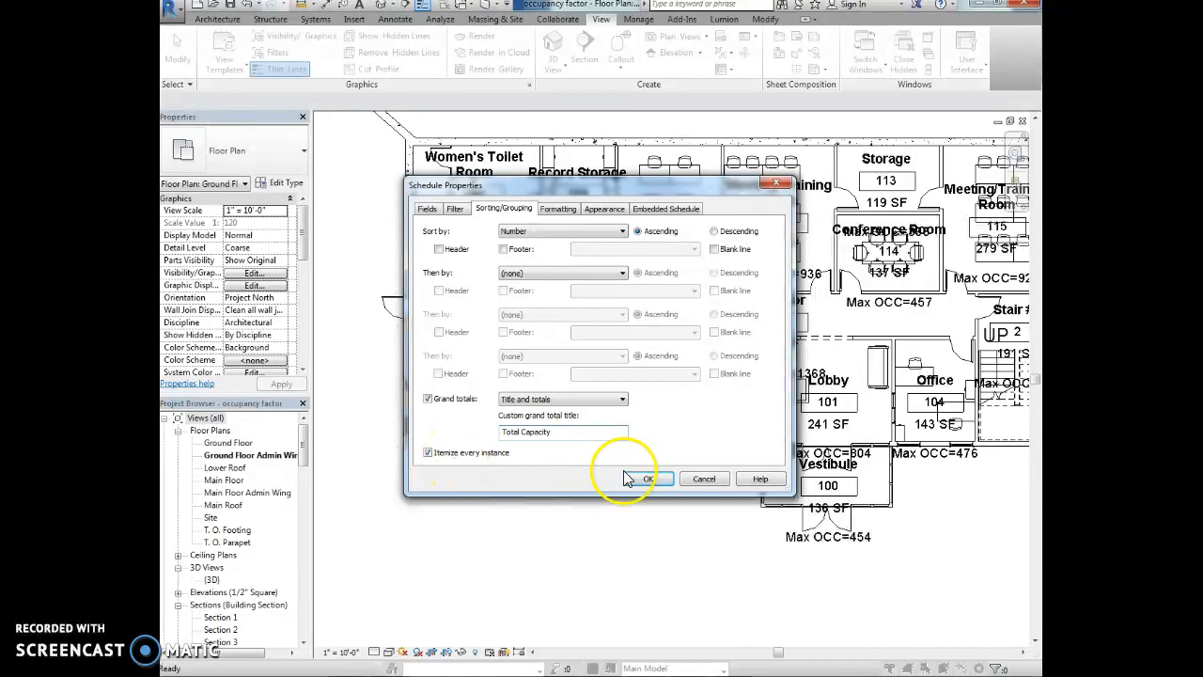
left_click(648, 478)
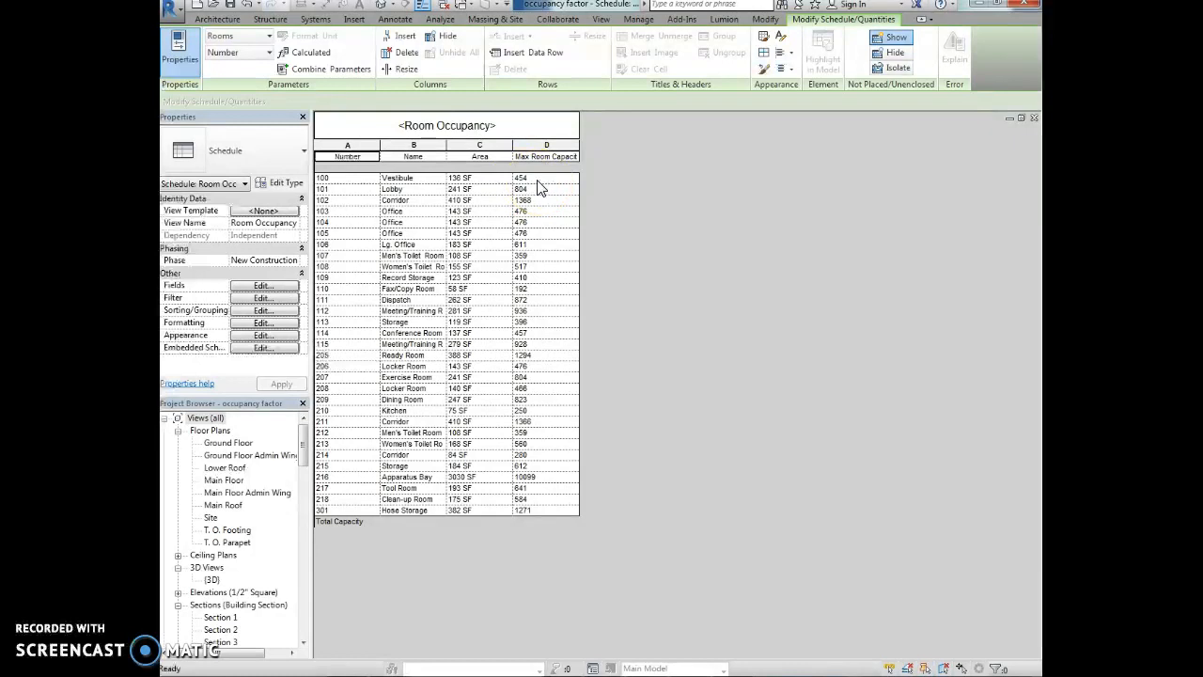
- Select the Vestibule row, then open the Ground Floor Admin Wing floor plan
left_click(546, 178)
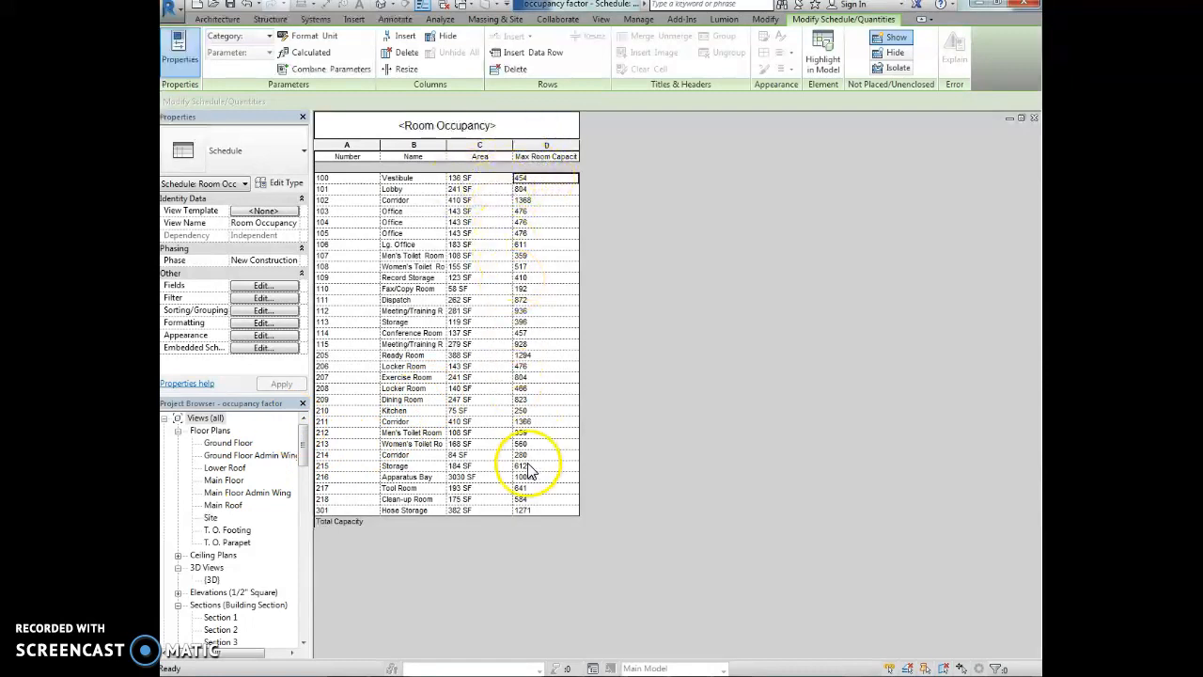
mouse_move(489, 390)
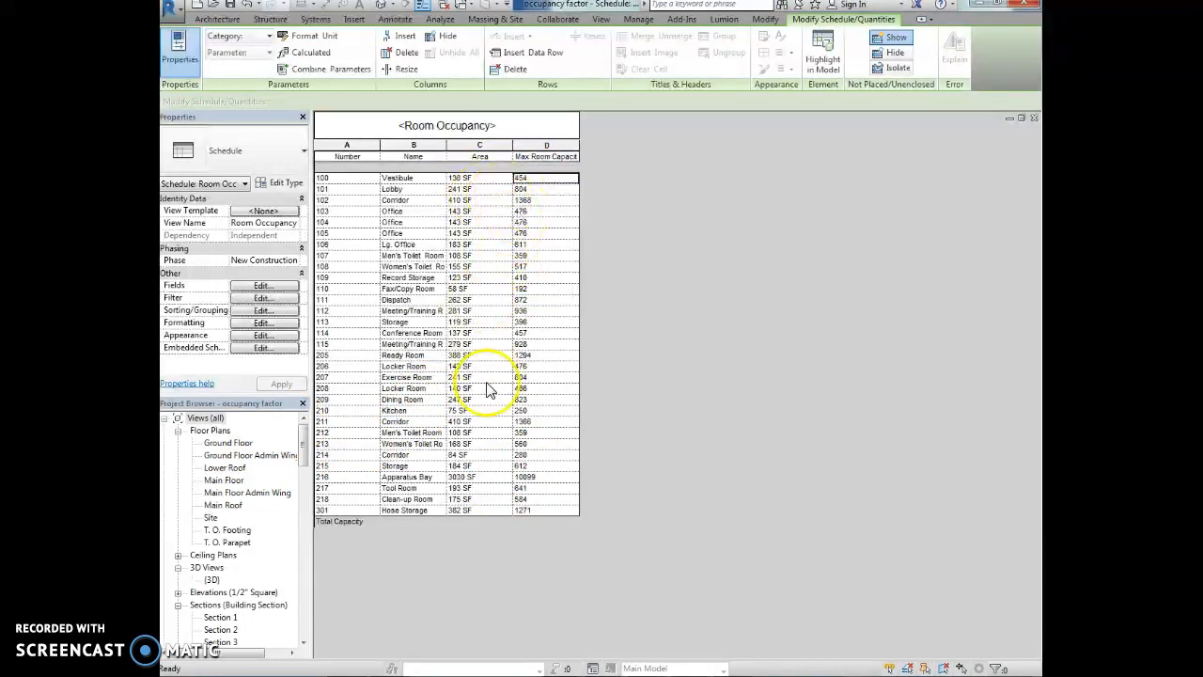
mouse_move(296, 569)
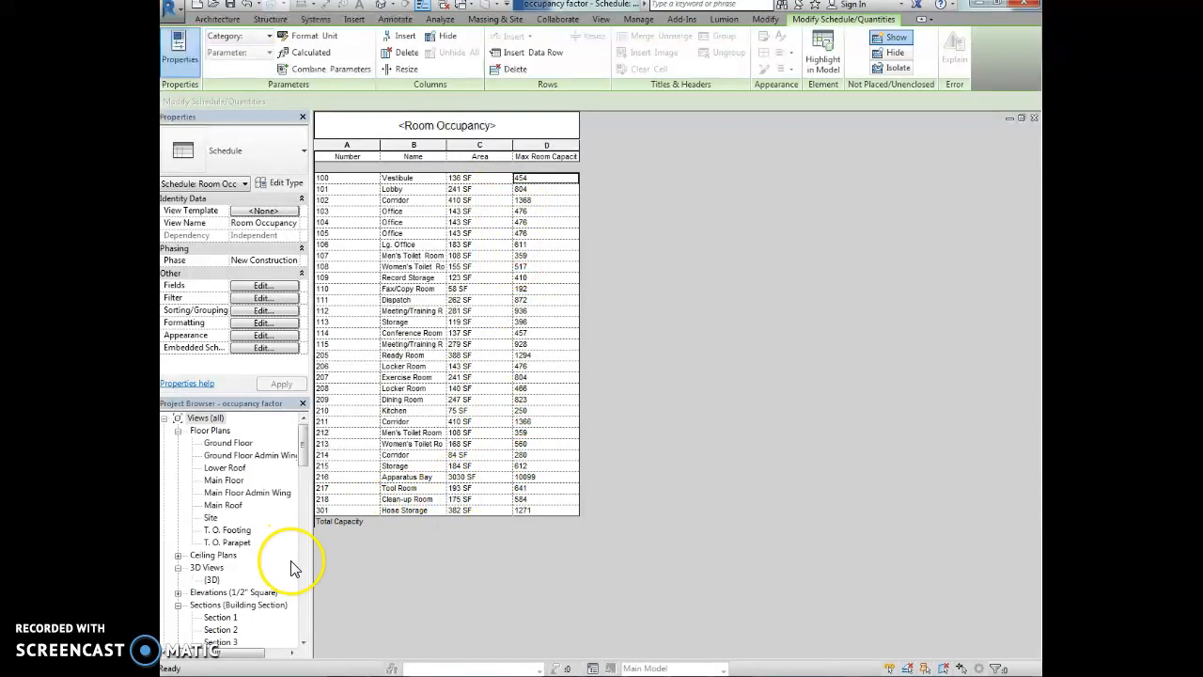
left_click(248, 455)
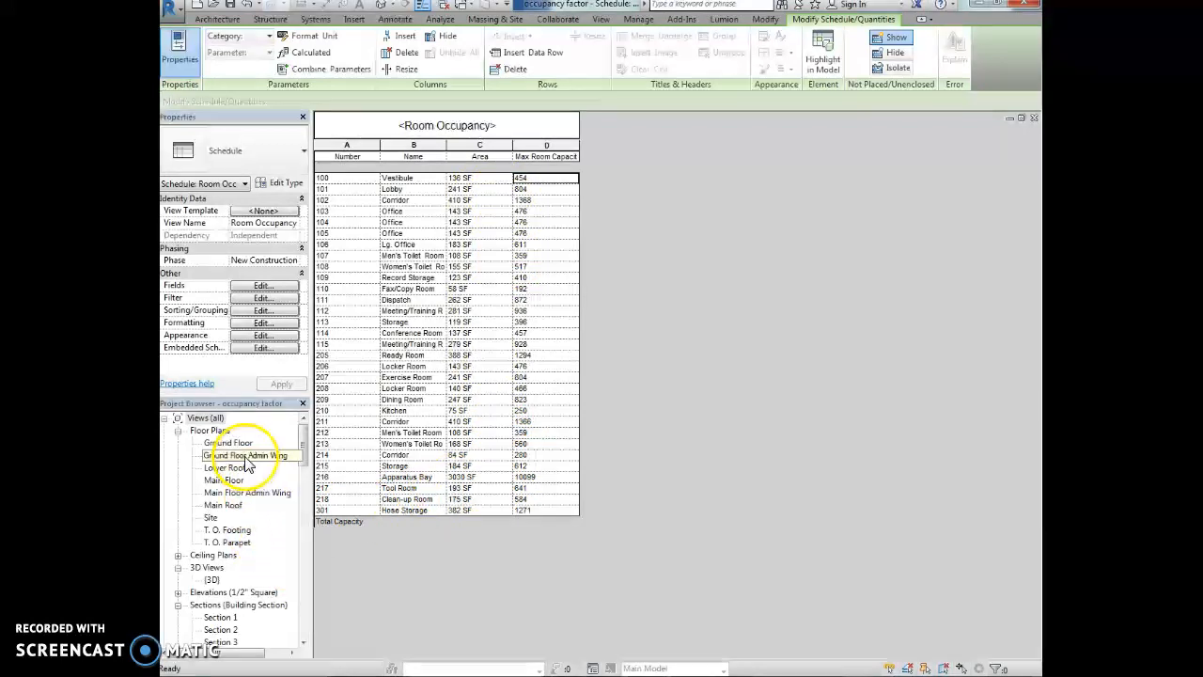
double_click(251, 455)
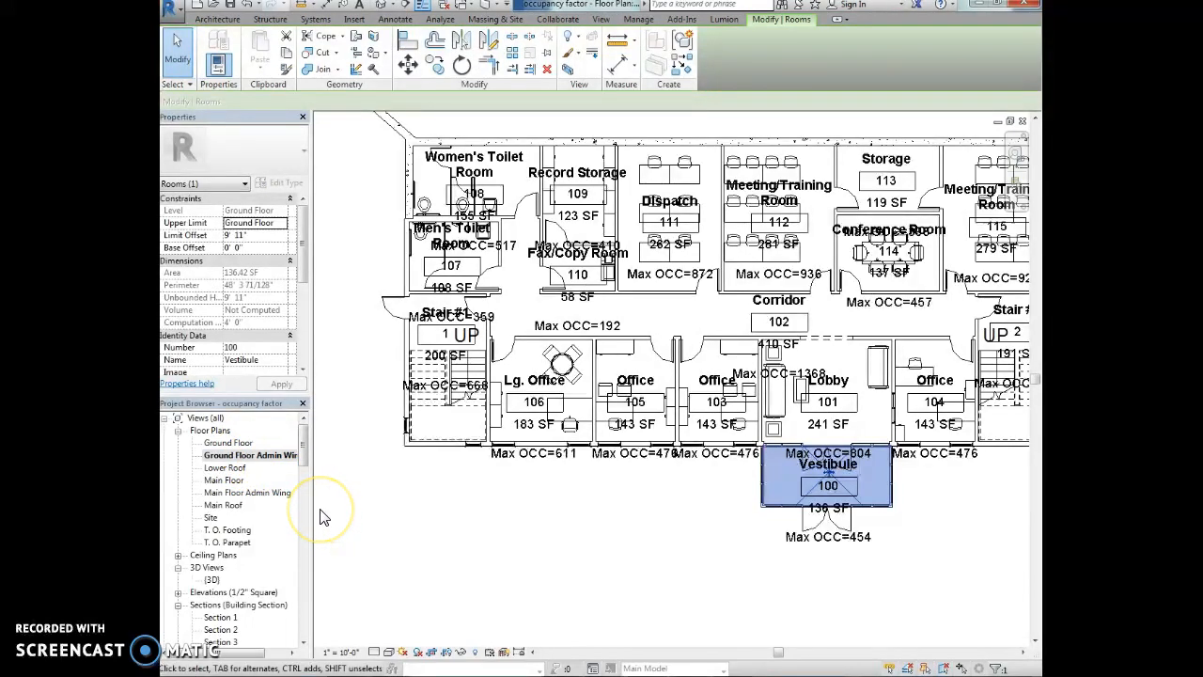
mouse_move(322, 514)
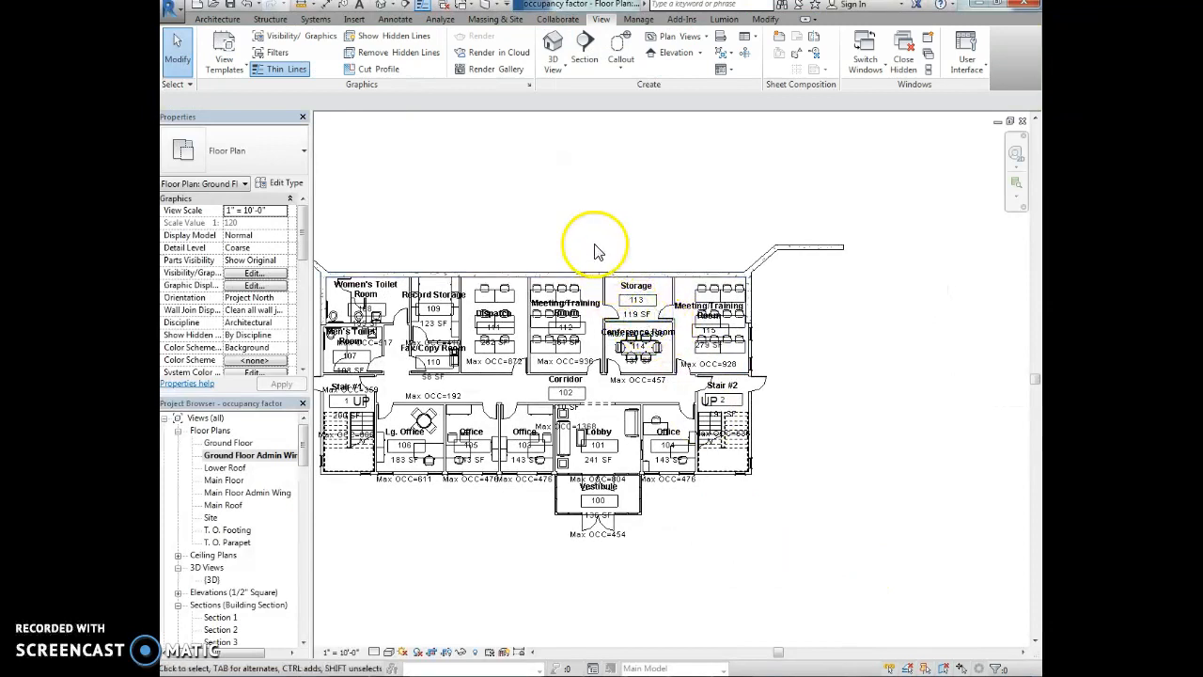
mouse_move(569, 178)
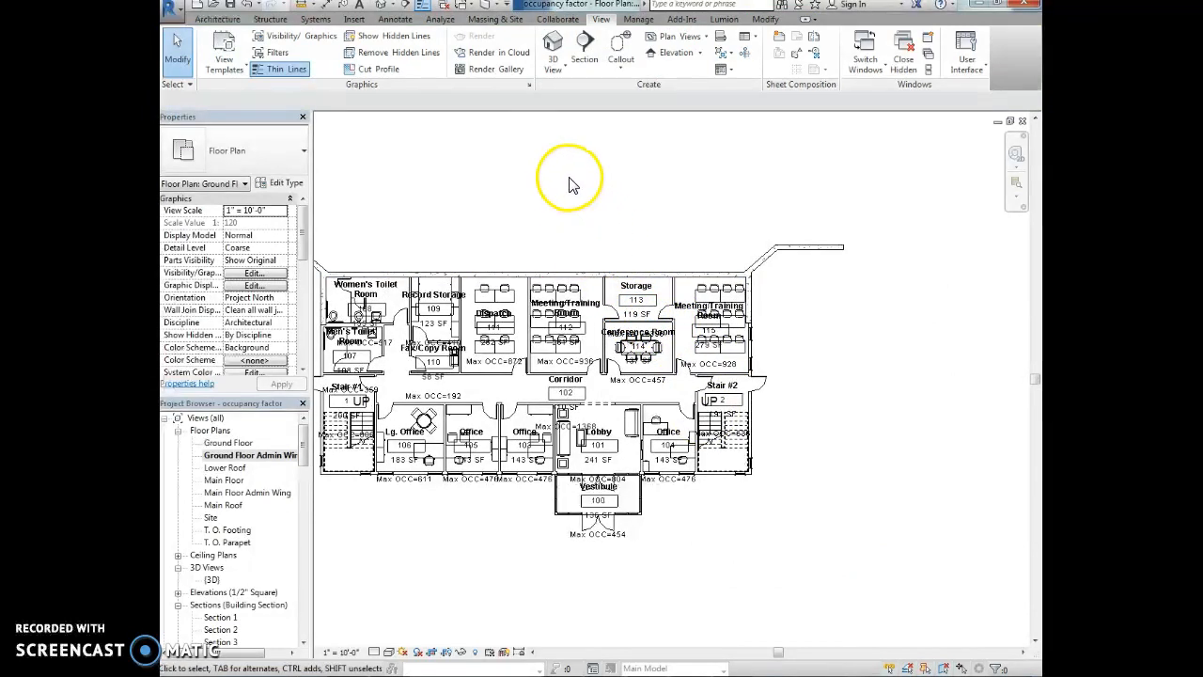
mouse_move(606, 174)
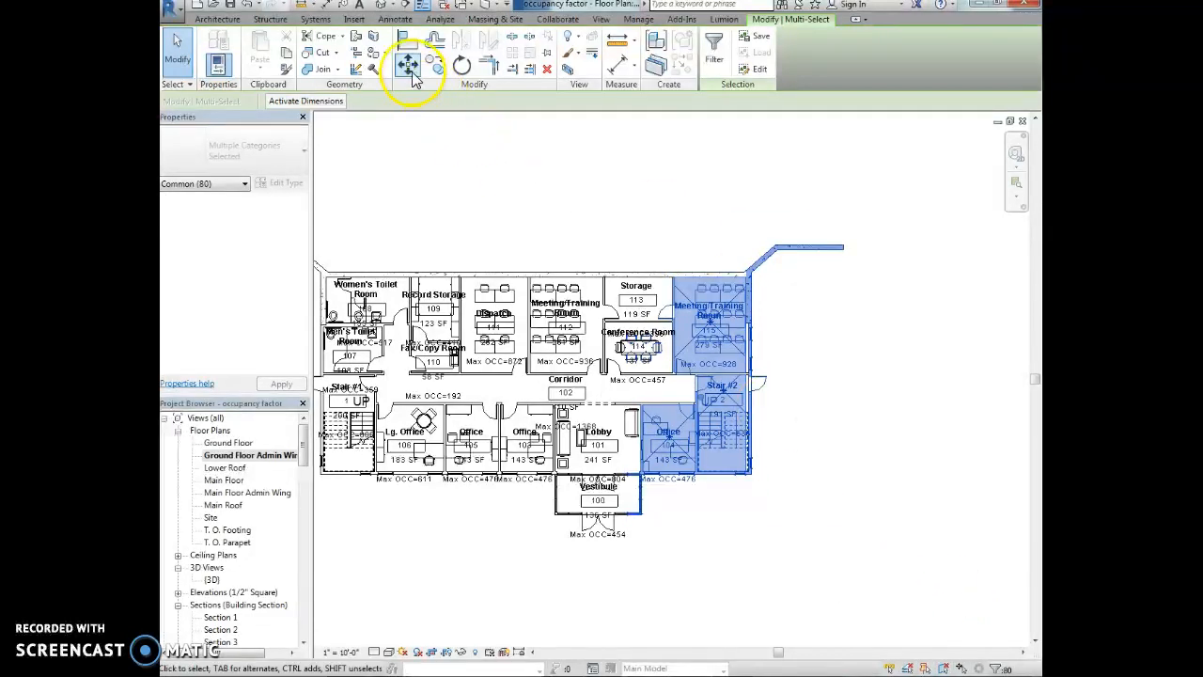
- Start the Move command on the selected east wing rooms and walls
left_click(408, 63)
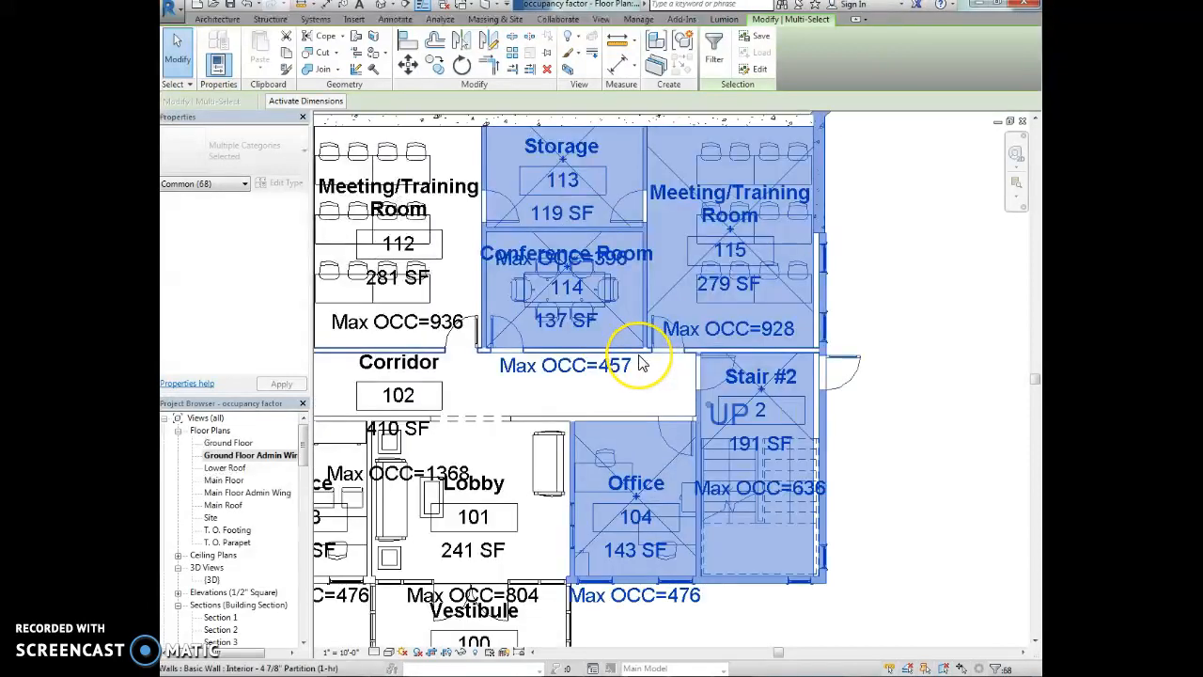
mouse_move(644, 361)
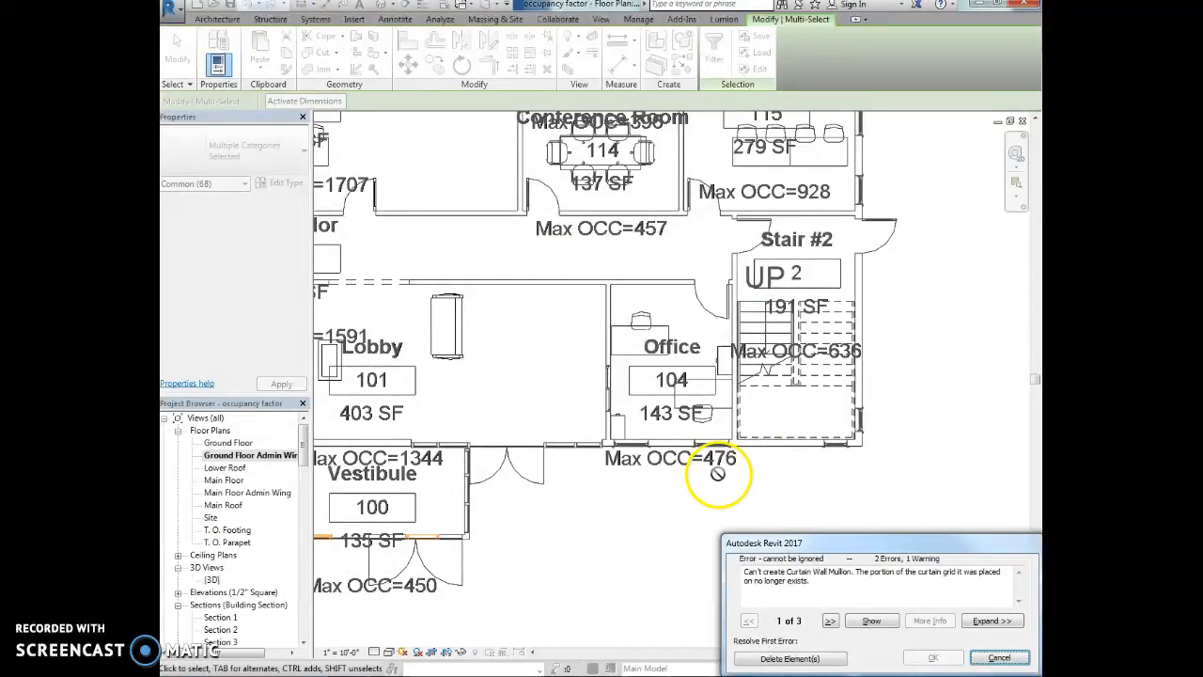
mouse_move(538, 402)
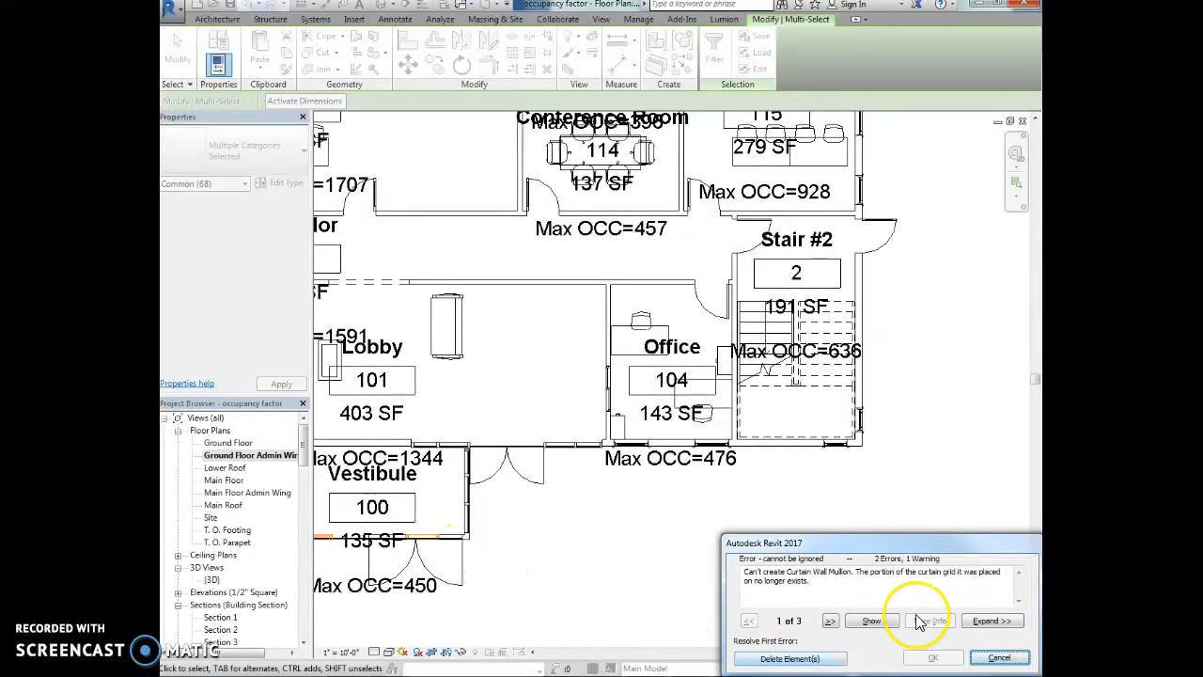
- Delete the conflicting mullion elements in the error dialog to complete the move
left_click(932, 657)
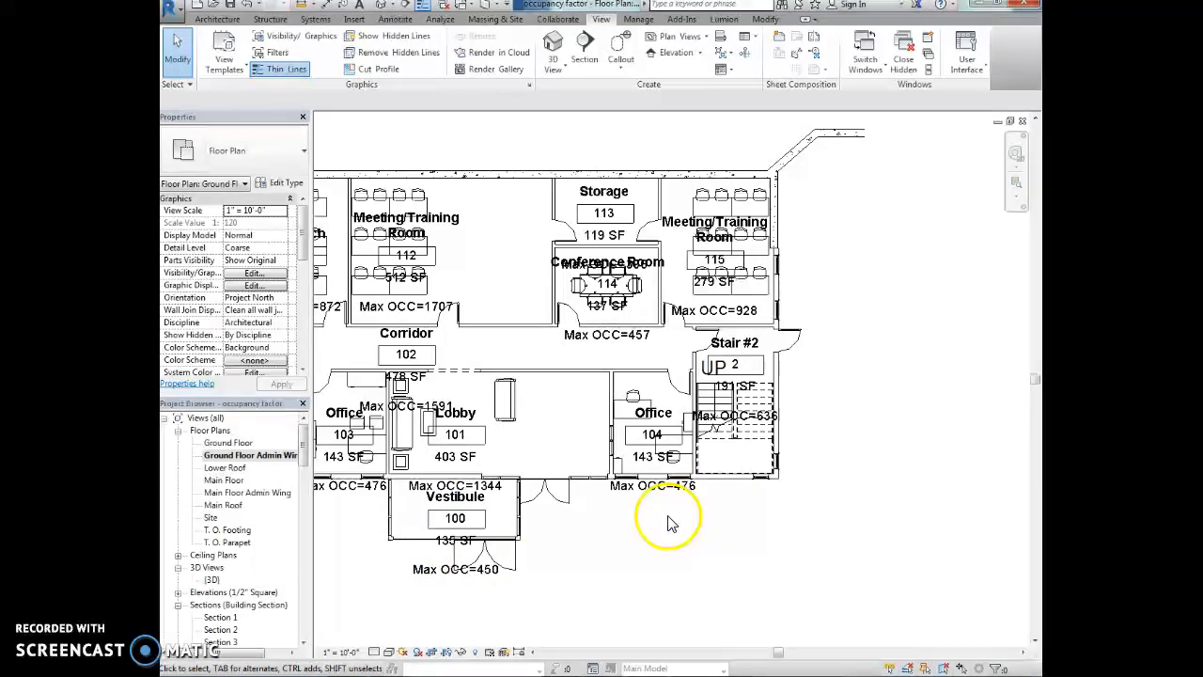
mouse_move(616, 365)
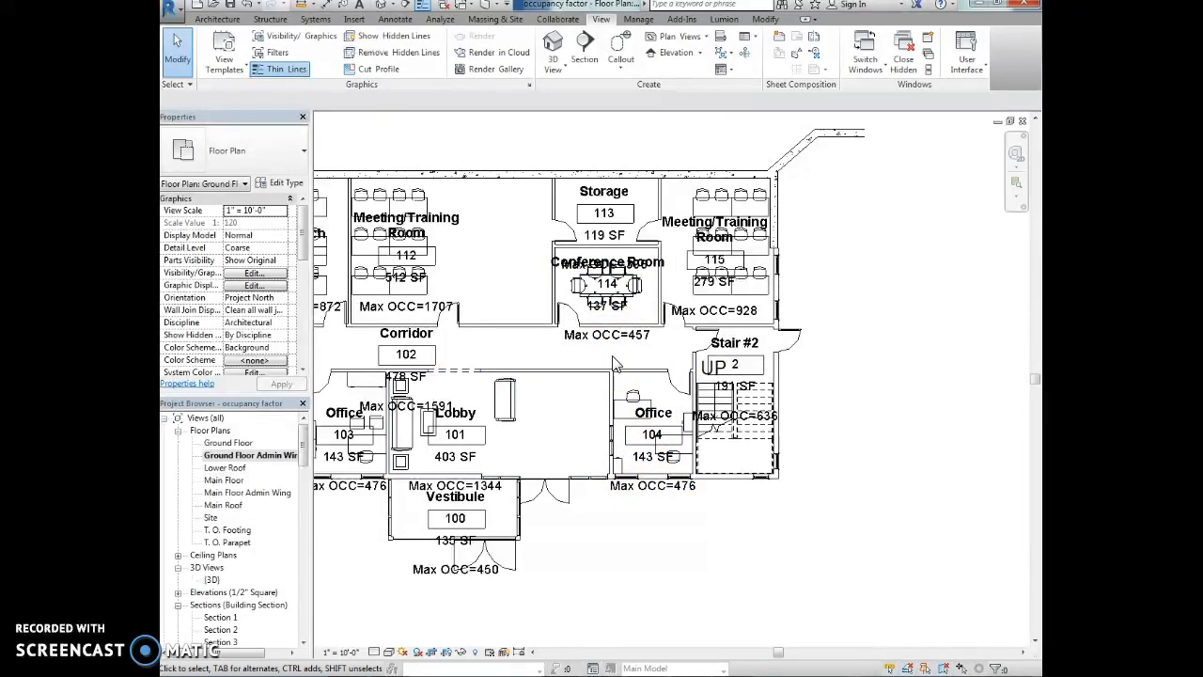
left_click(455, 434)
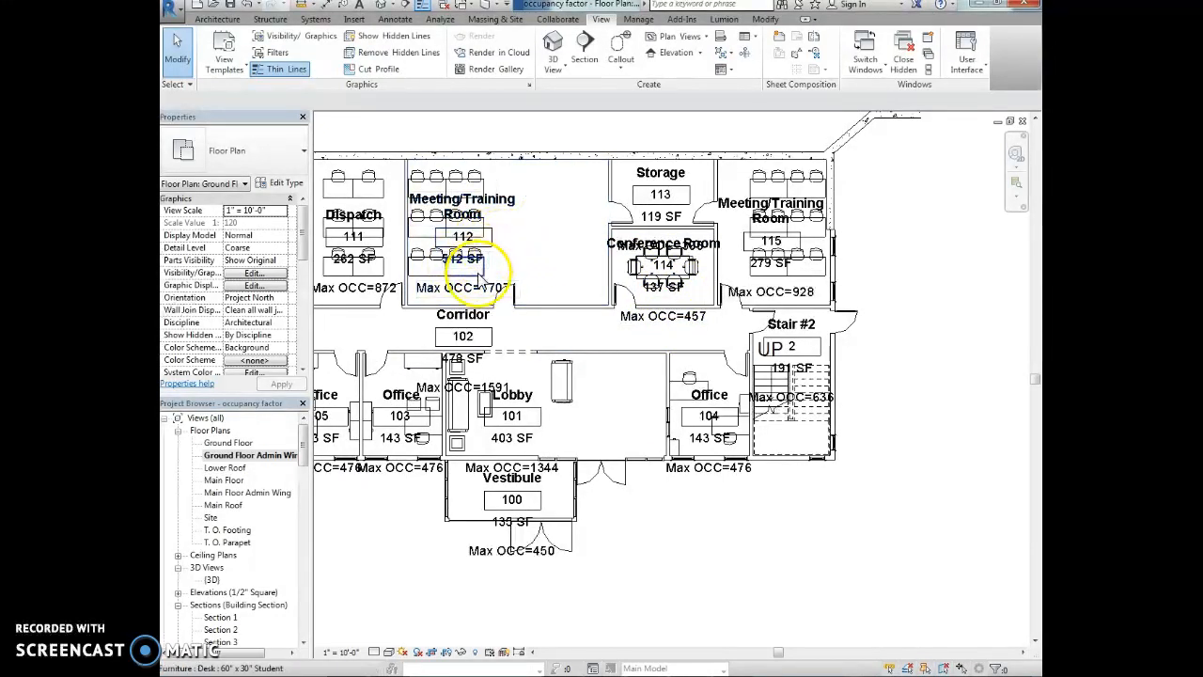
mouse_move(494, 299)
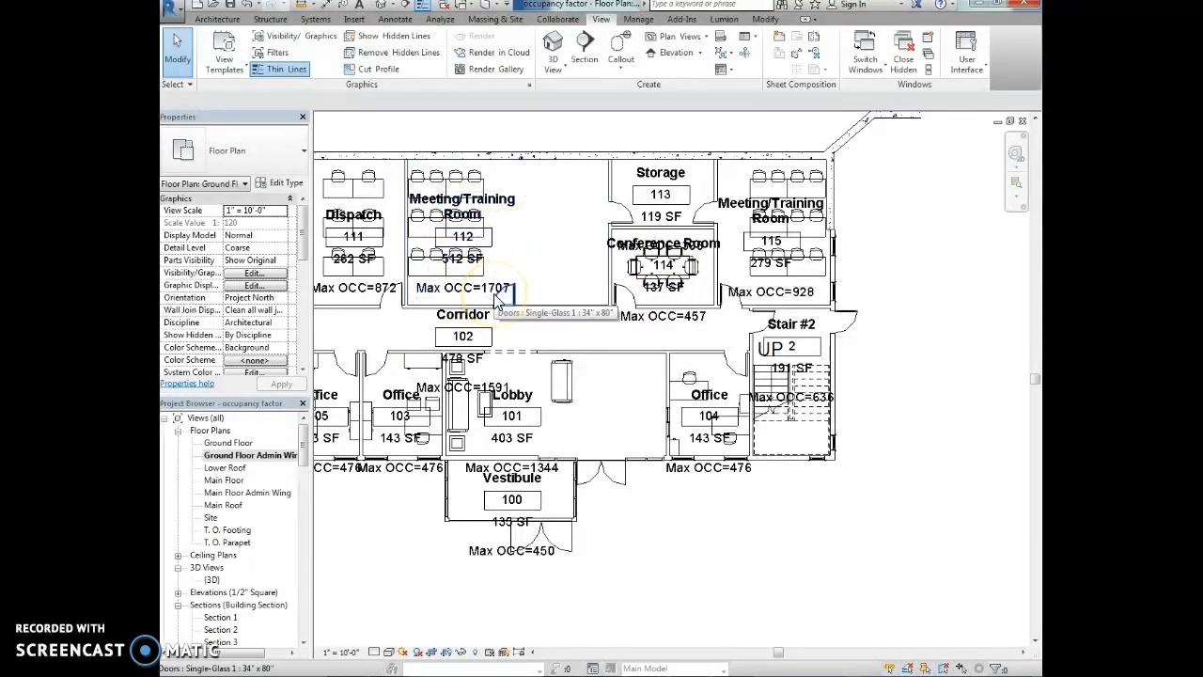
mouse_move(240, 7)
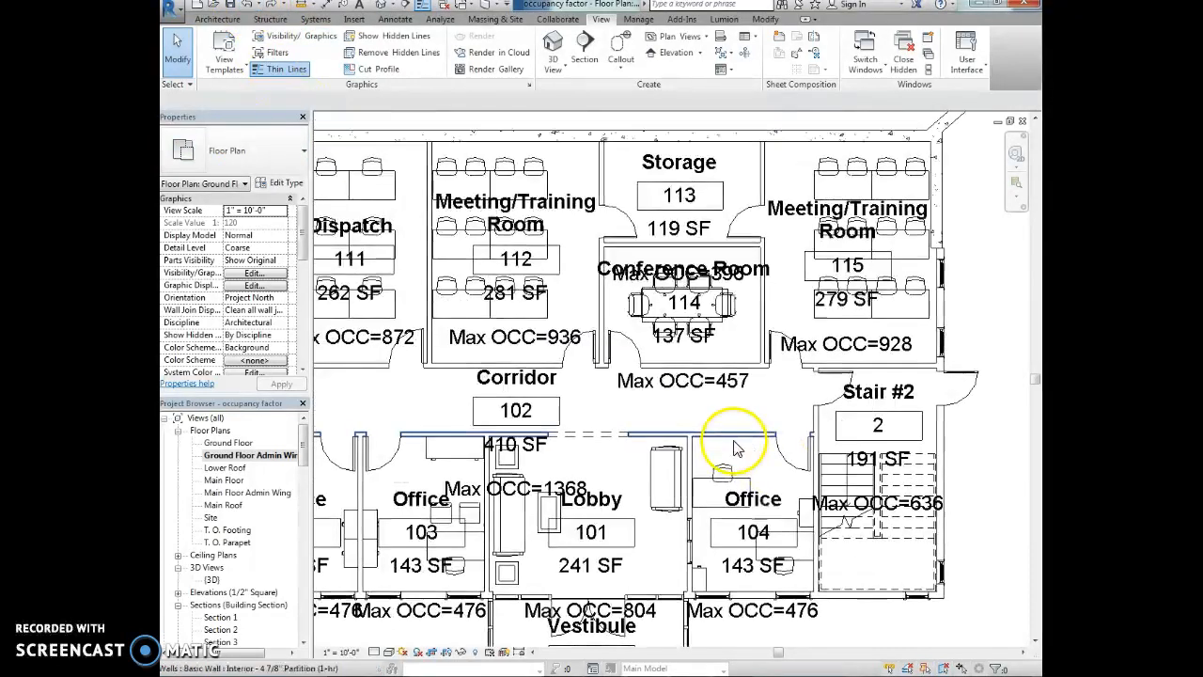
left_click(515, 294)
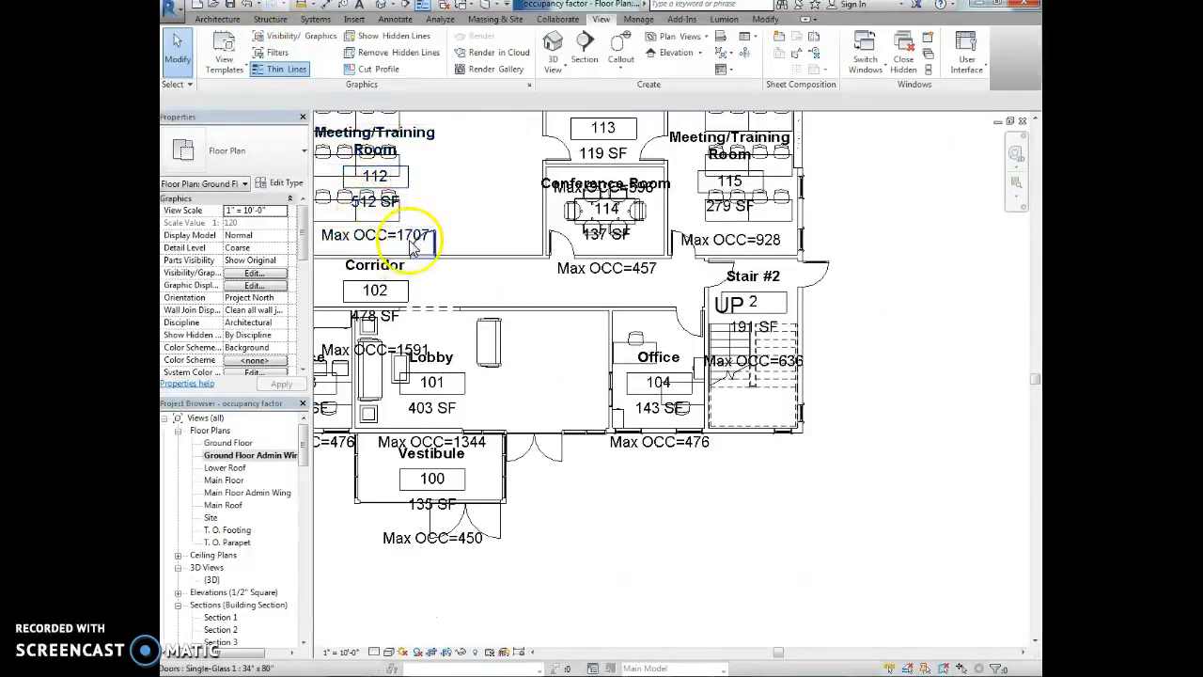
left_click(658, 383)
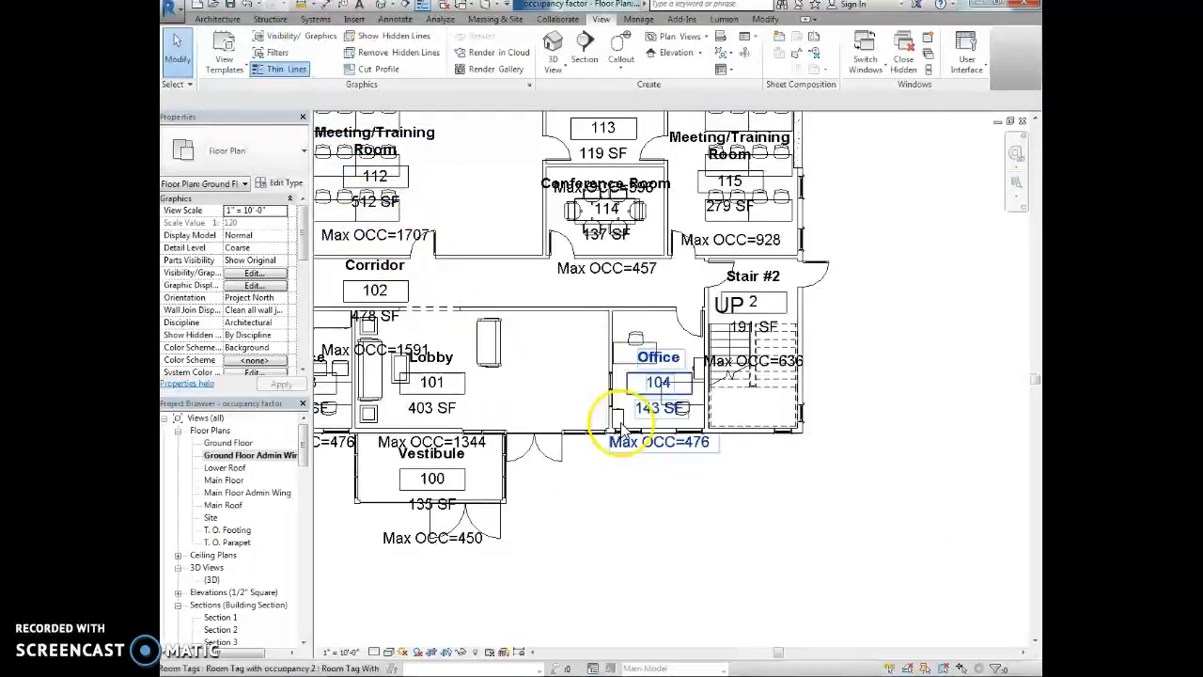